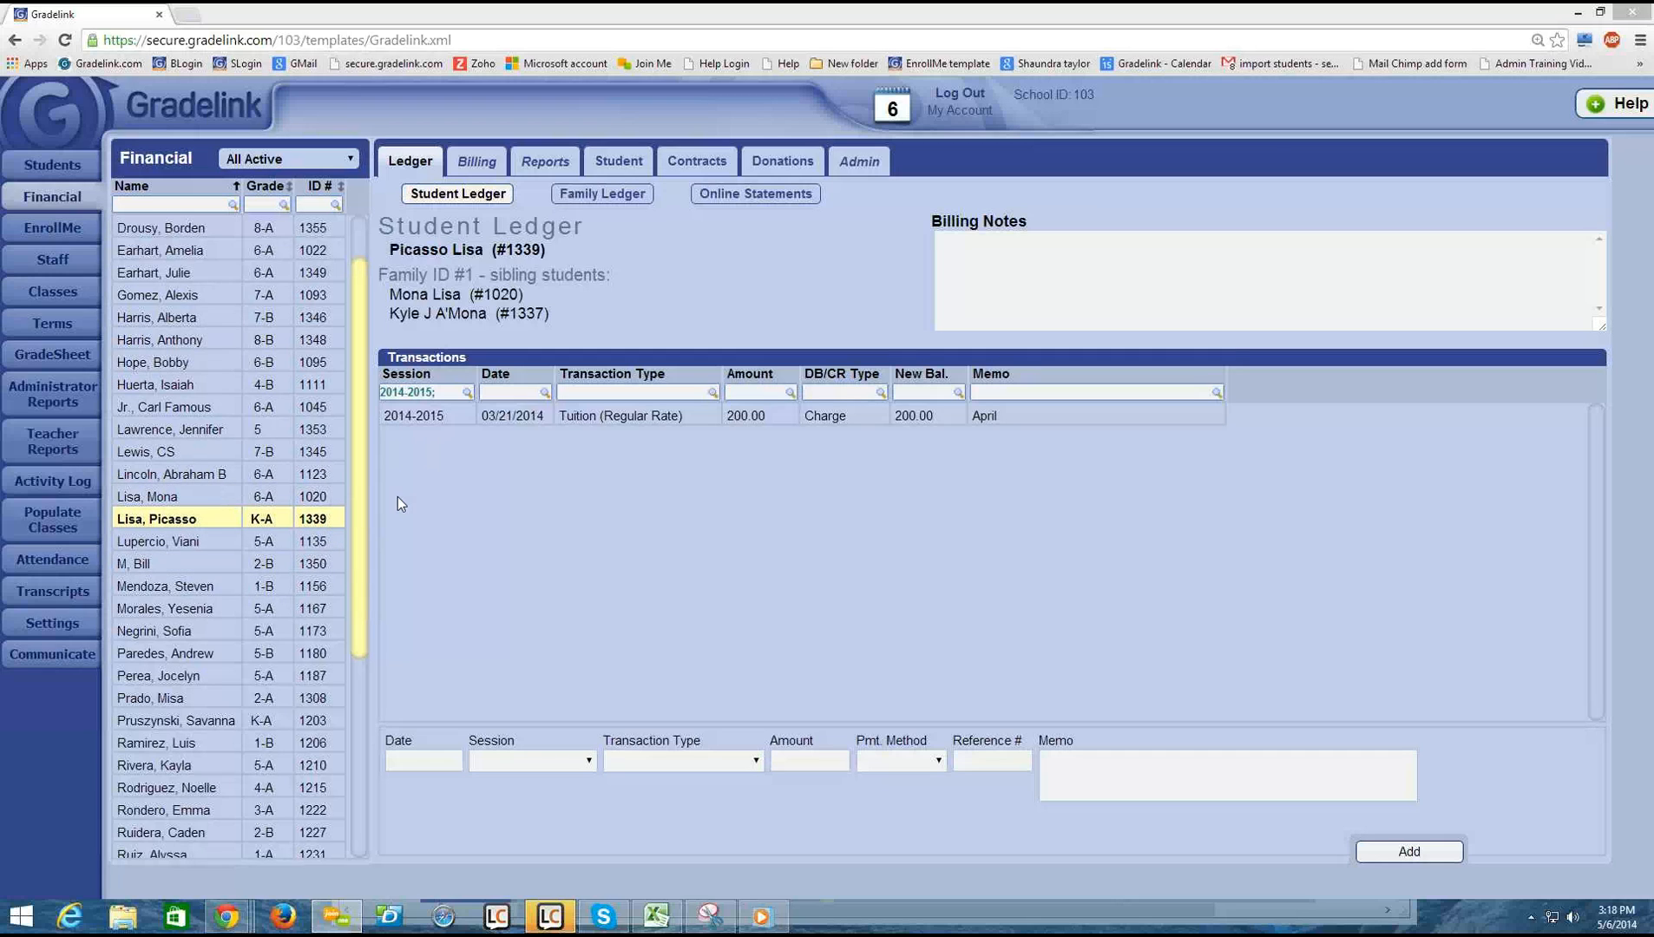
mouse_move(362, 543)
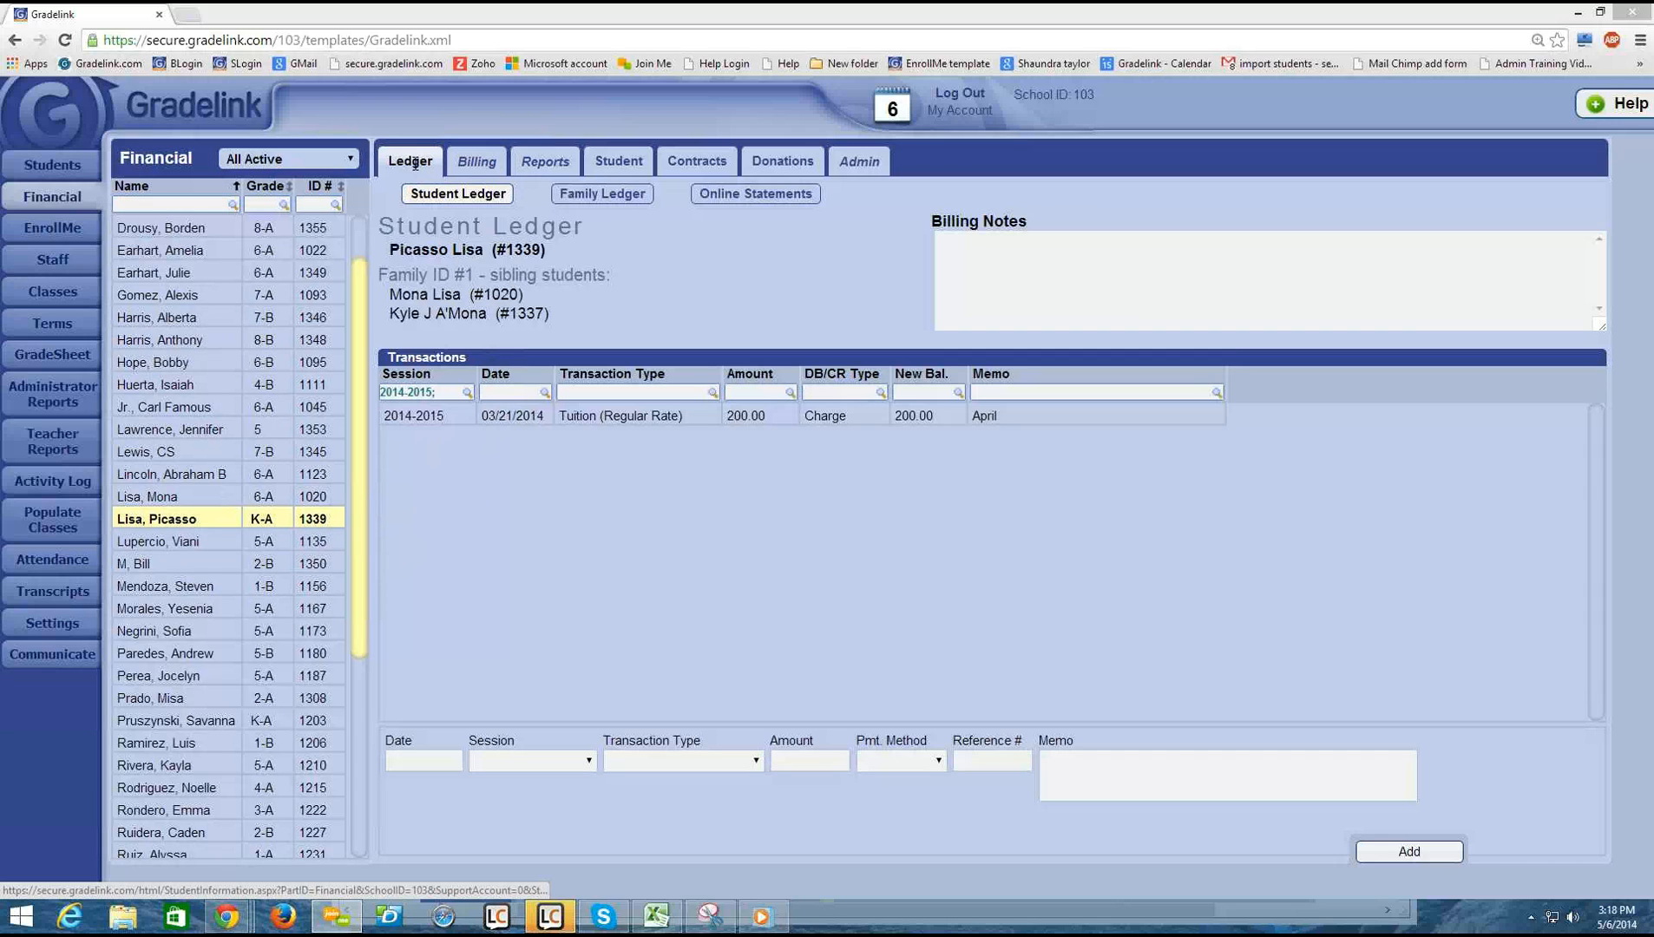
mouse_move(557, 508)
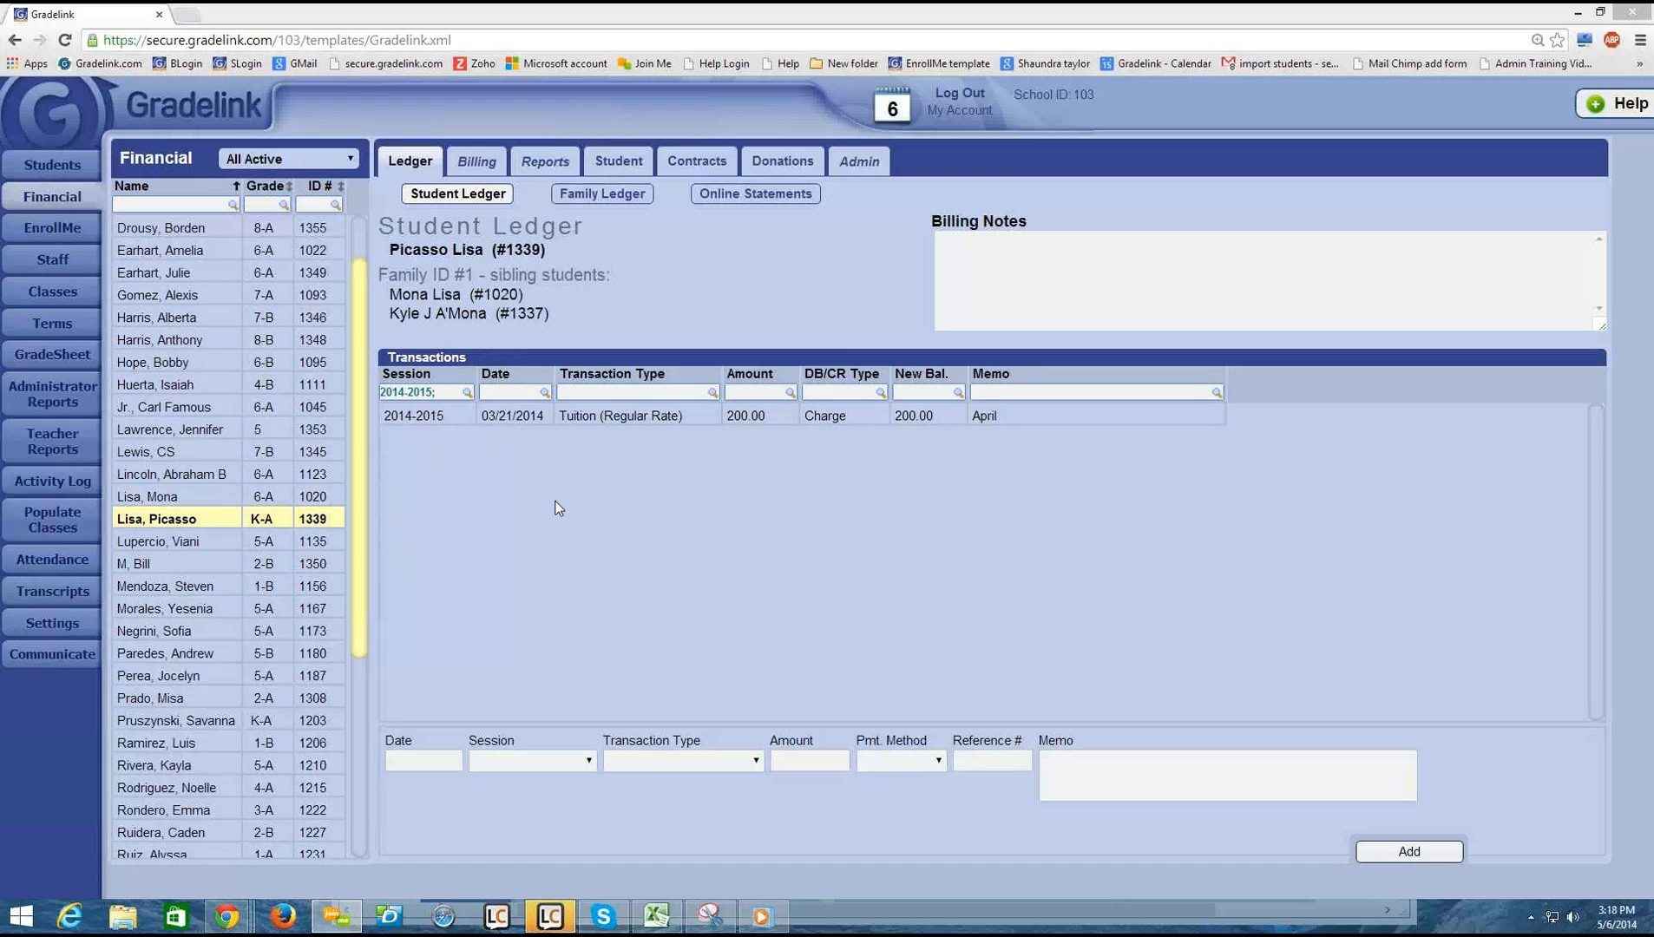
mouse_move(552, 536)
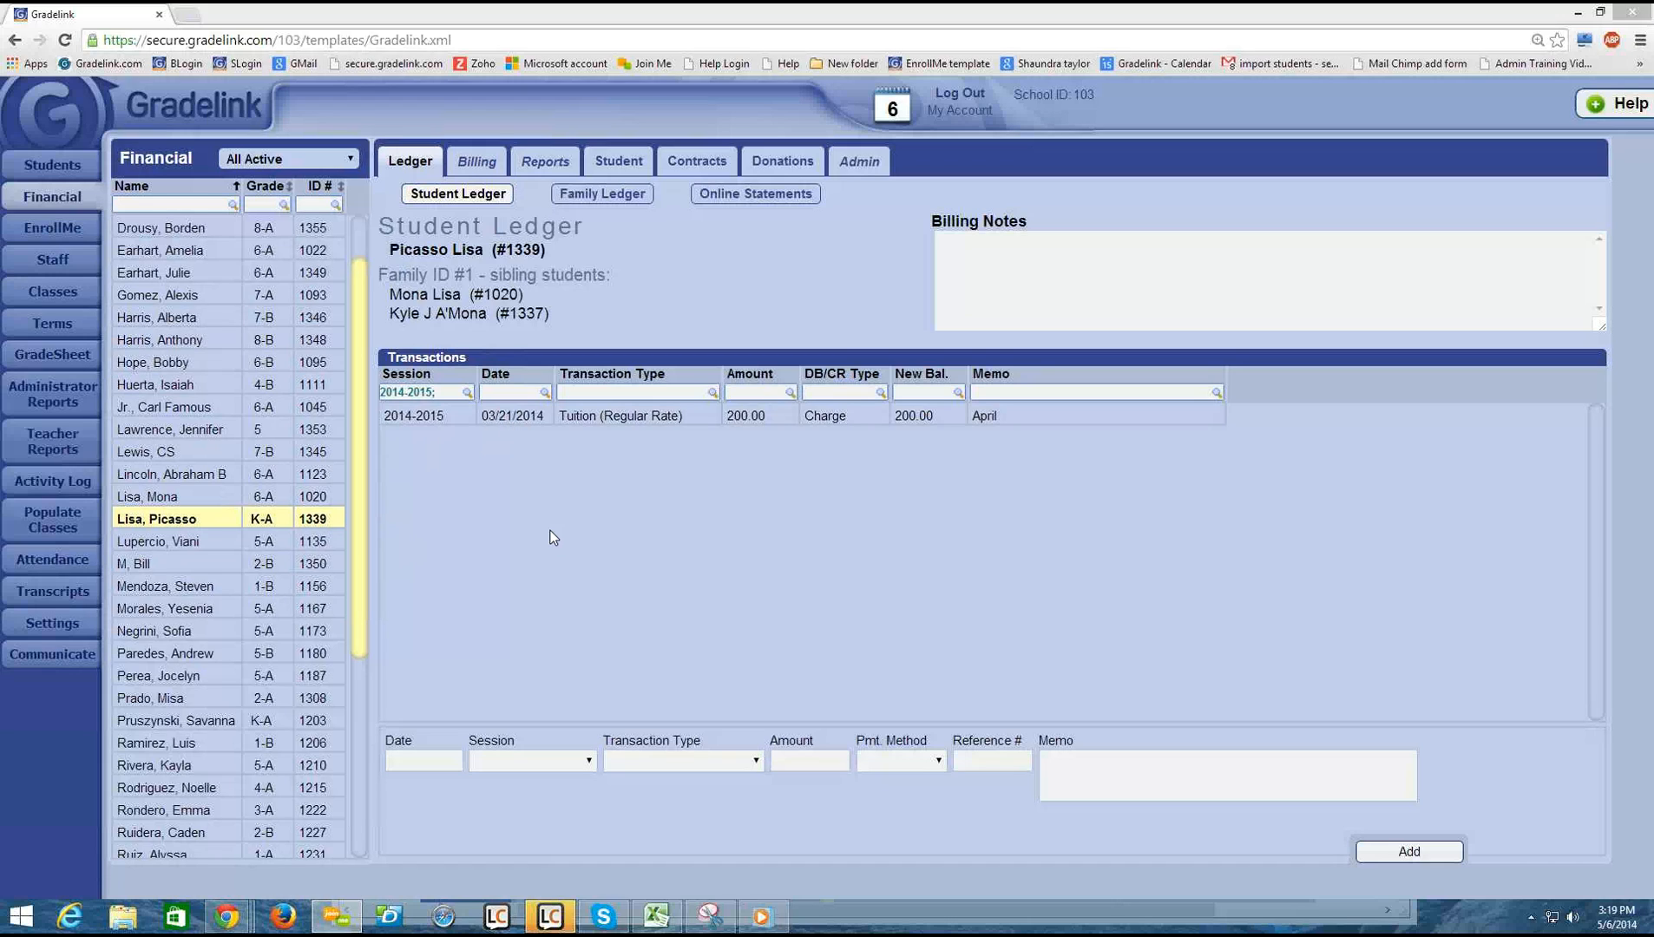
mouse_move(475, 161)
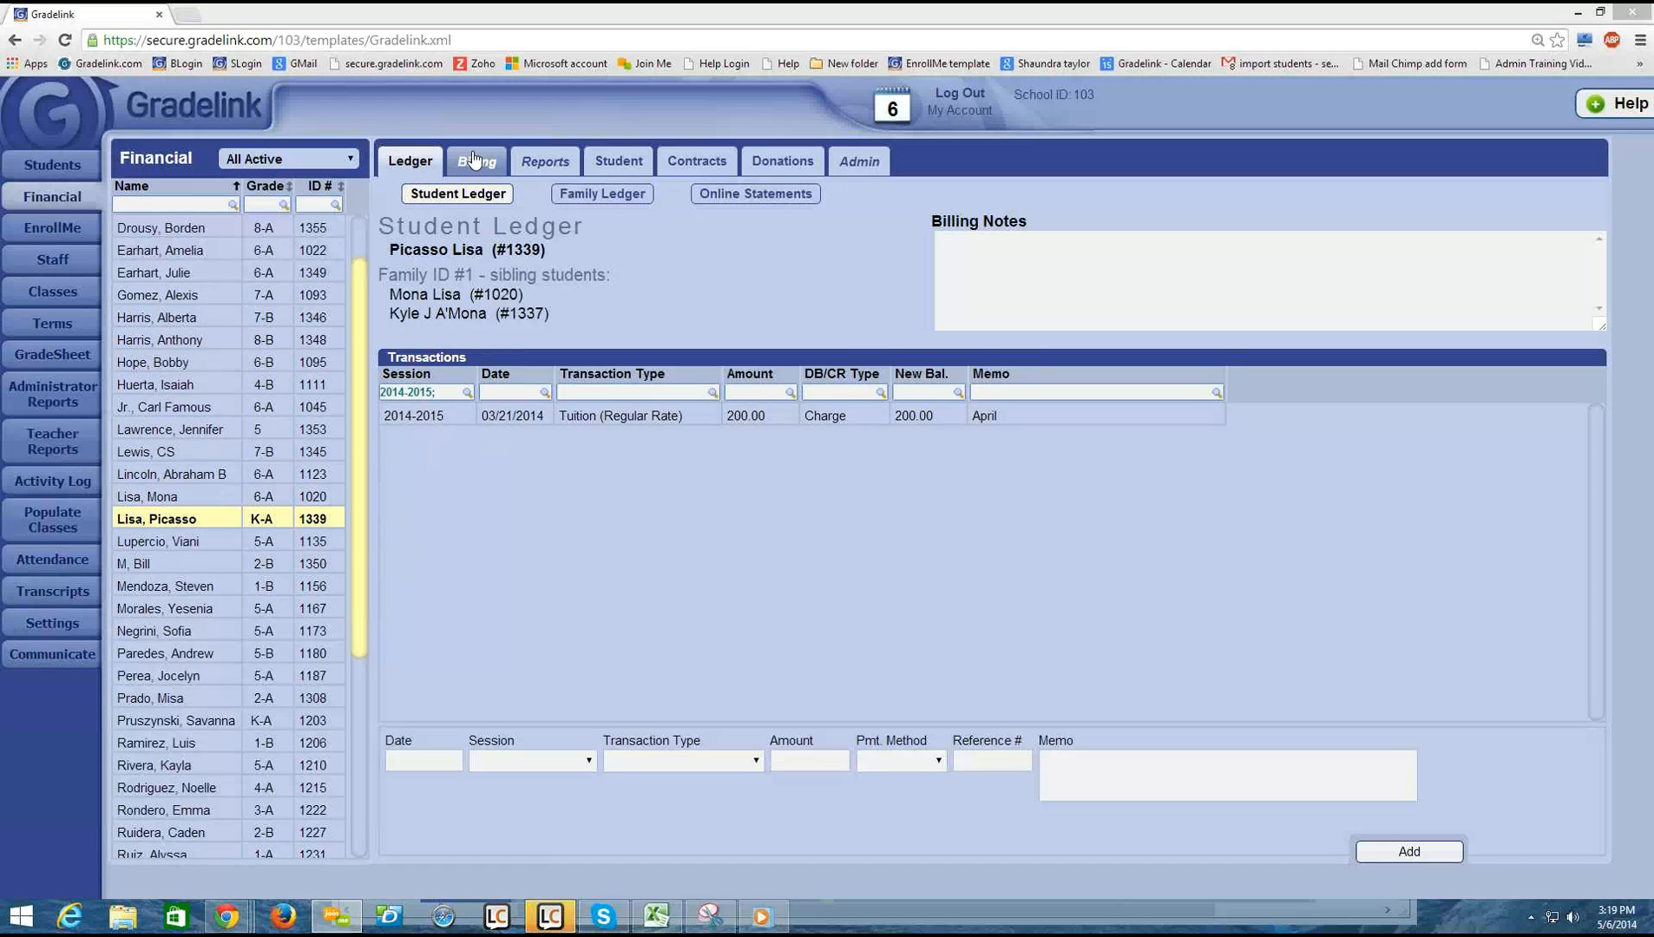
- Change the April 2014 billing period status from Pending to Open
click(476, 161)
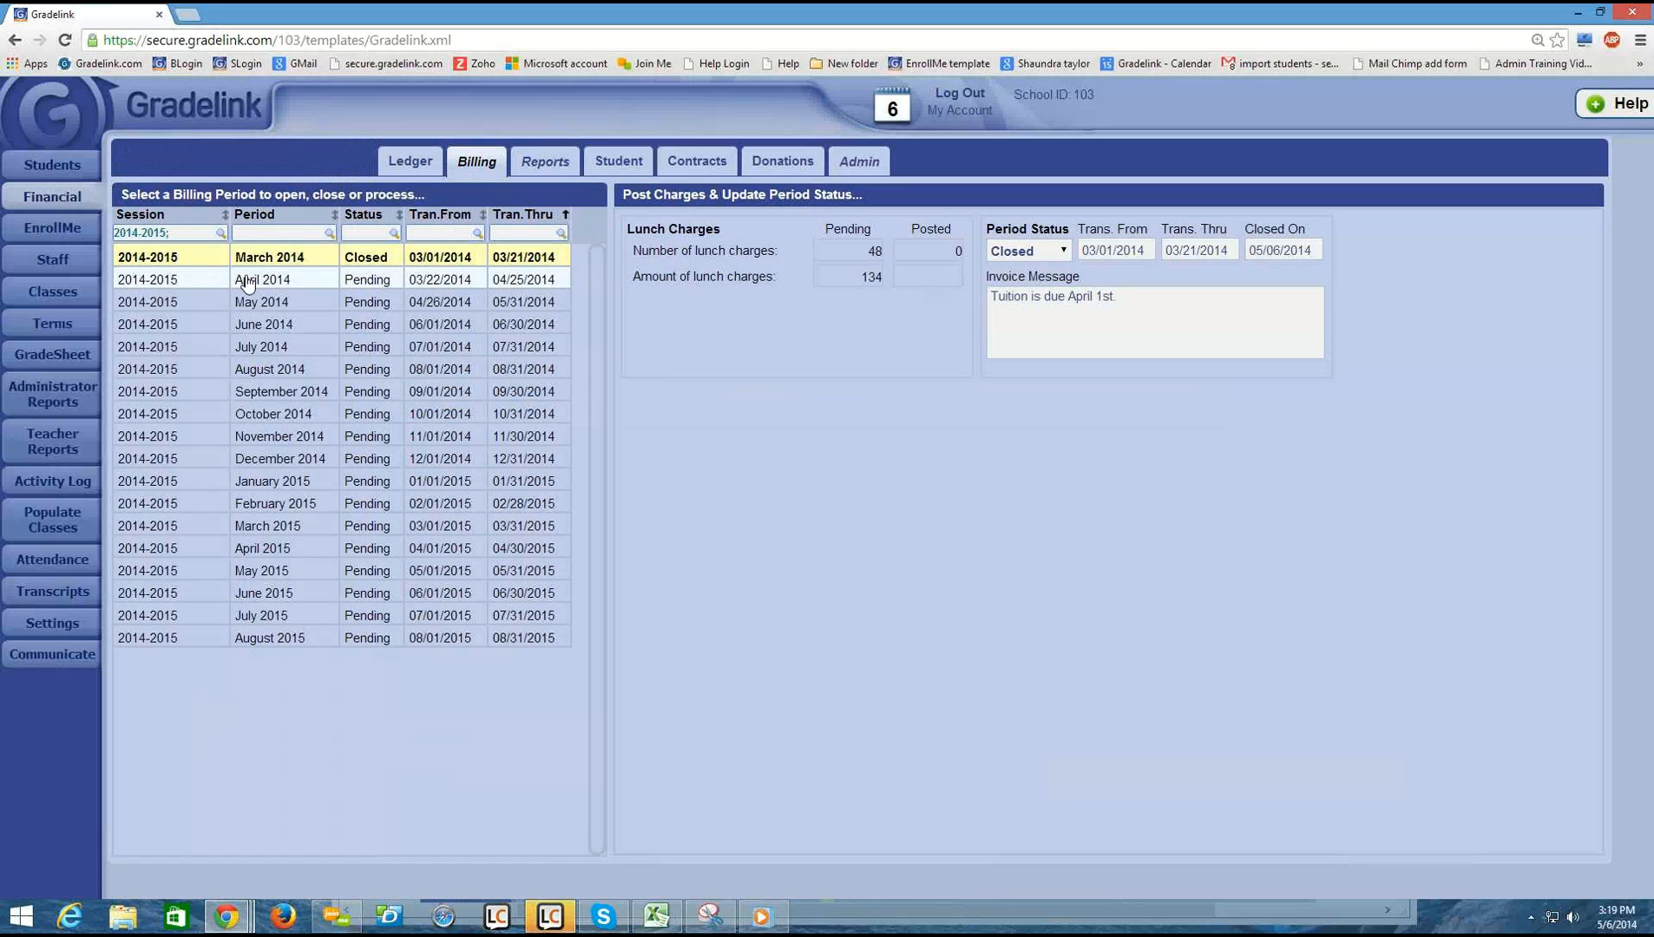
click(264, 278)
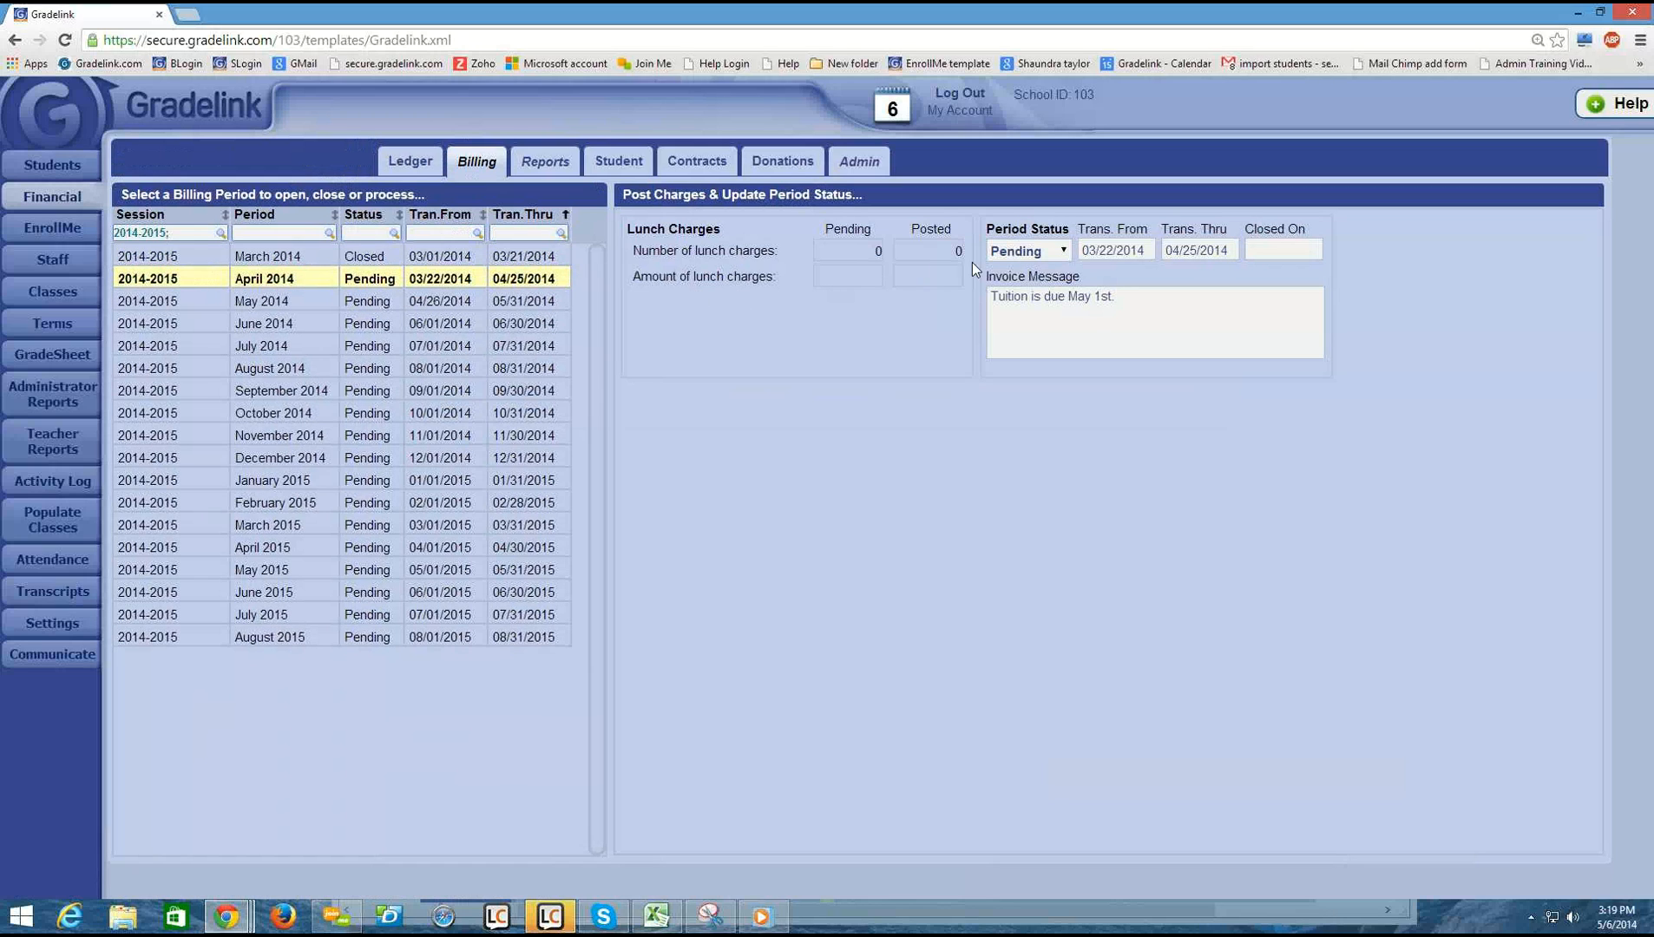
click(1024, 250)
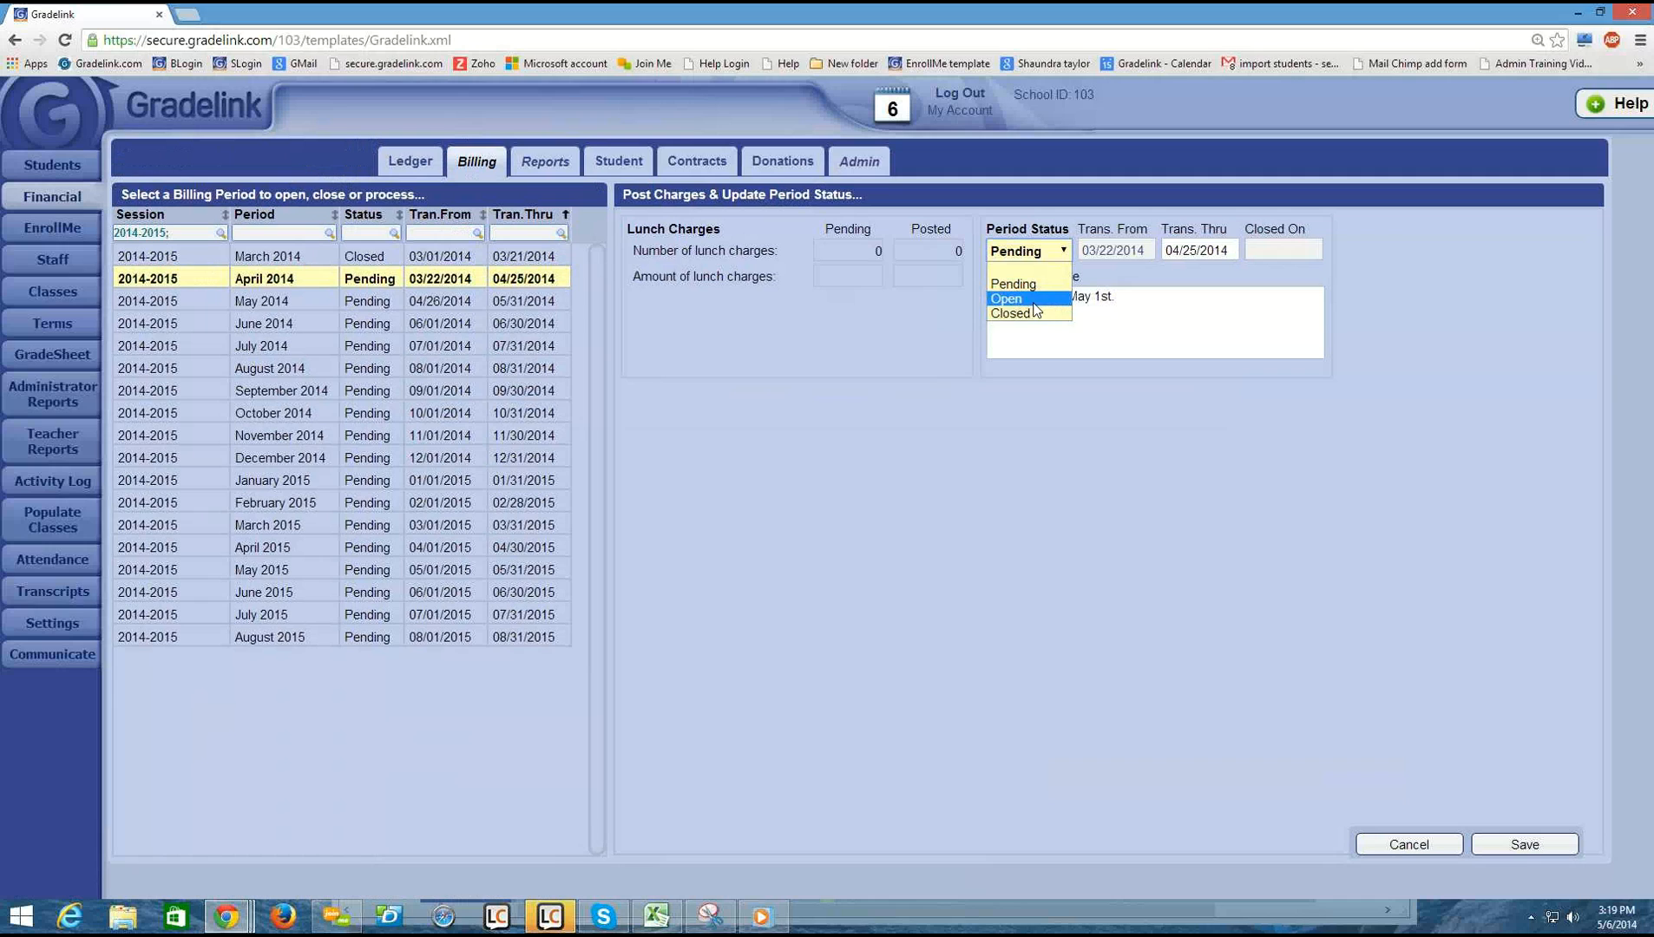
click(1005, 299)
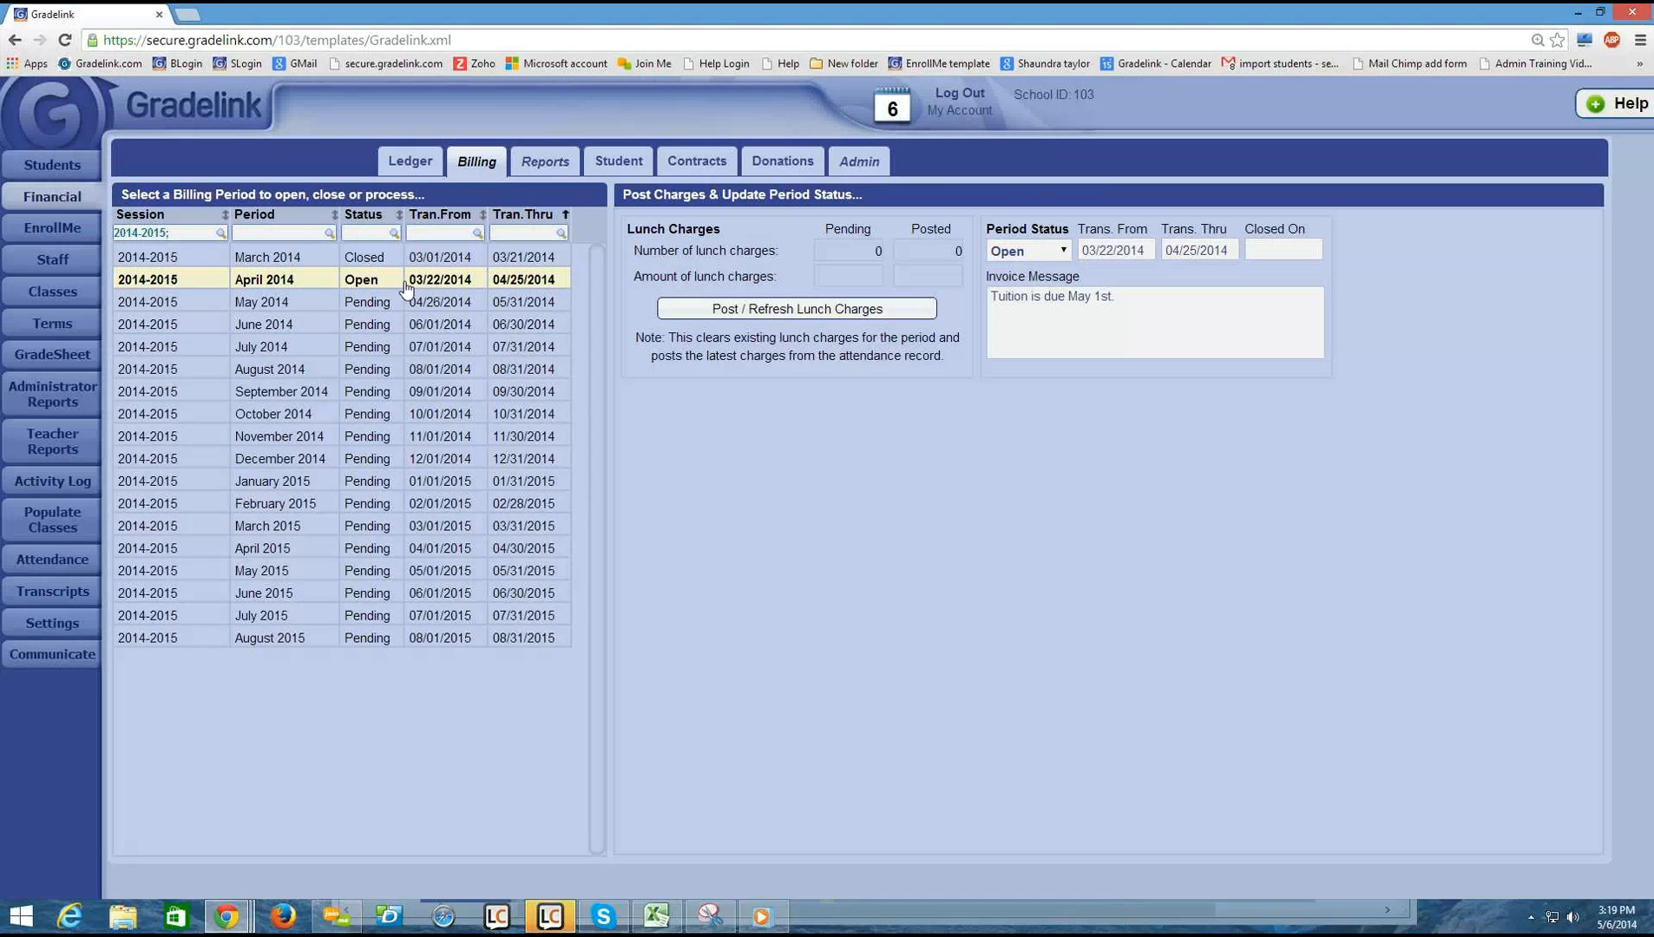
mouse_move(481, 289)
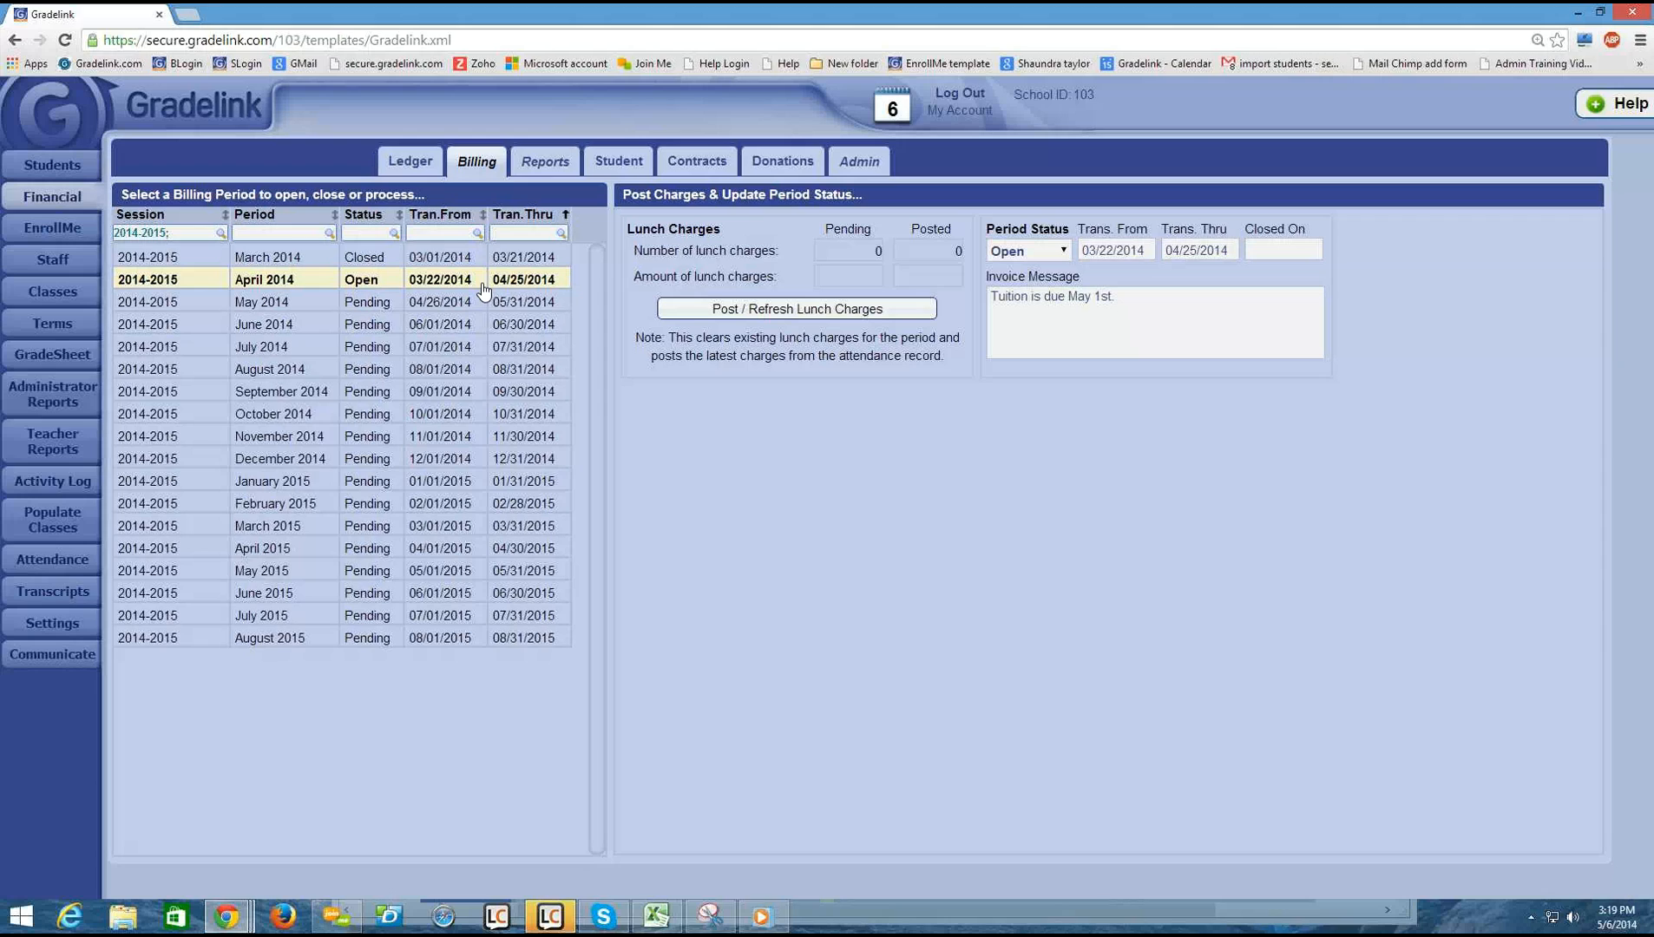
mouse_move(428, 285)
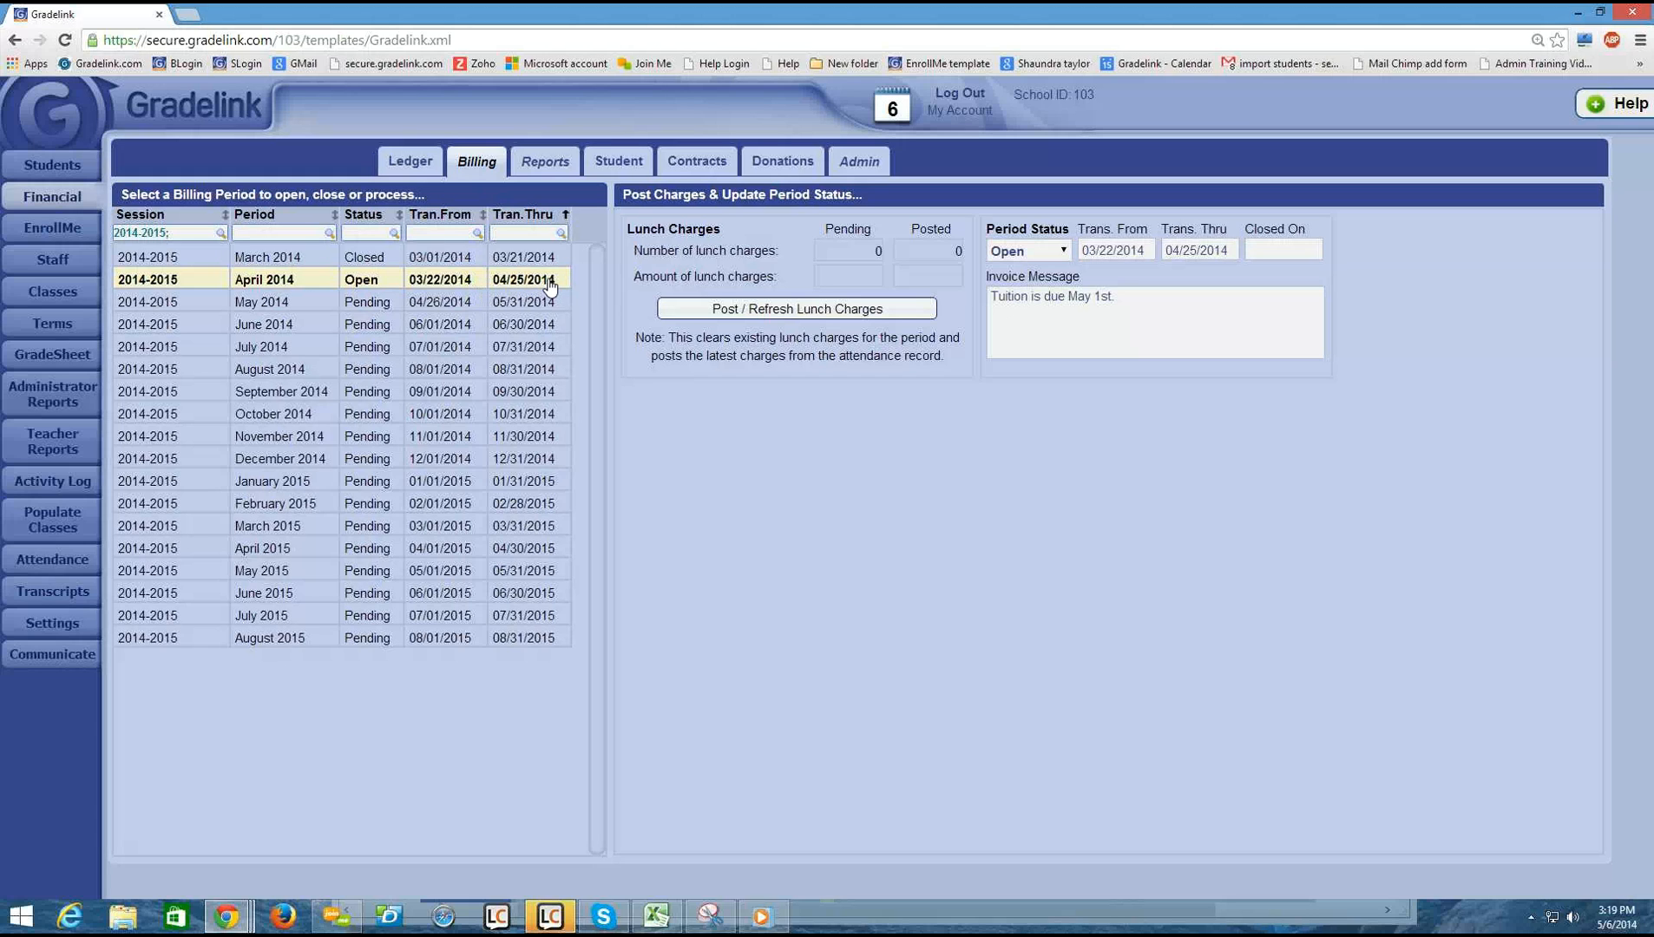
- Return to Picasso Lisa's ledger and start a new transaction dated 4/16/2014
click(410, 160)
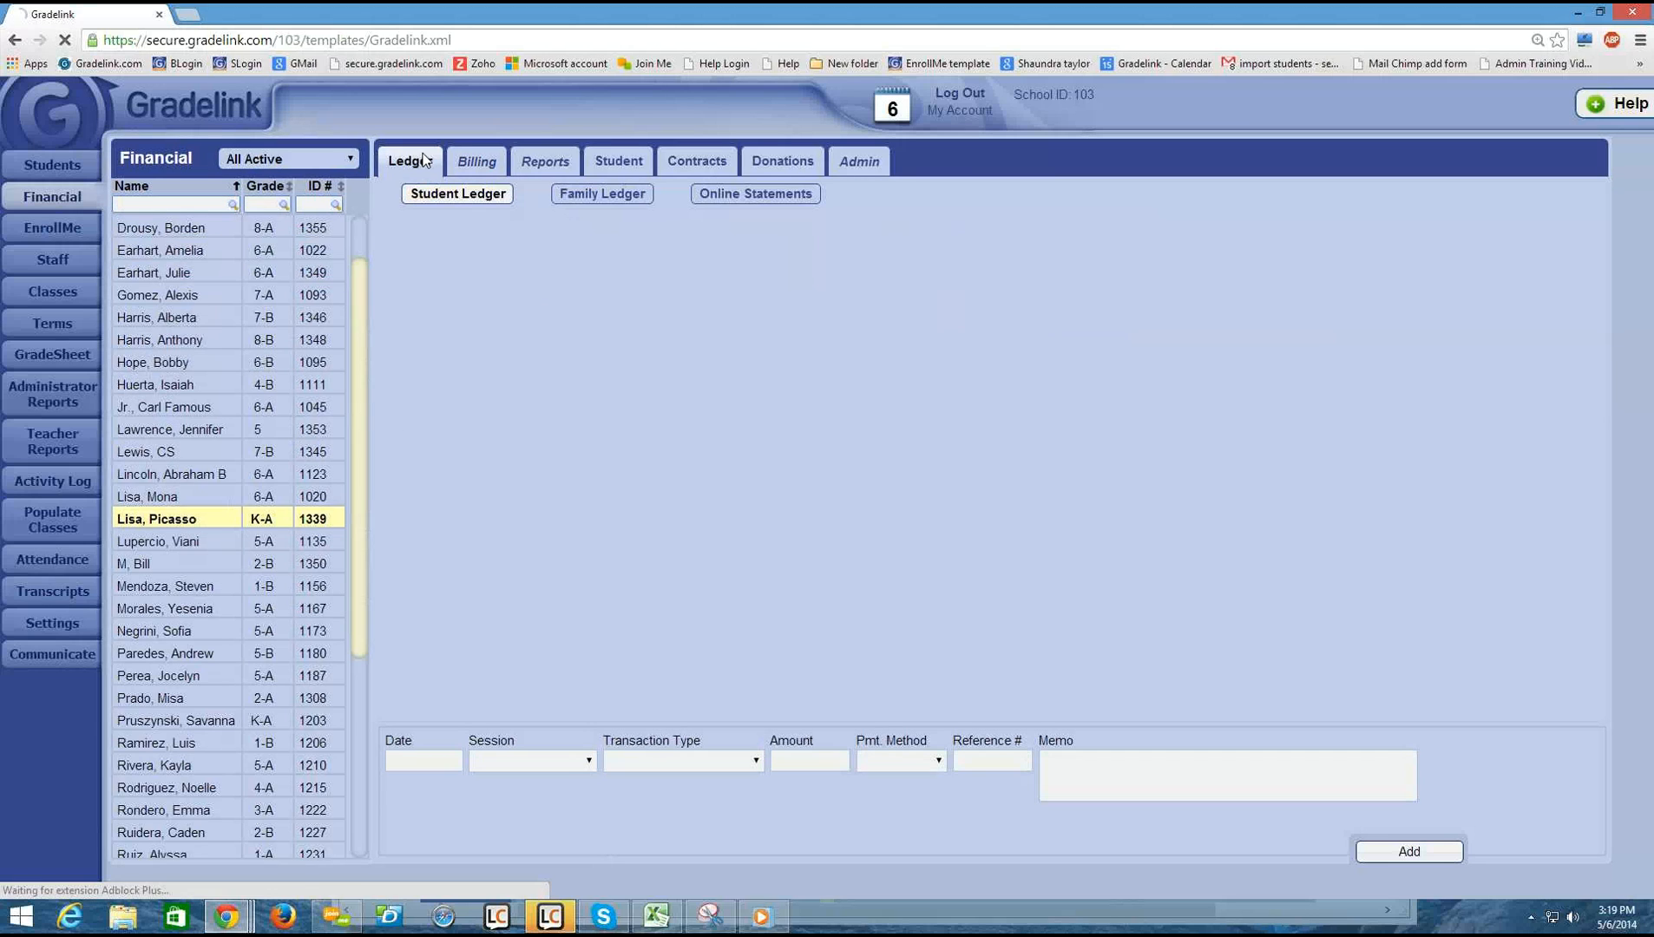
click(456, 194)
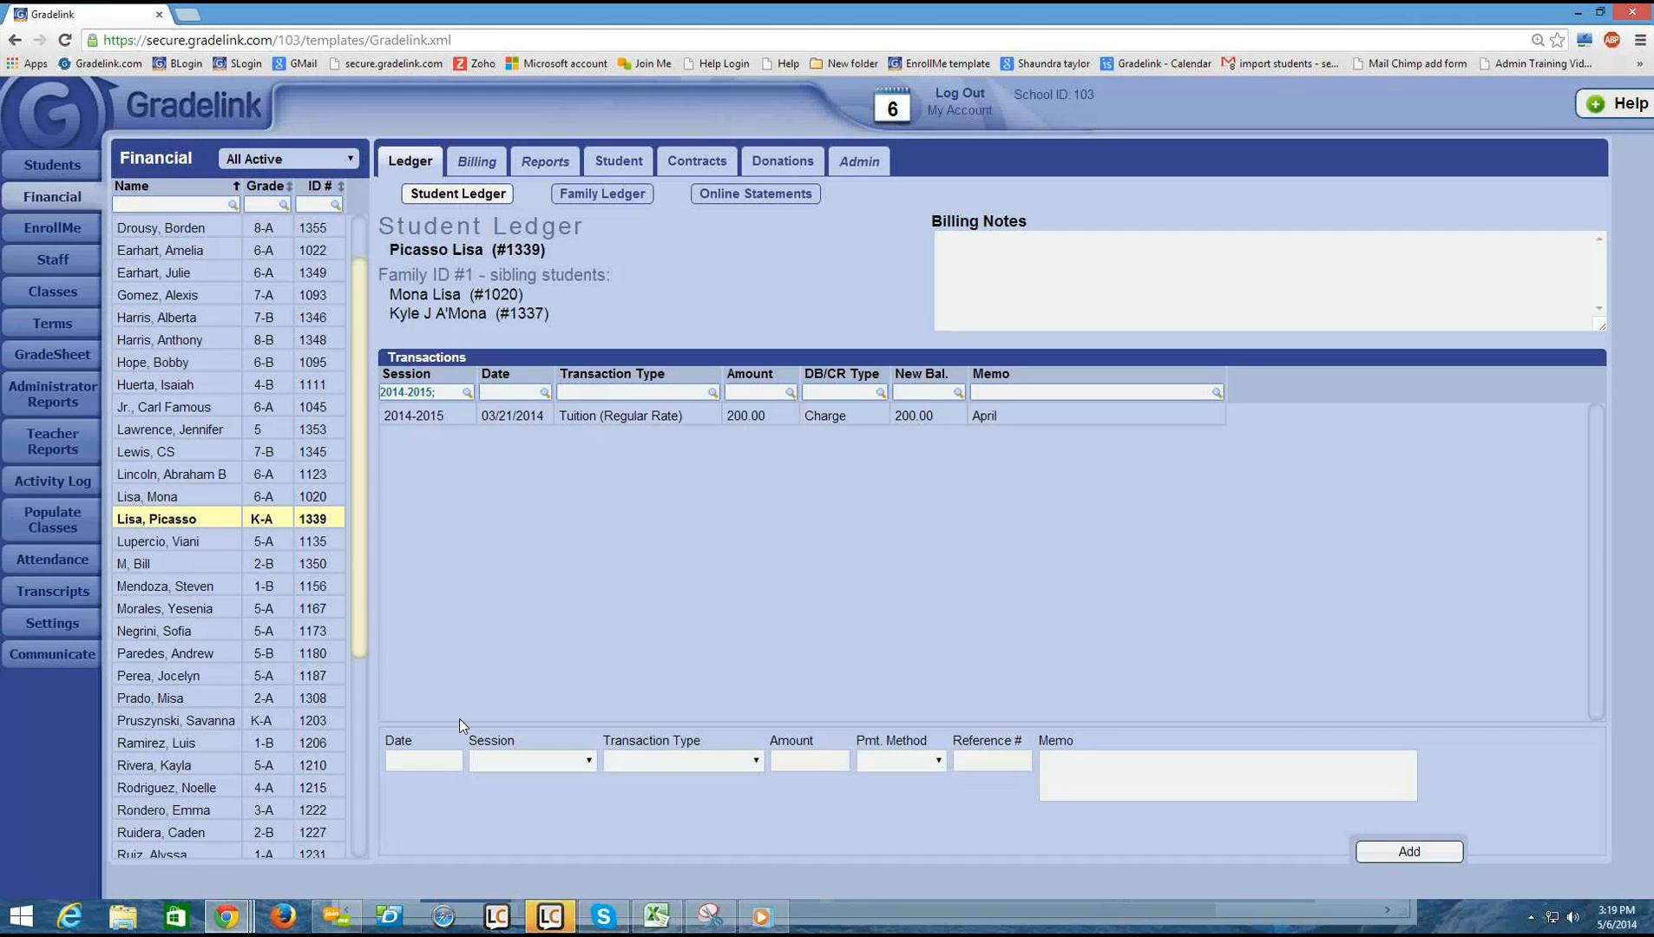
click(422, 761)
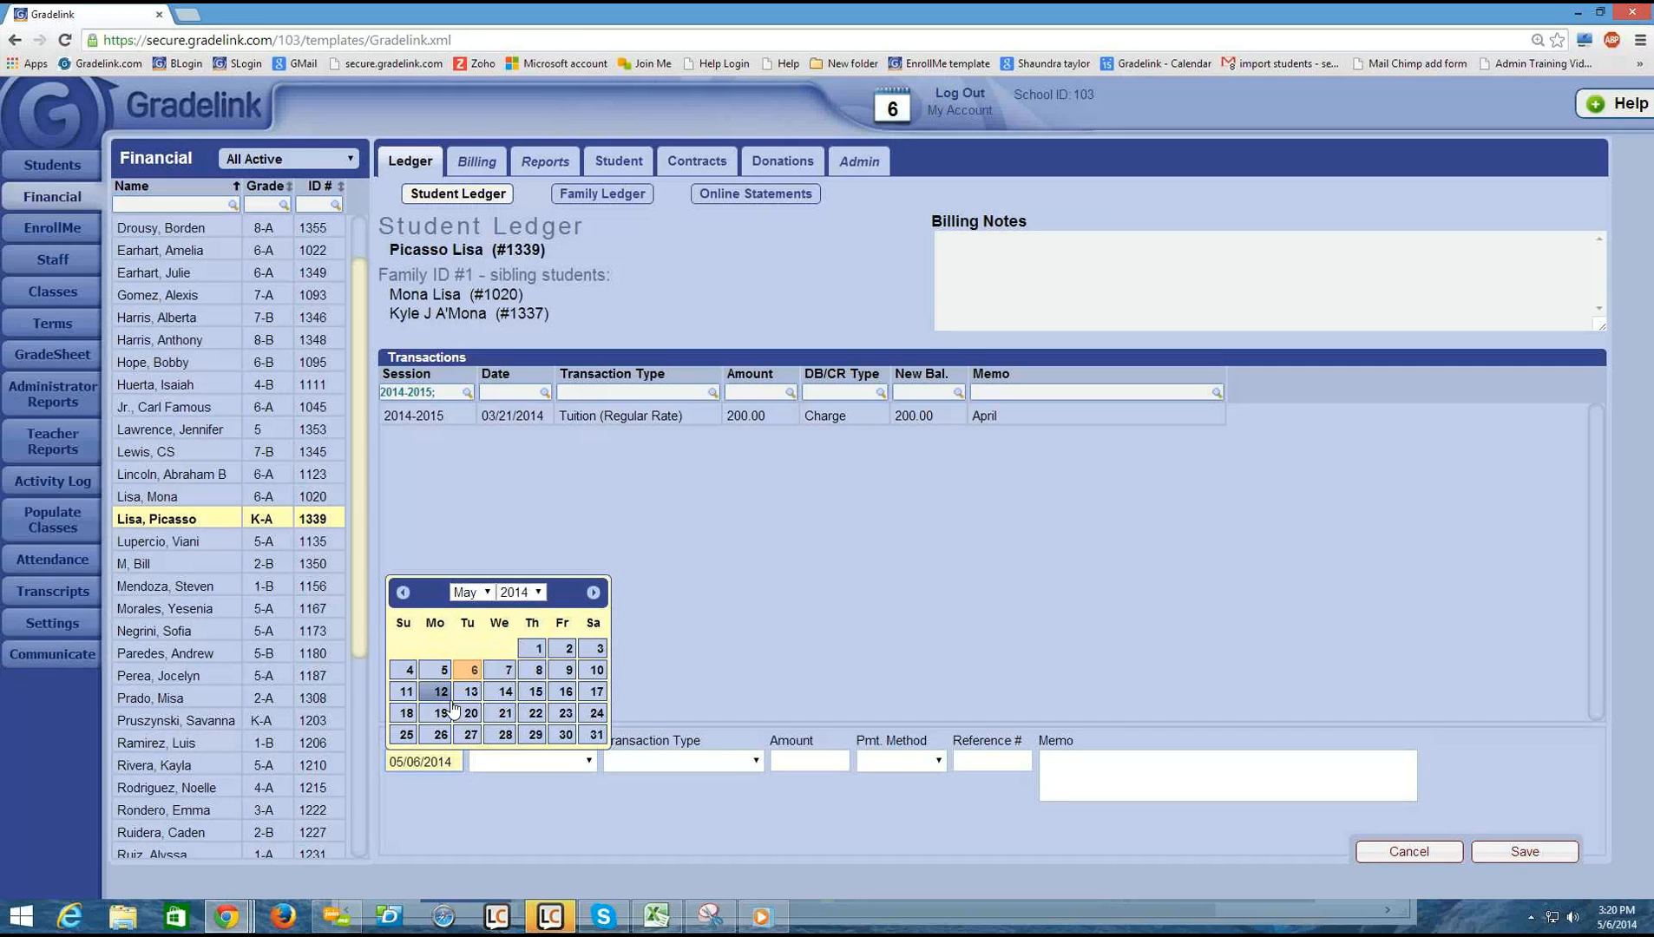
click(593, 591)
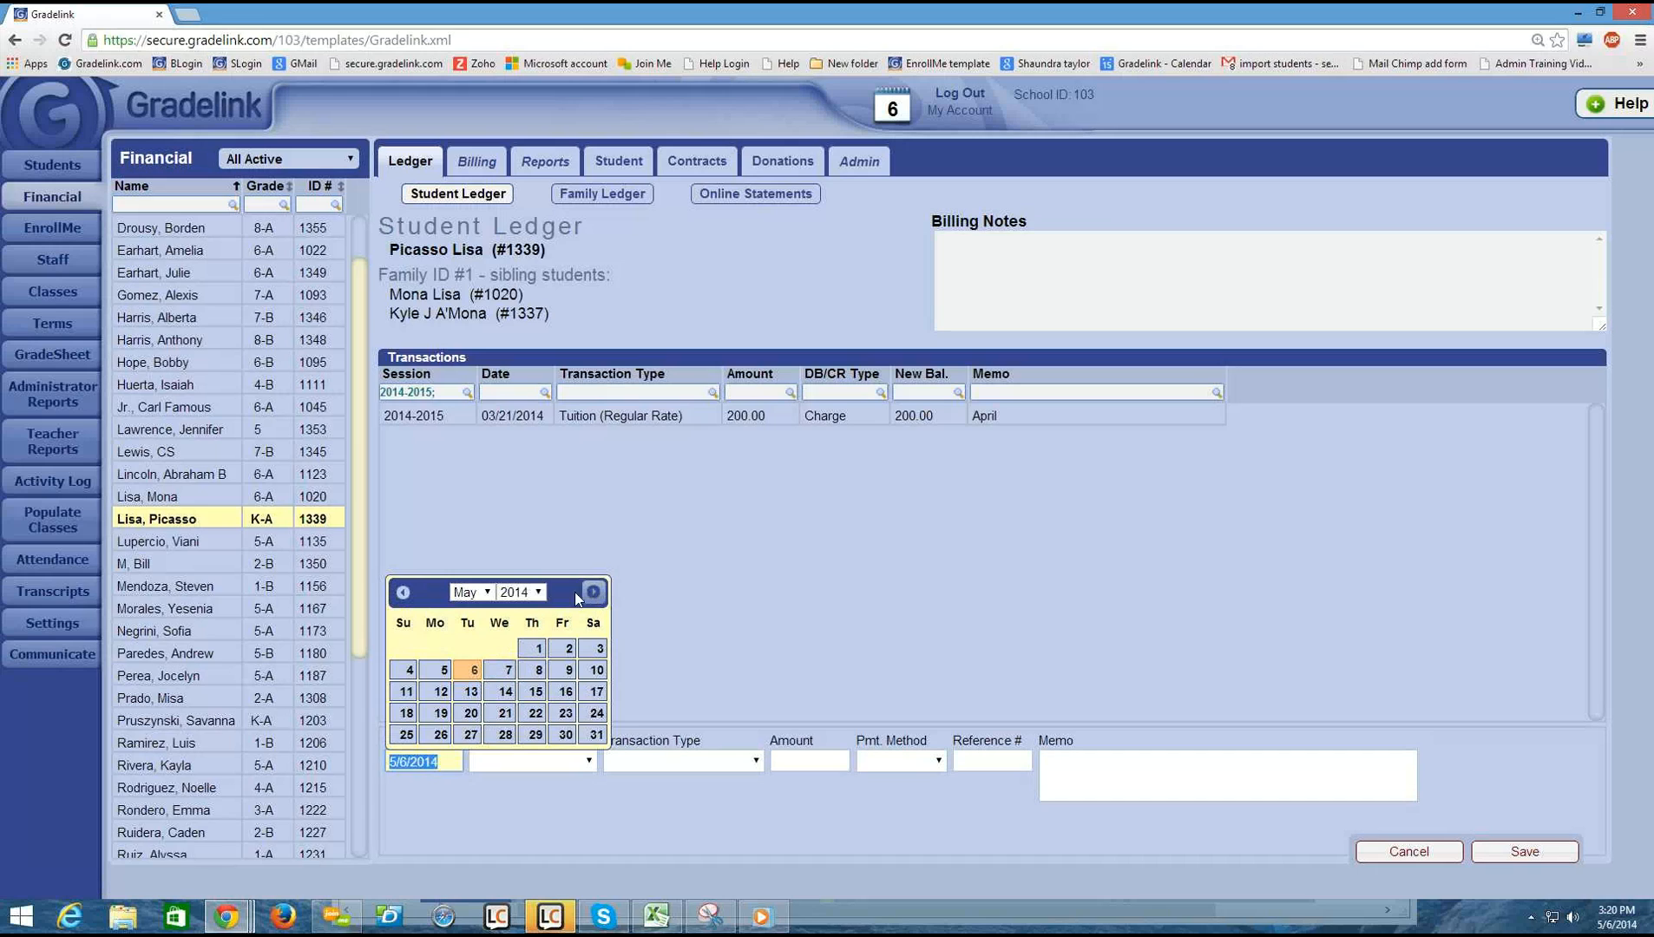
click(402, 591)
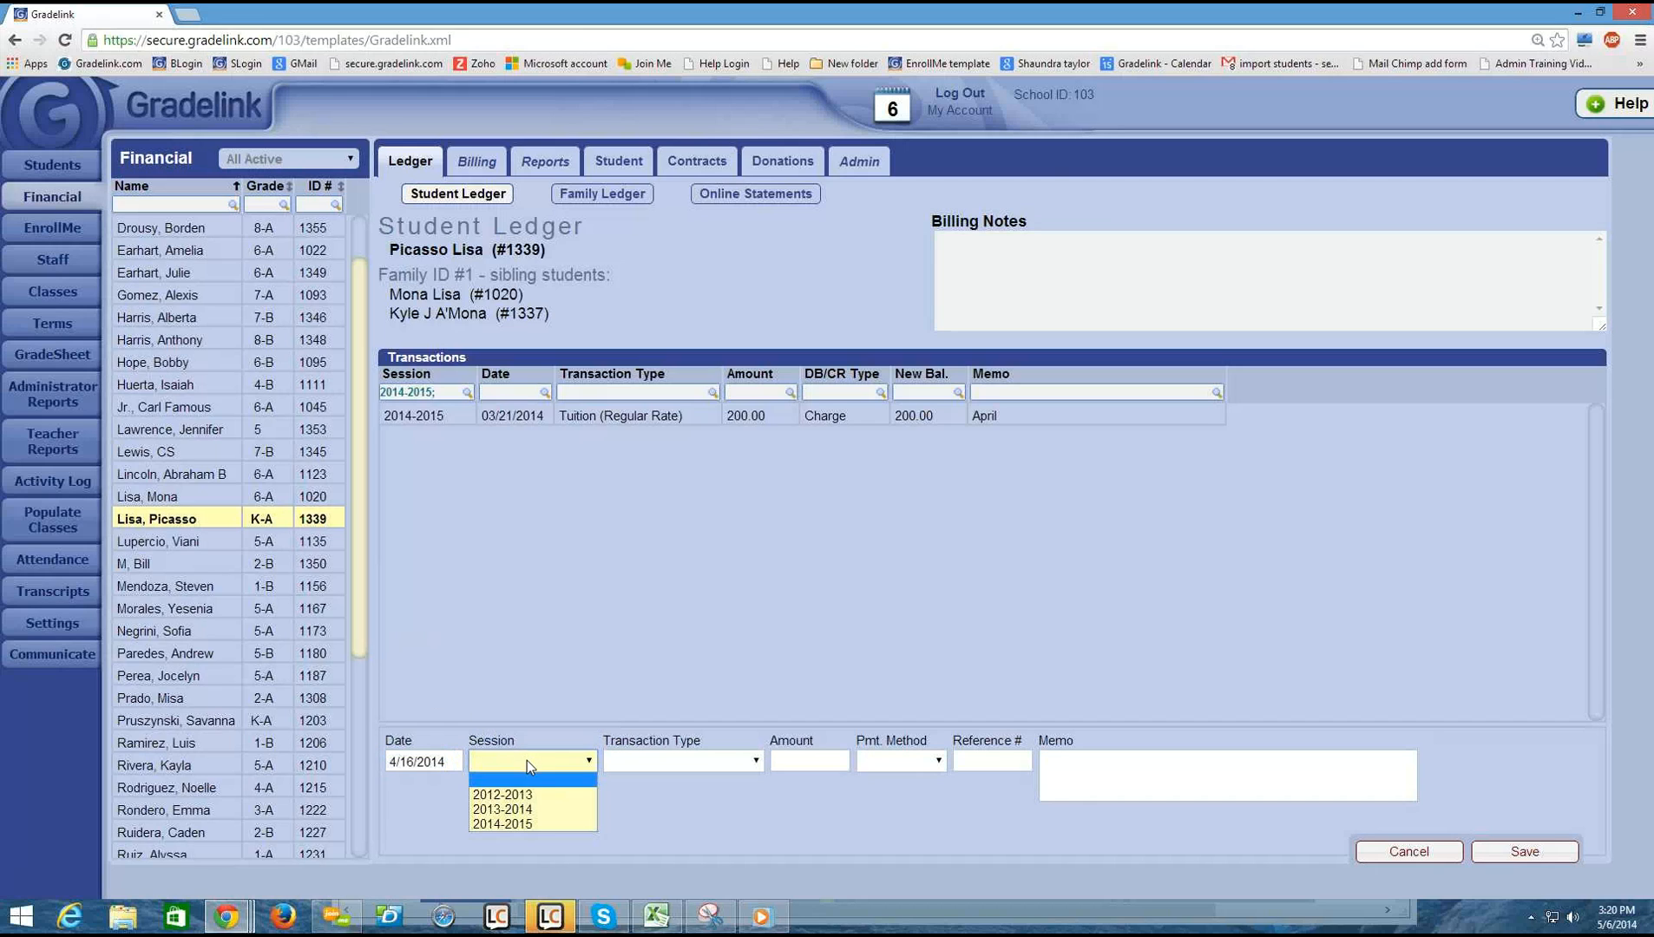
- Fill the transaction with session 2014-2015, Registration Fee (Early), amount 50.00
click(503, 824)
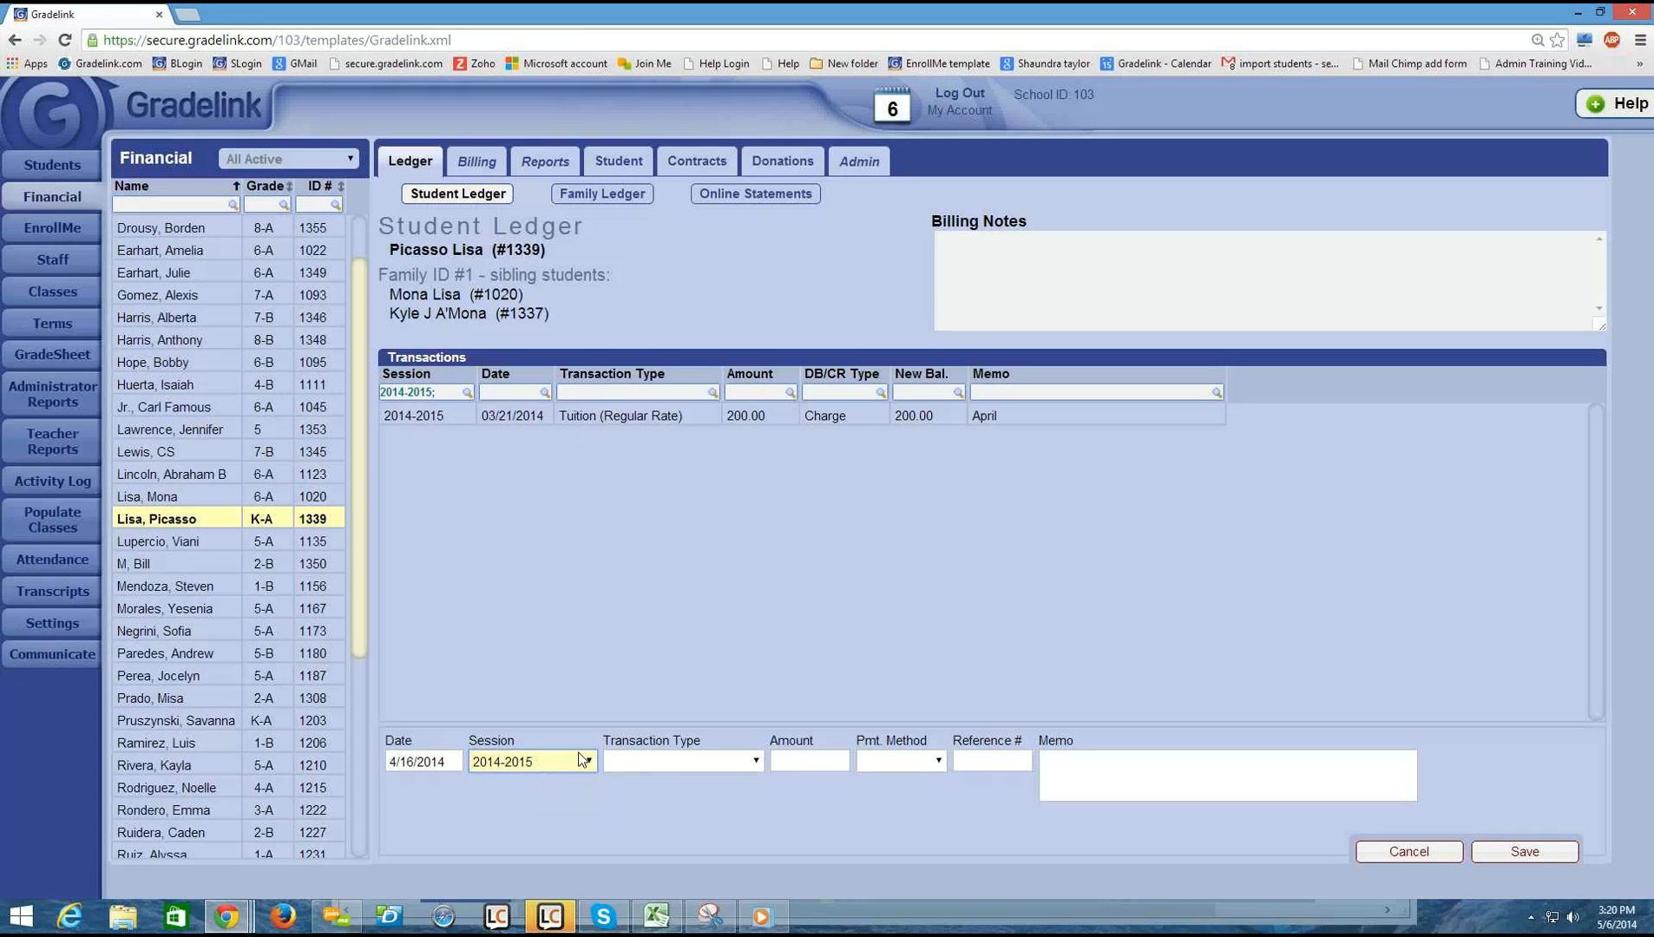
click(753, 760)
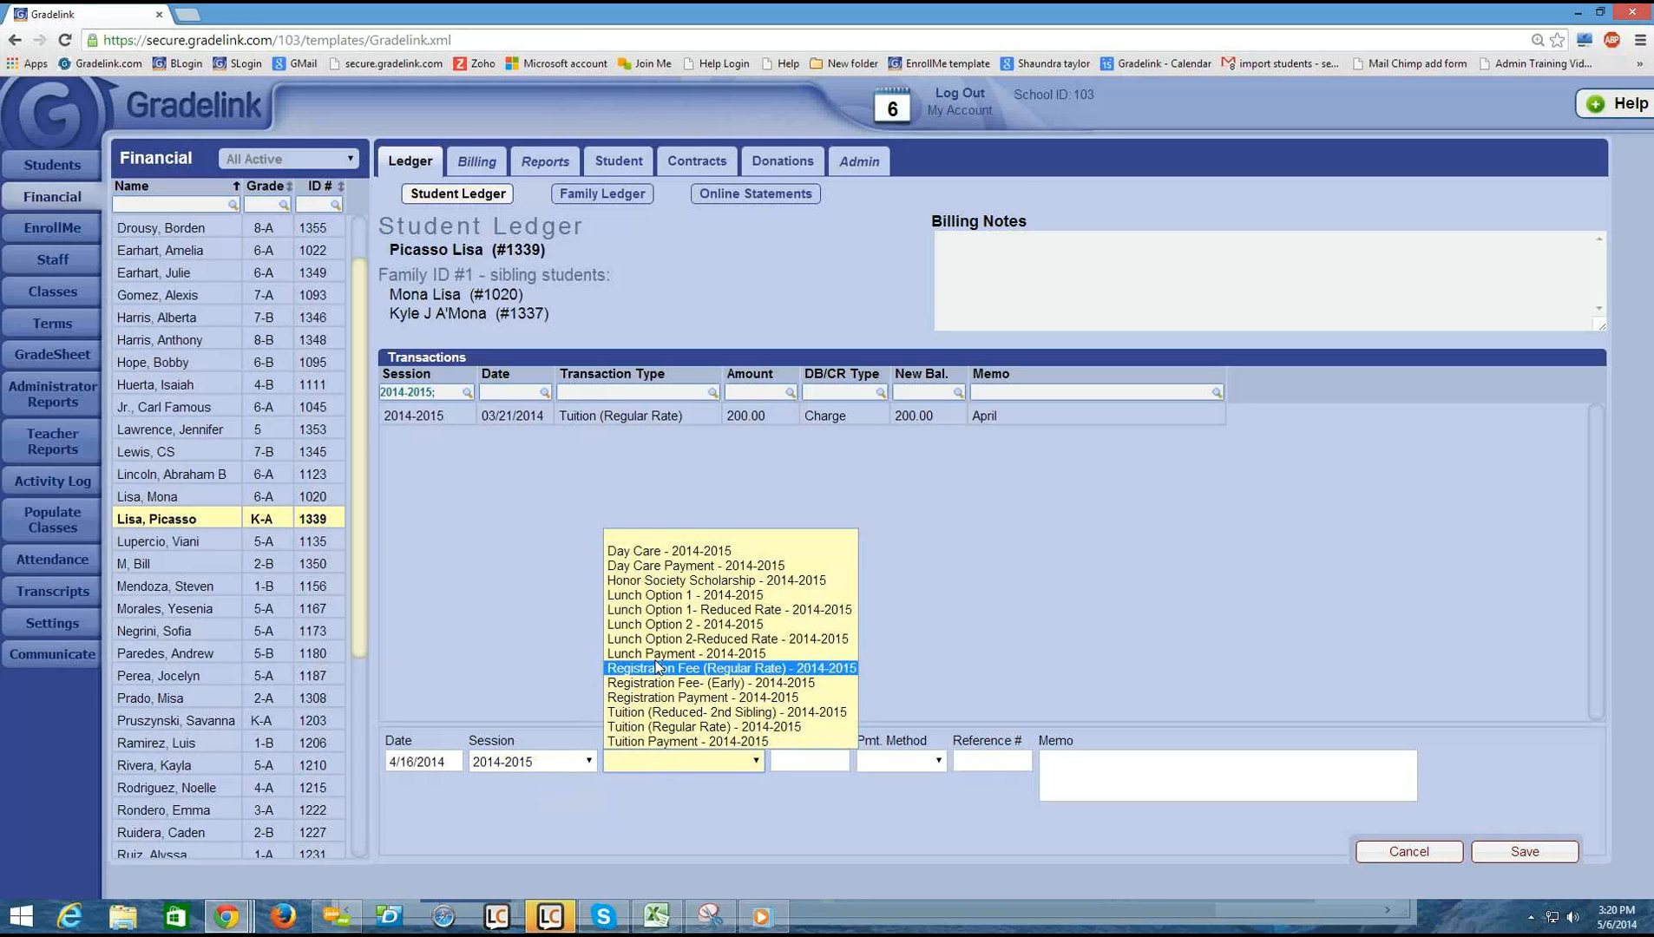
mouse_move(669, 551)
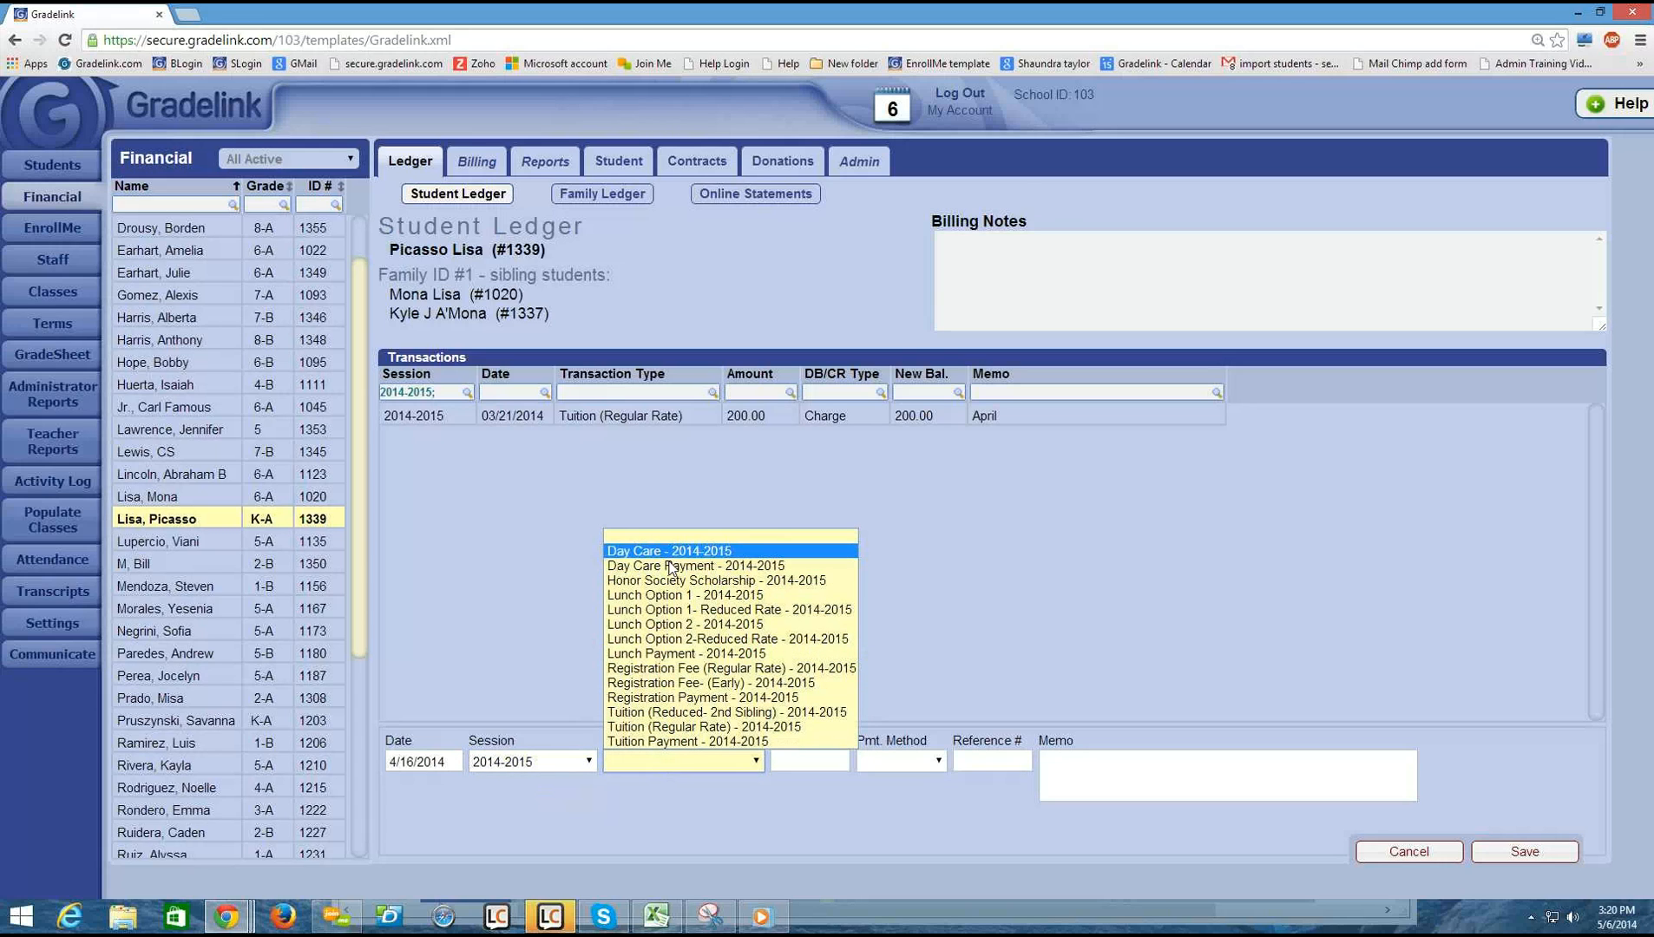
mouse_move(721, 668)
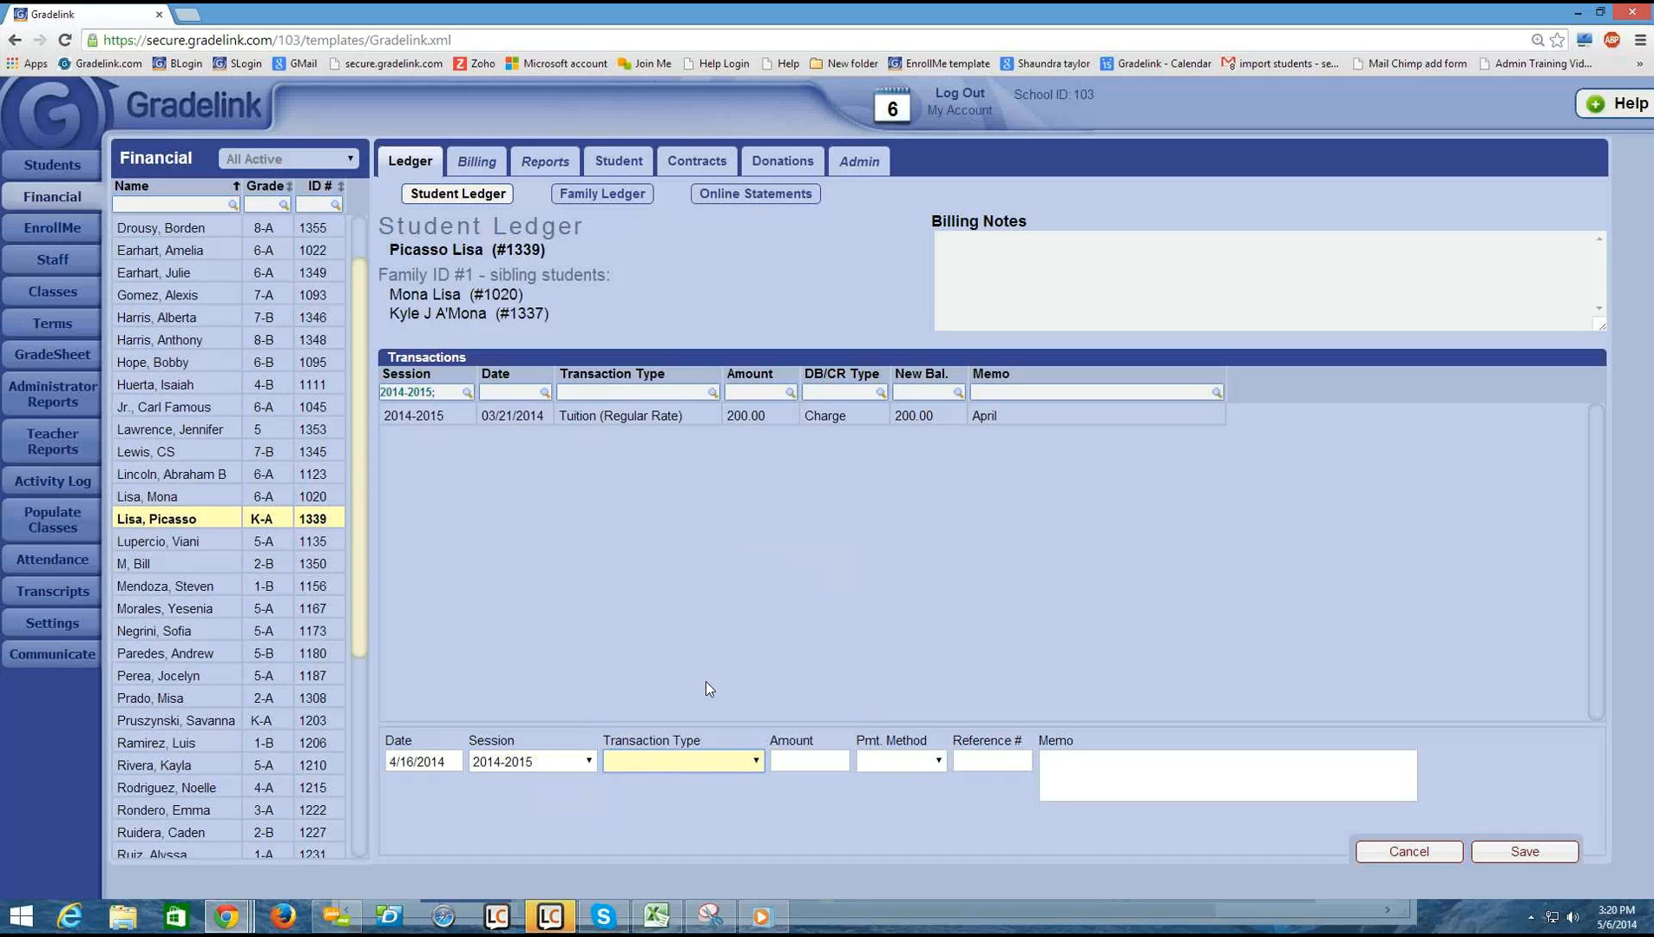
click(682, 761)
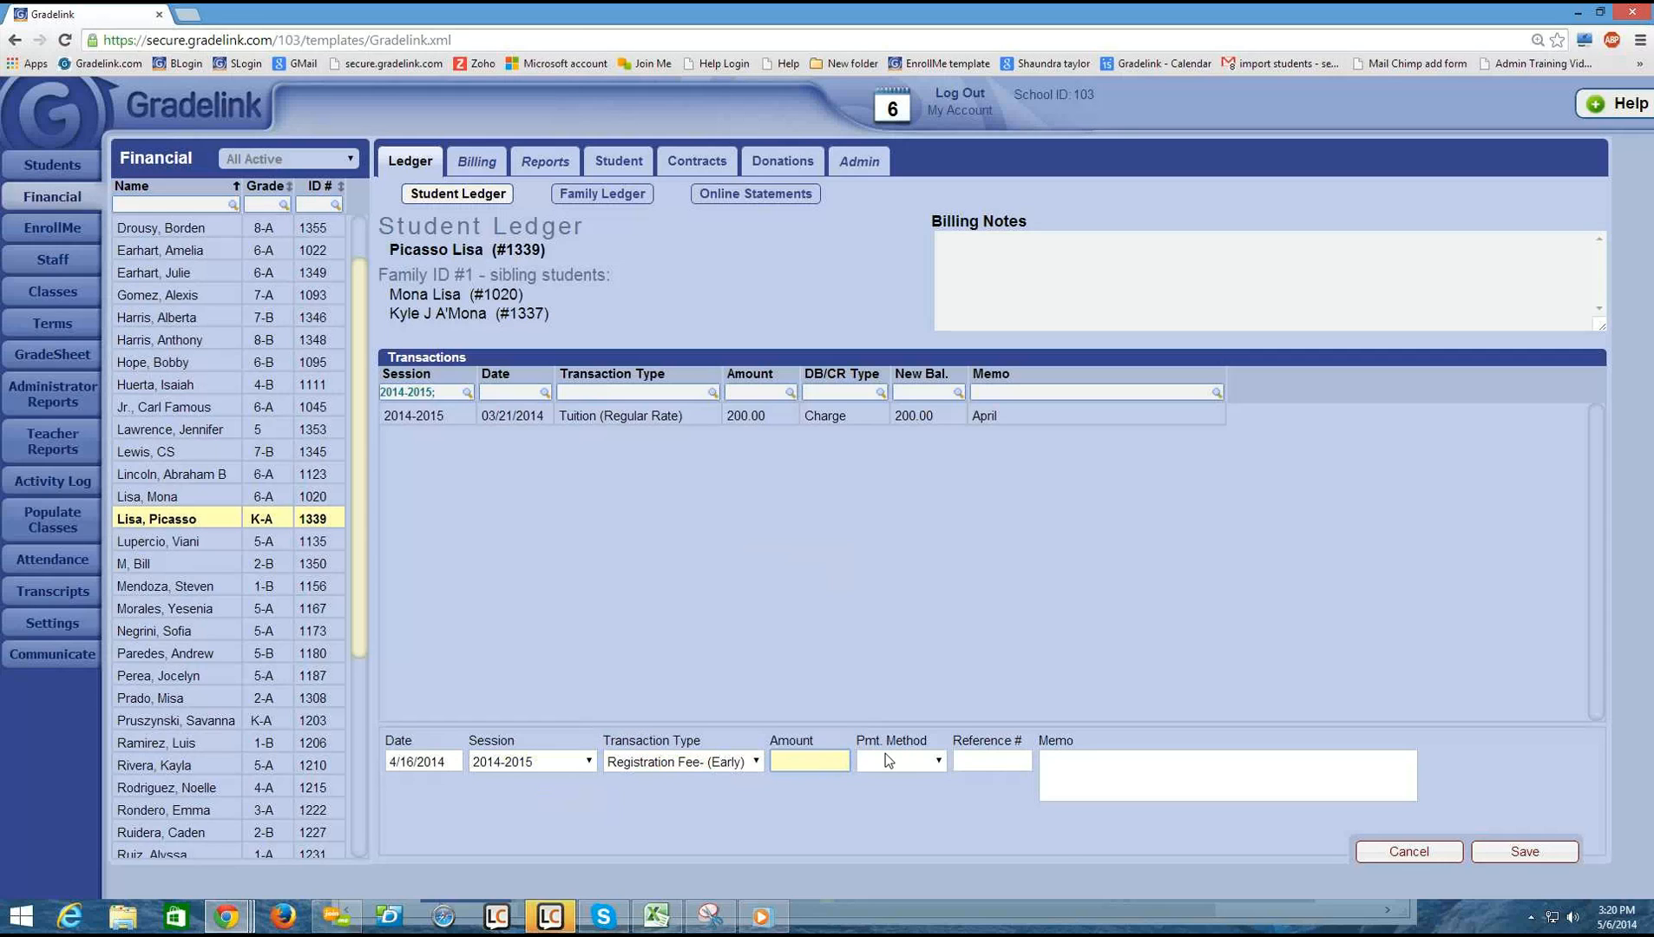
text(50.00)
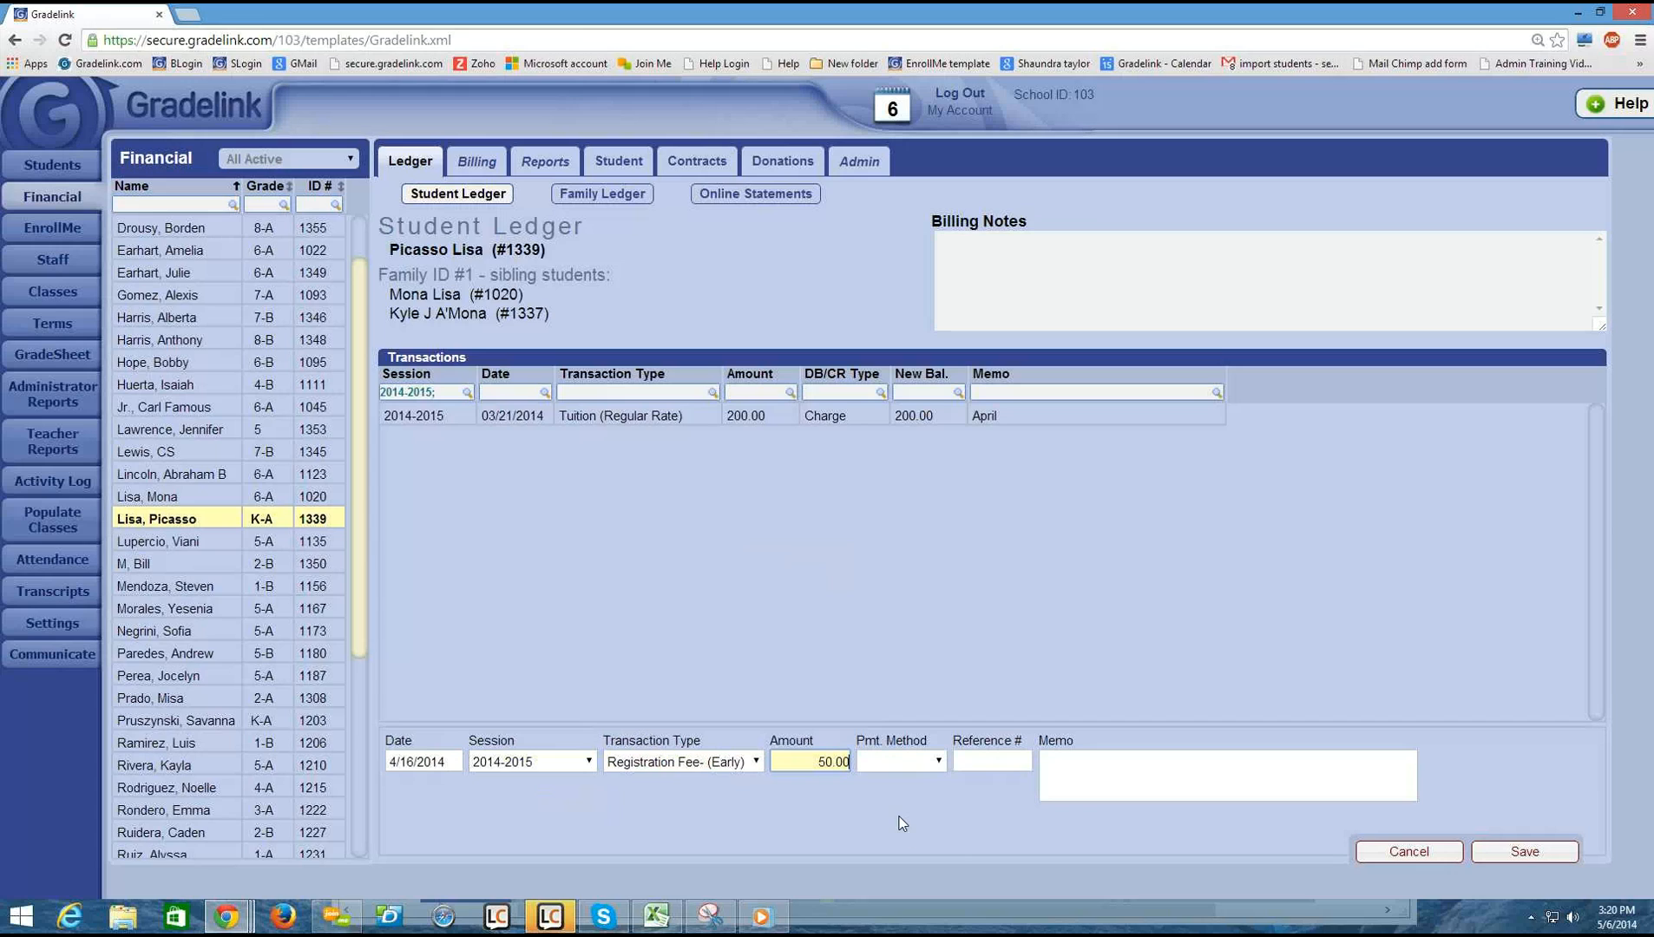
mouse_move(703, 771)
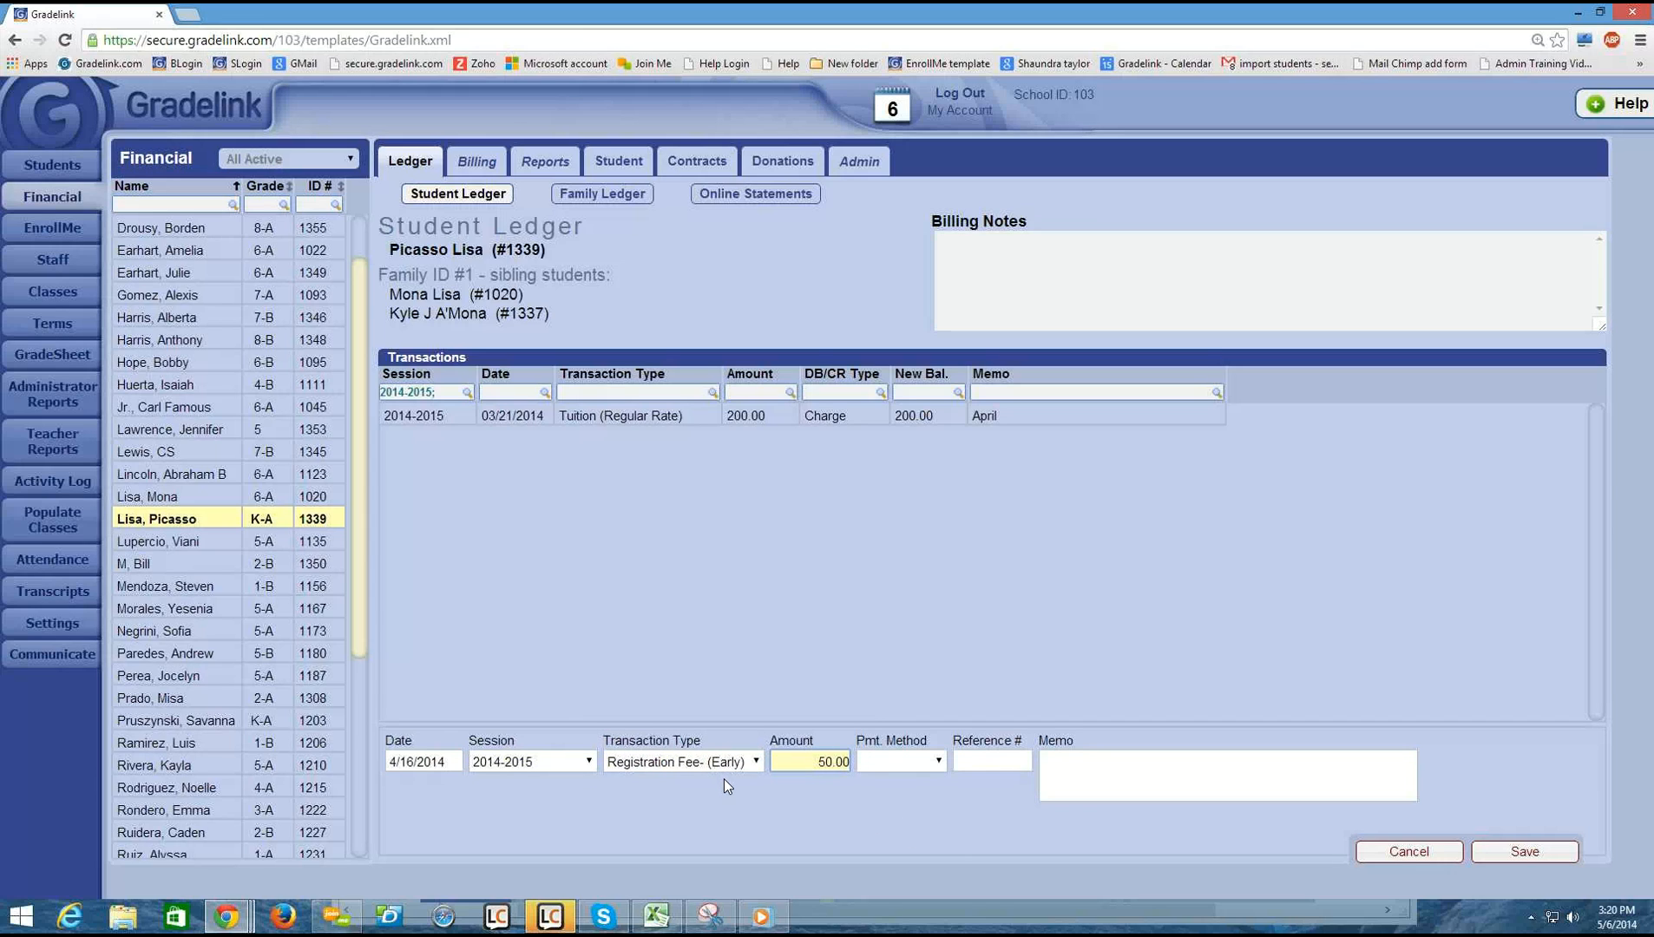
mouse_move(679, 787)
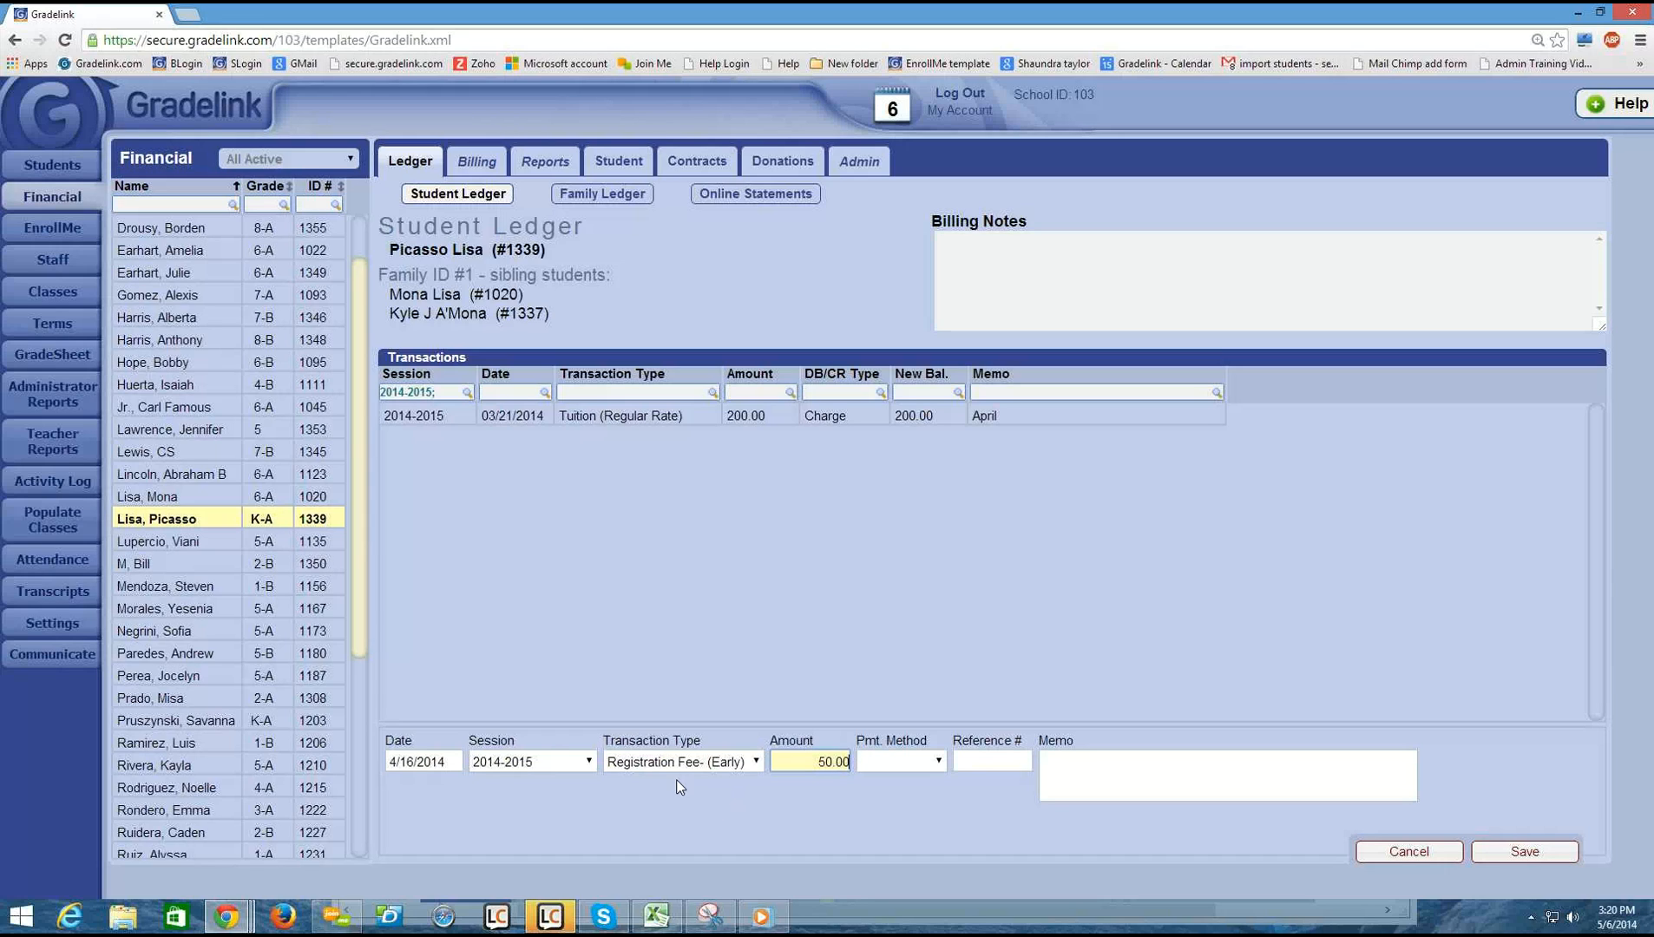
mouse_move(700, 786)
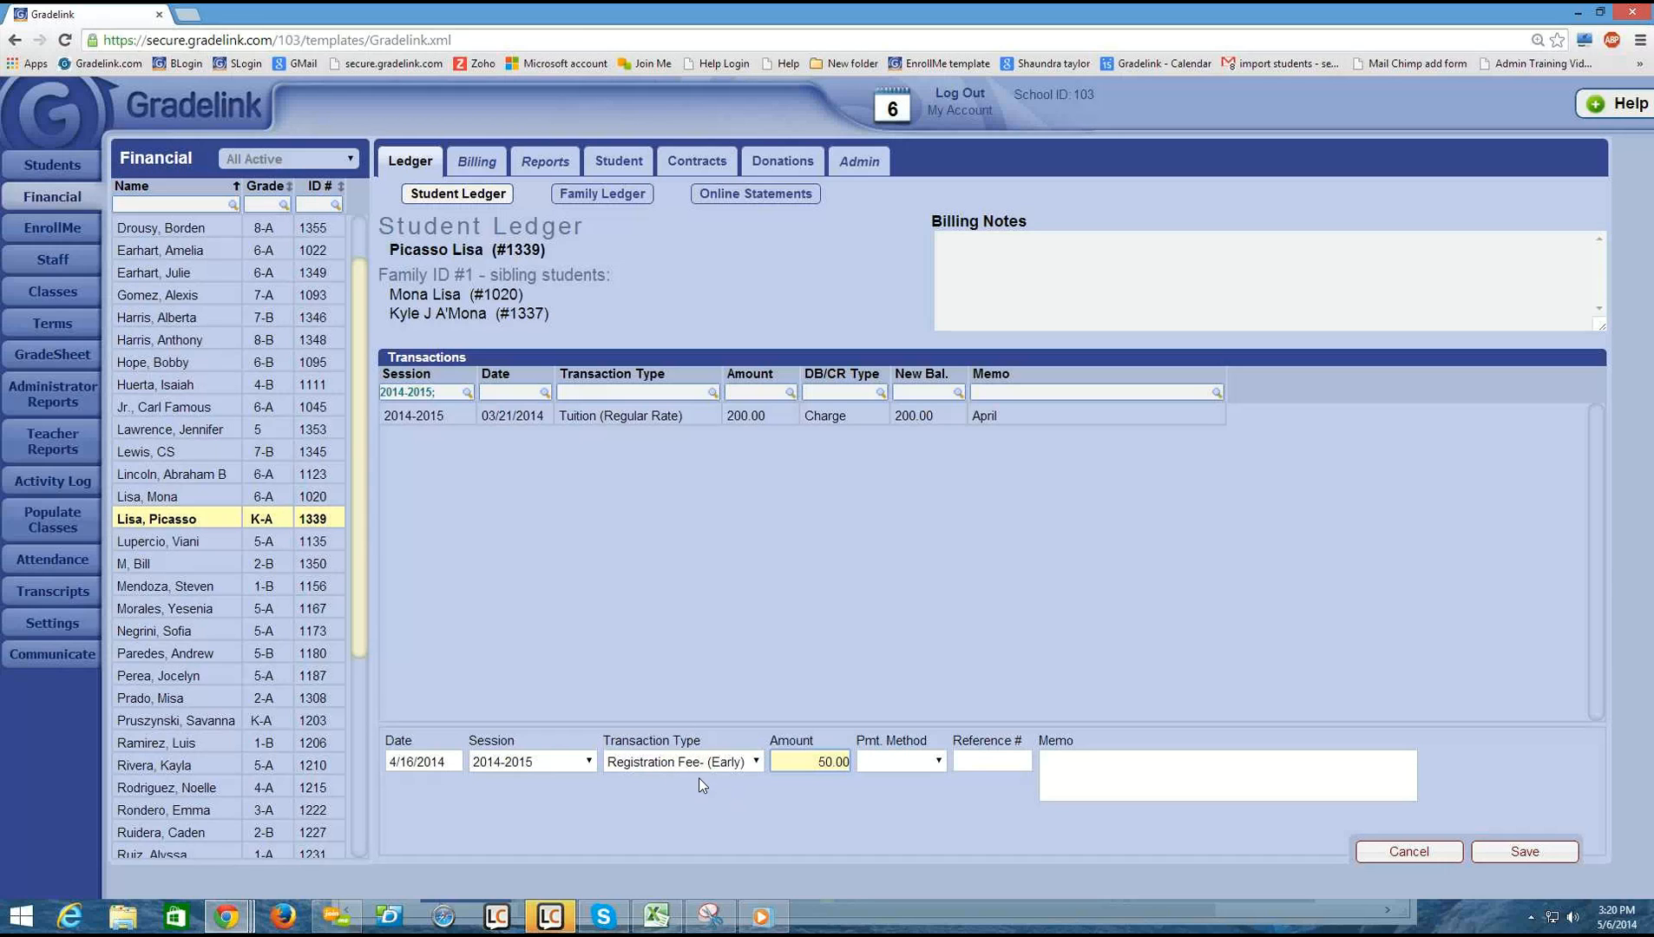
mouse_move(714, 784)
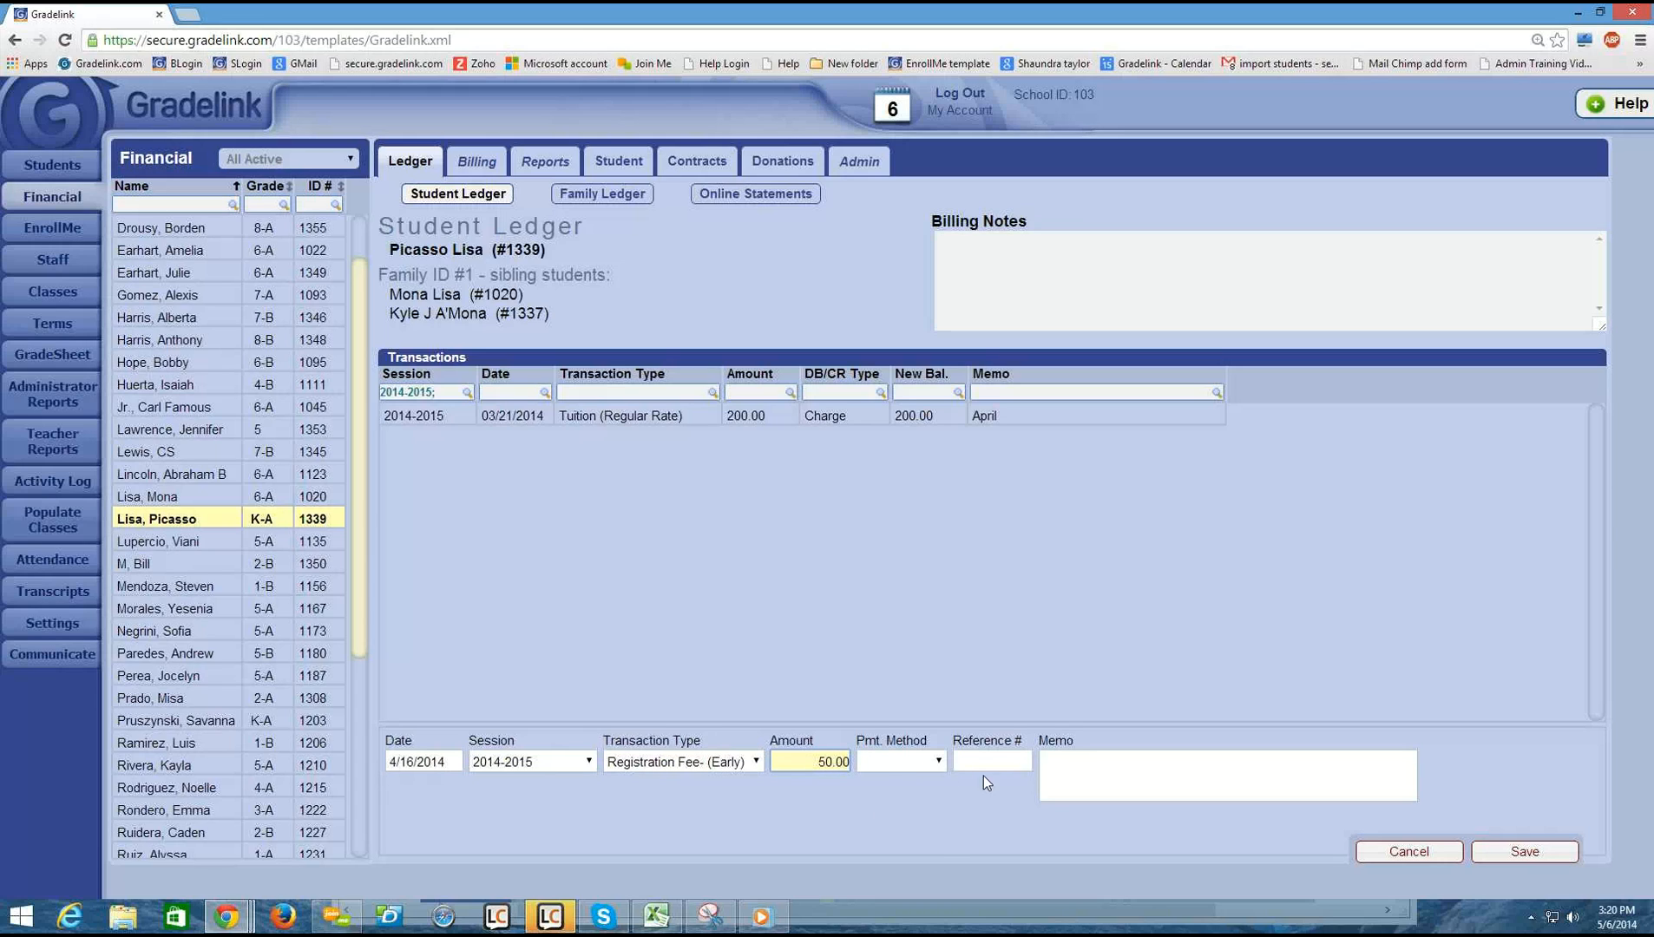
mouse_move(723, 767)
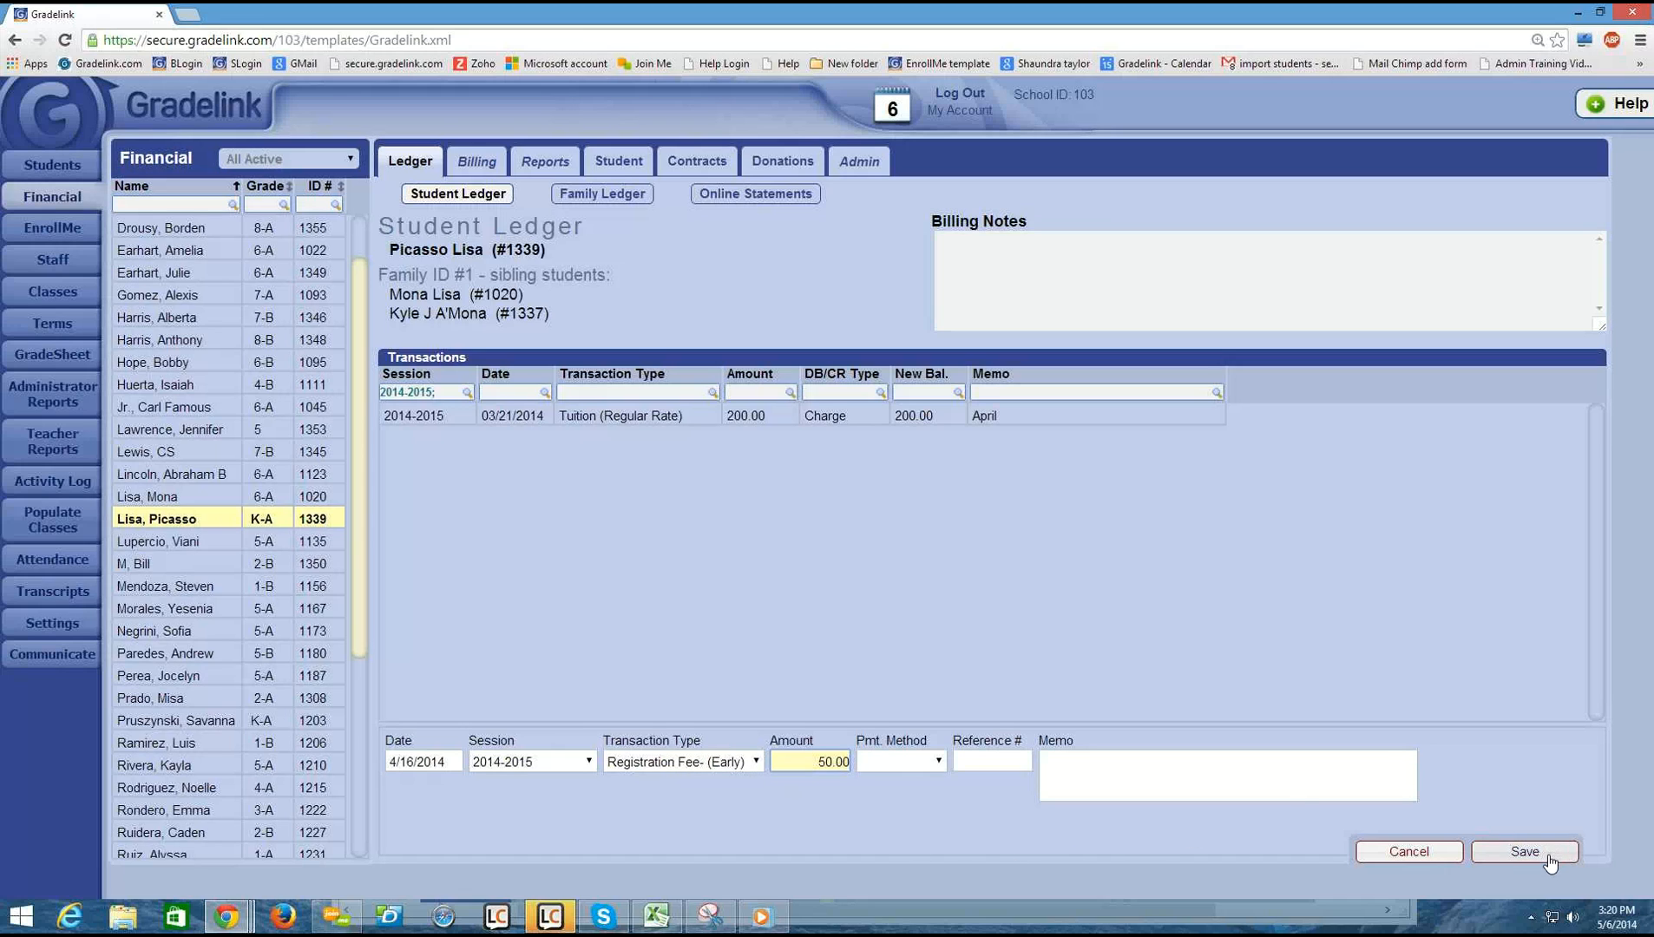
- Save the 50.00 Registration Fee (Early) charge, raising the balance to 250.00
click(1523, 851)
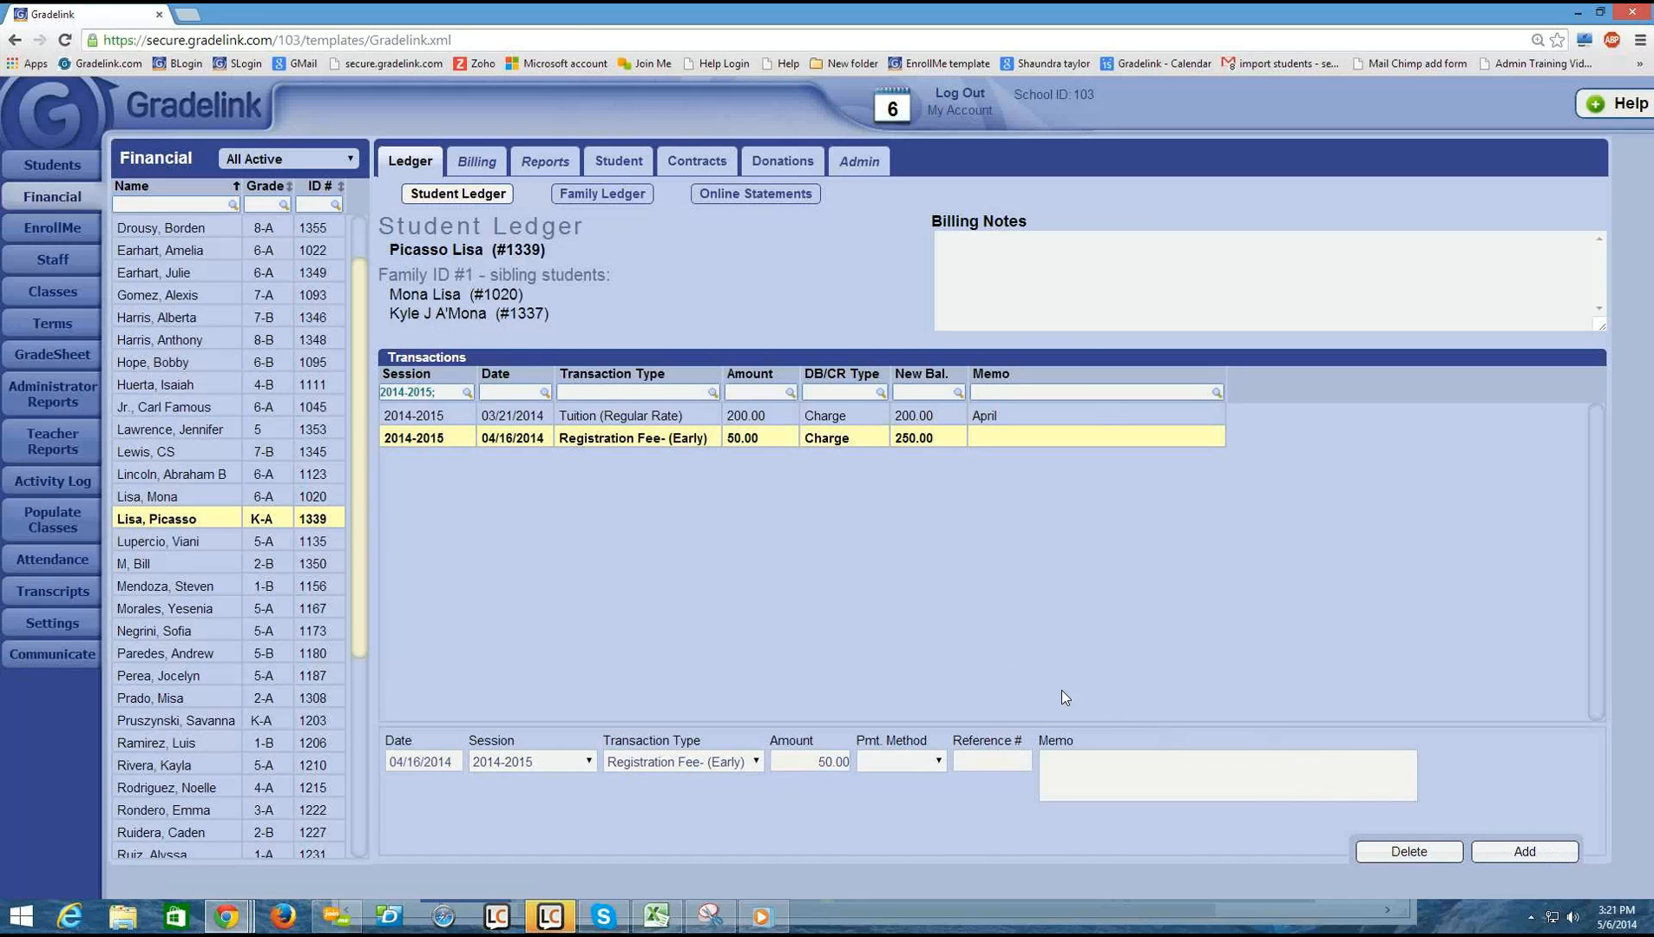
mouse_move(525, 469)
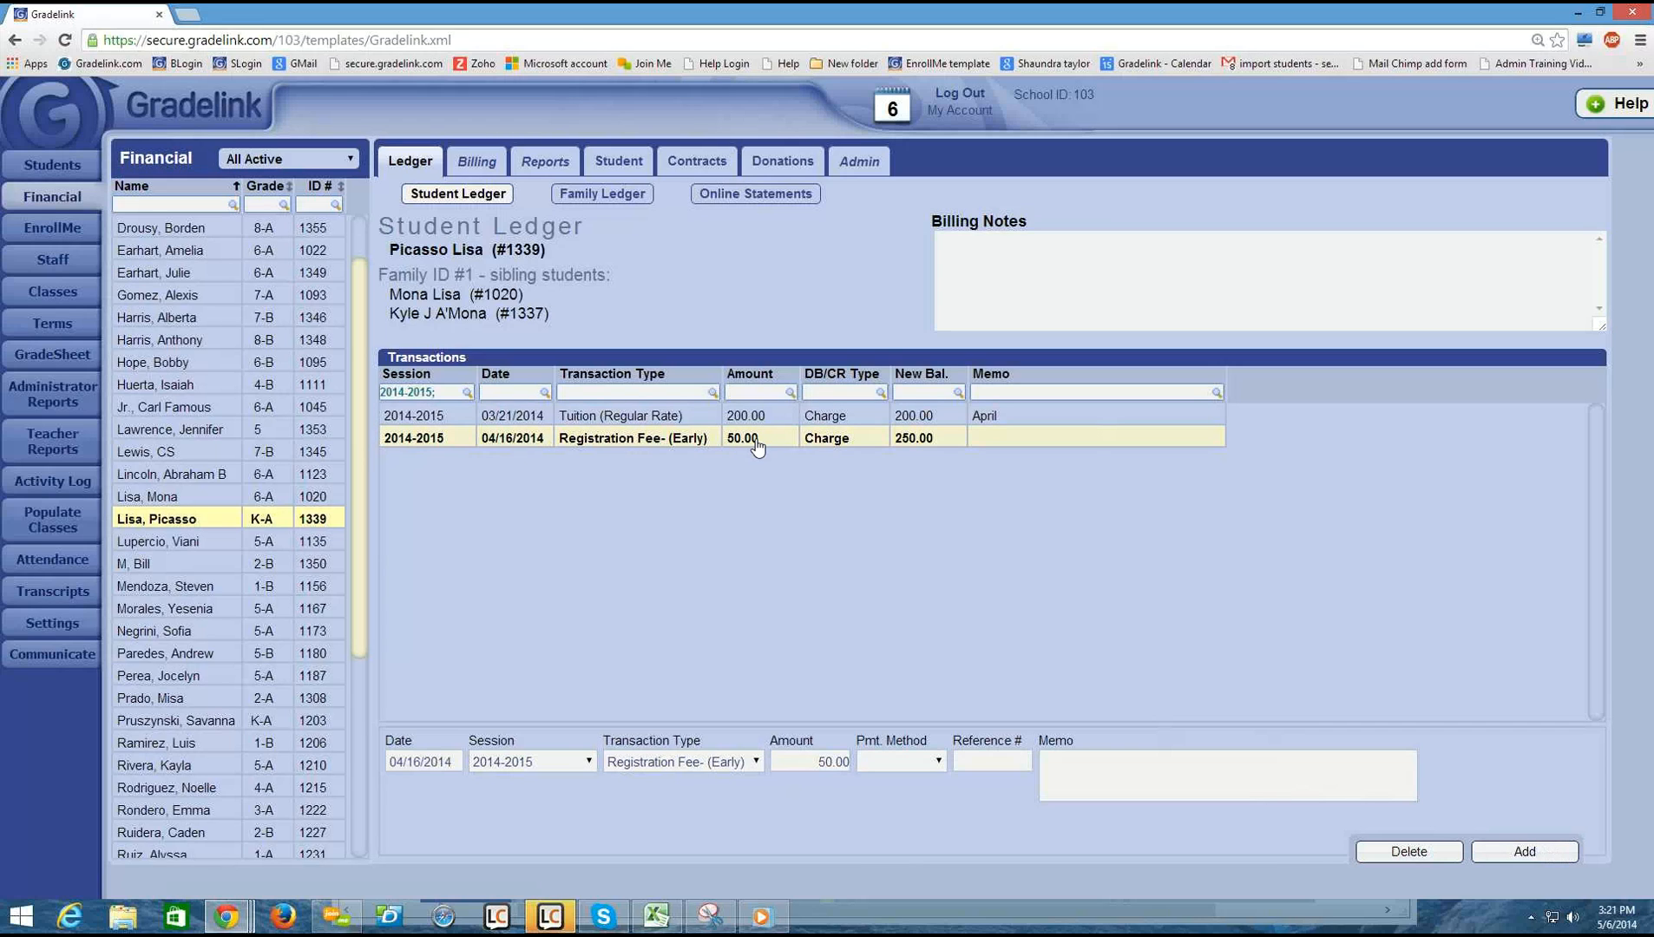
mouse_move(850, 446)
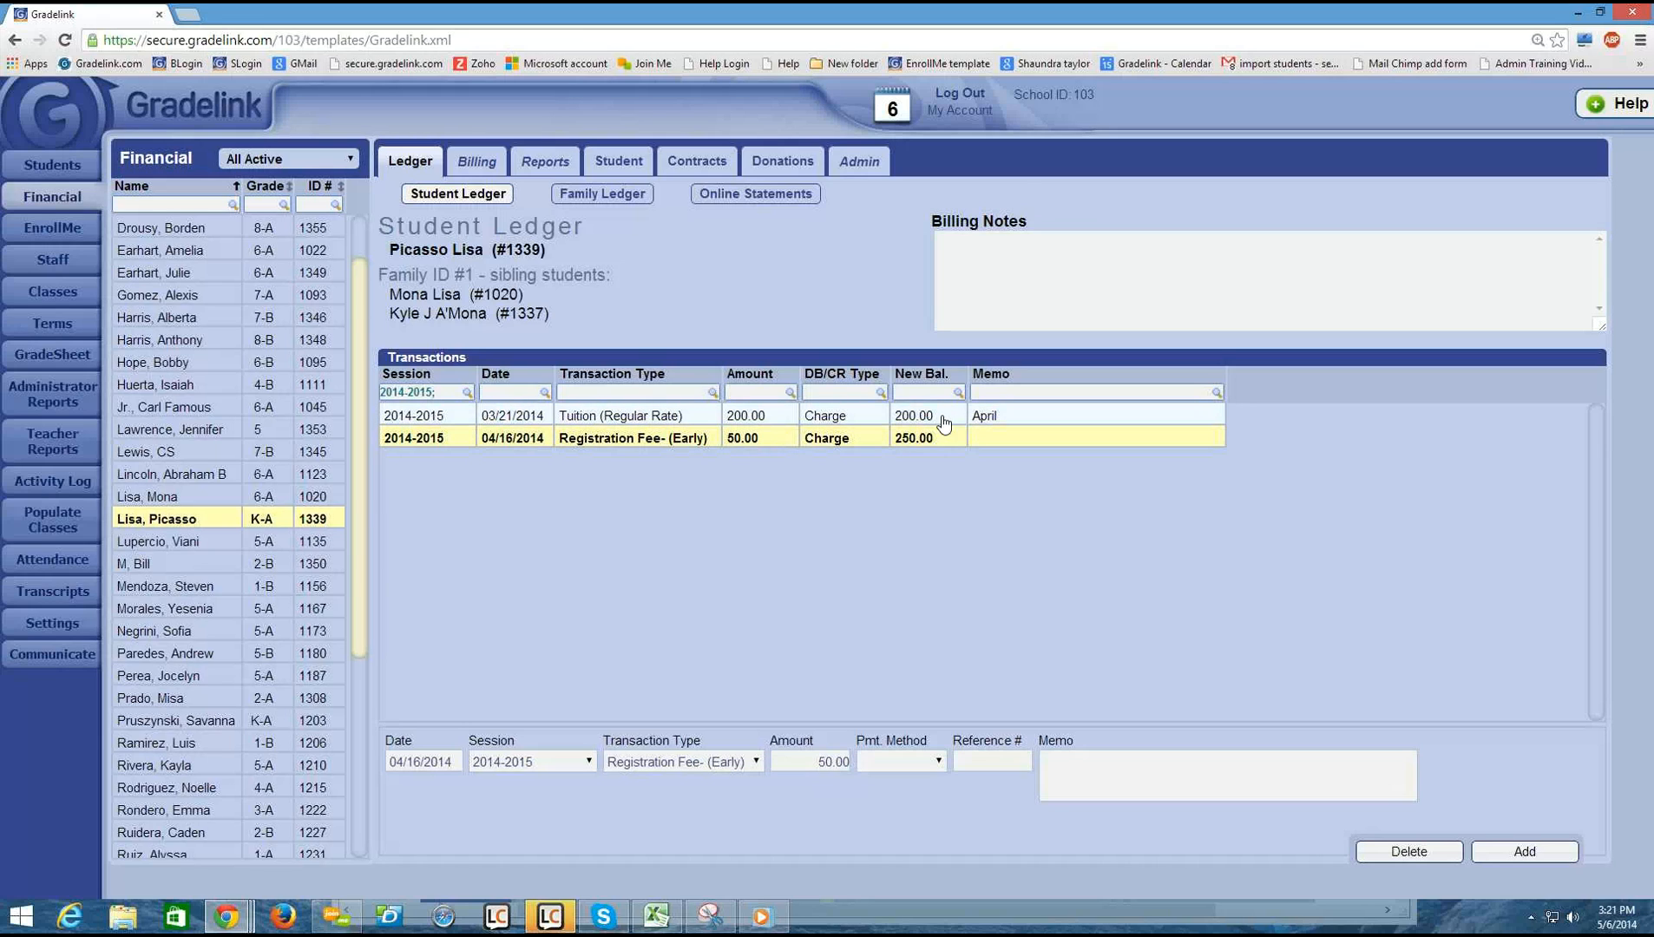
mouse_move(918, 425)
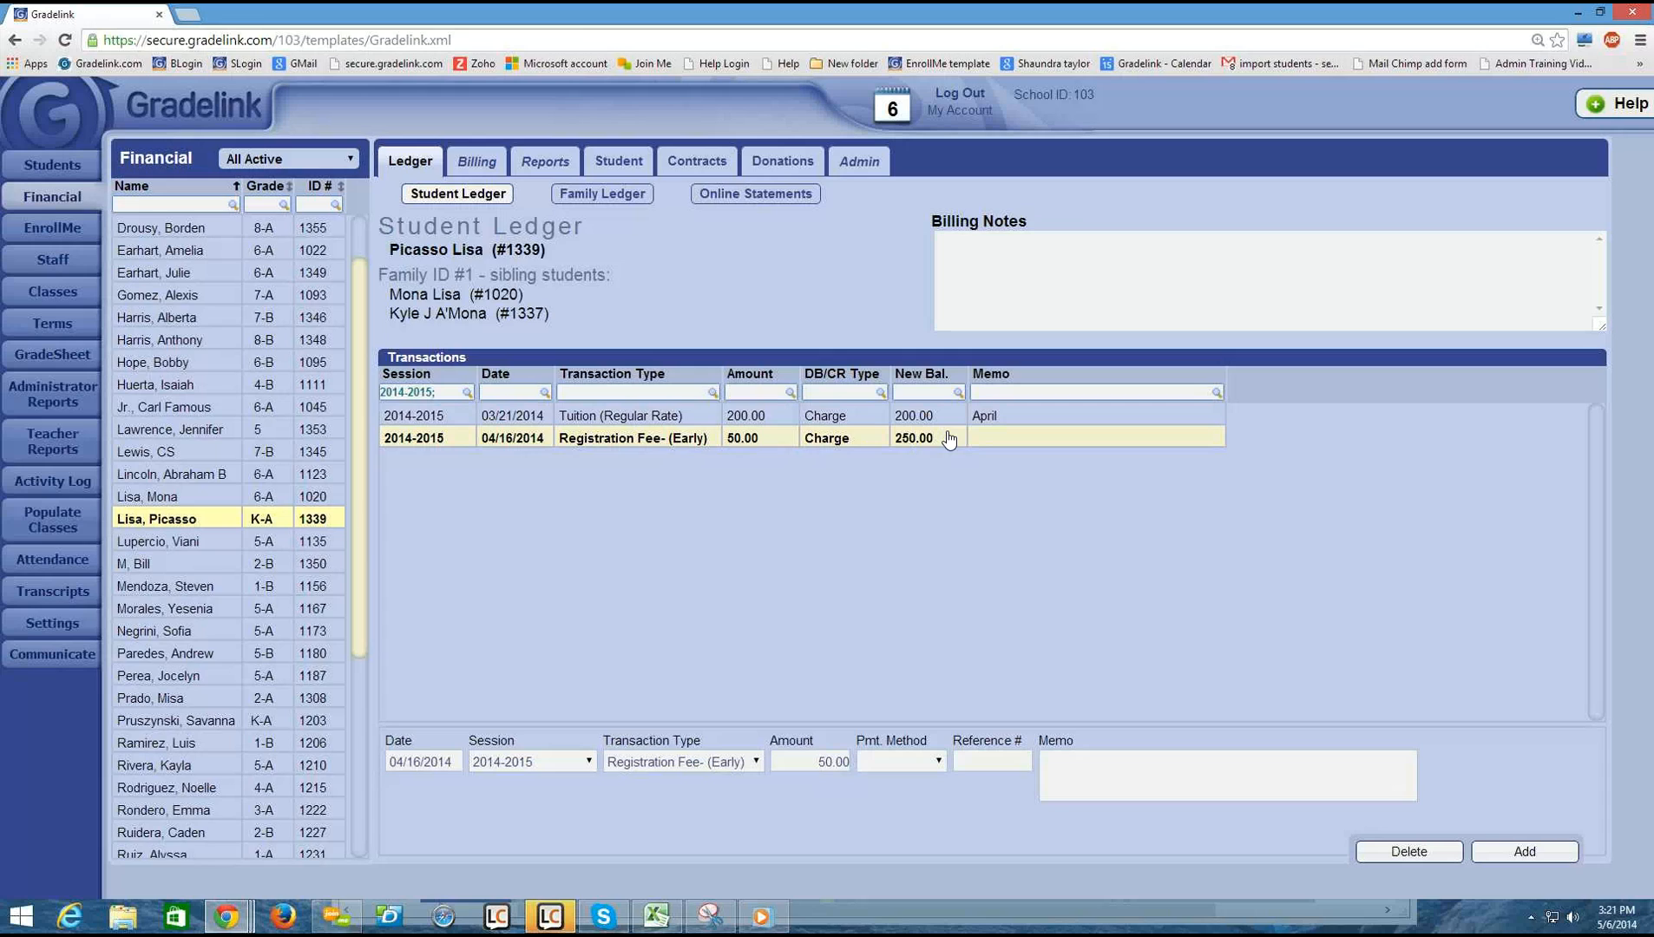
mouse_move(436, 648)
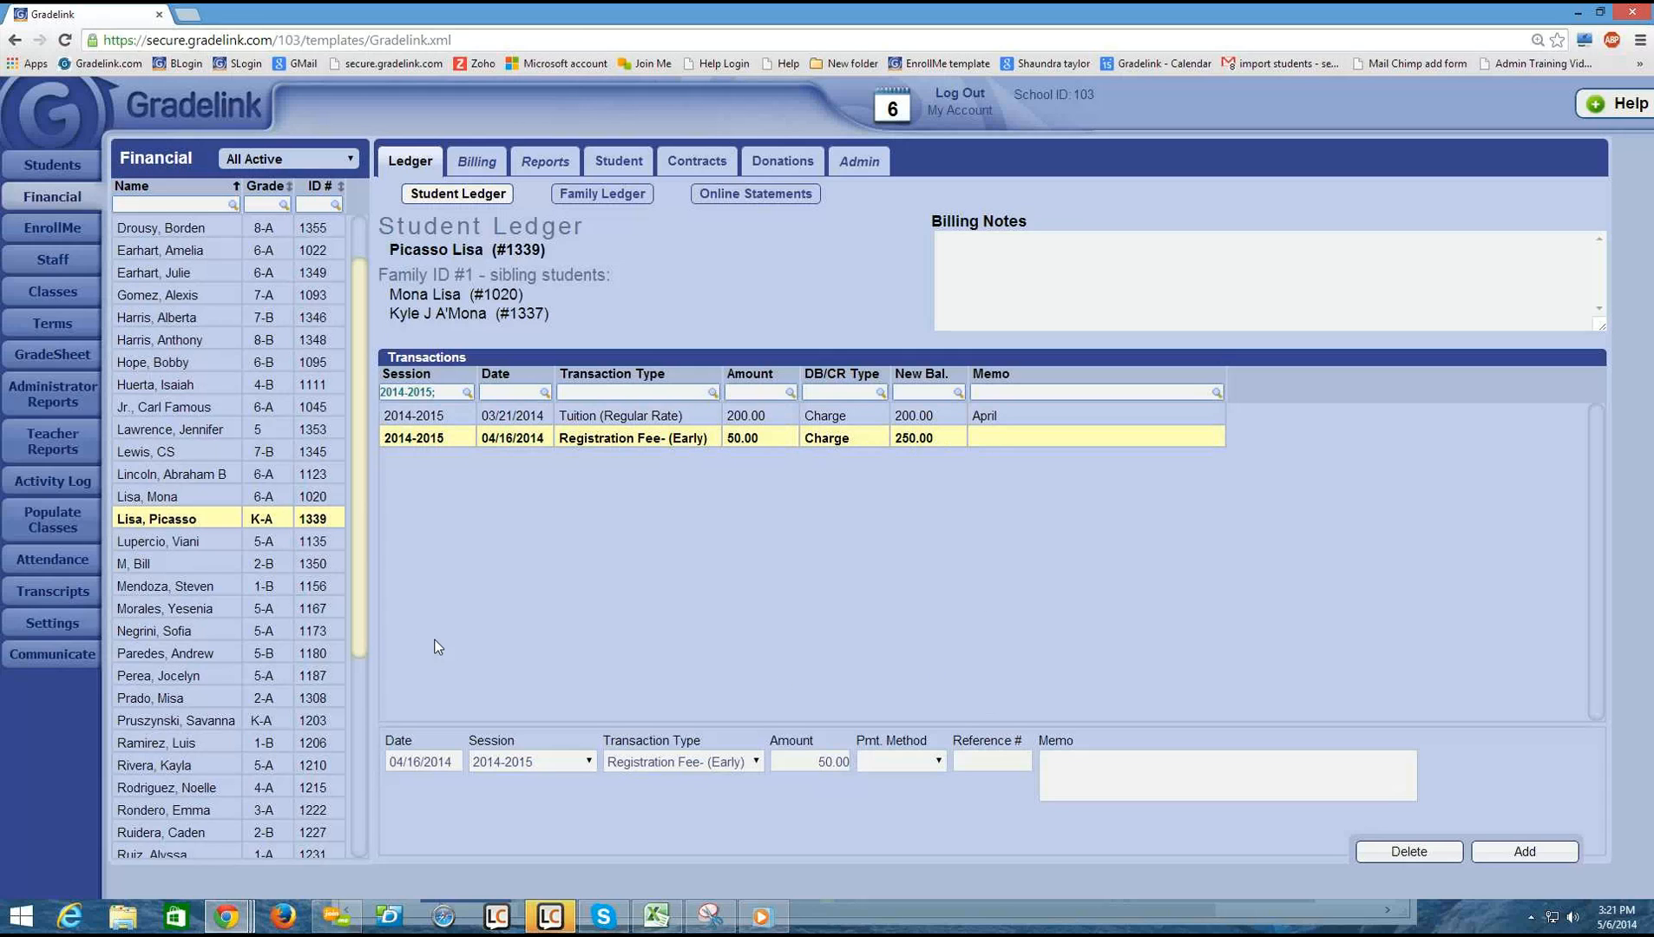
mouse_move(497, 584)
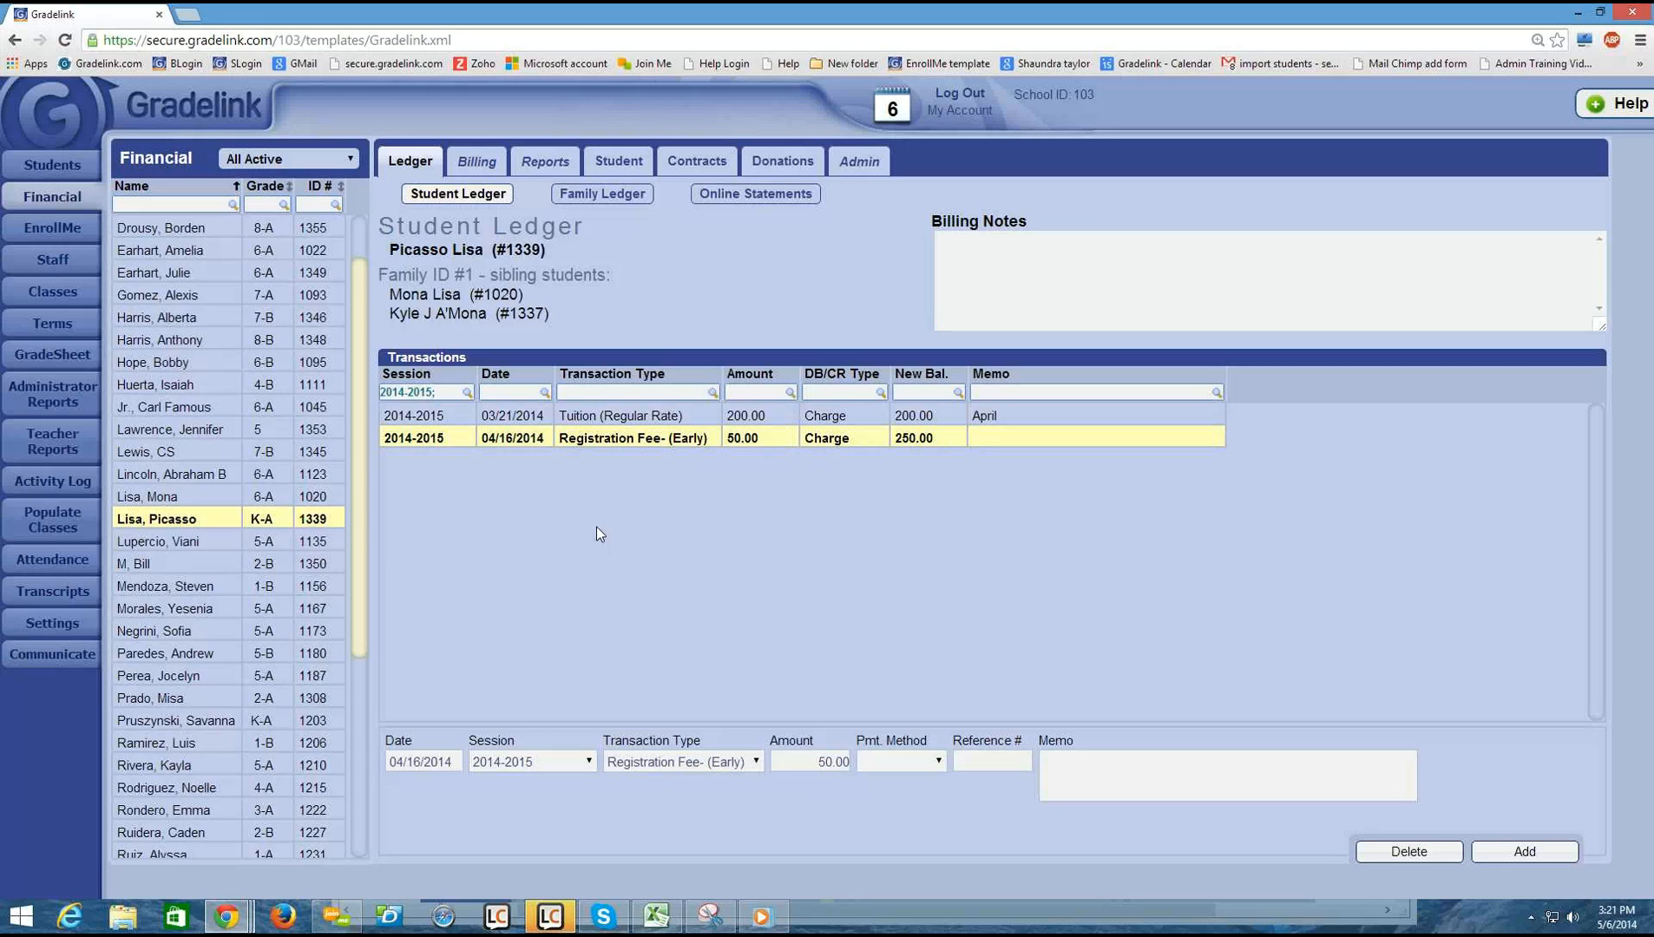
mouse_move(1229, 802)
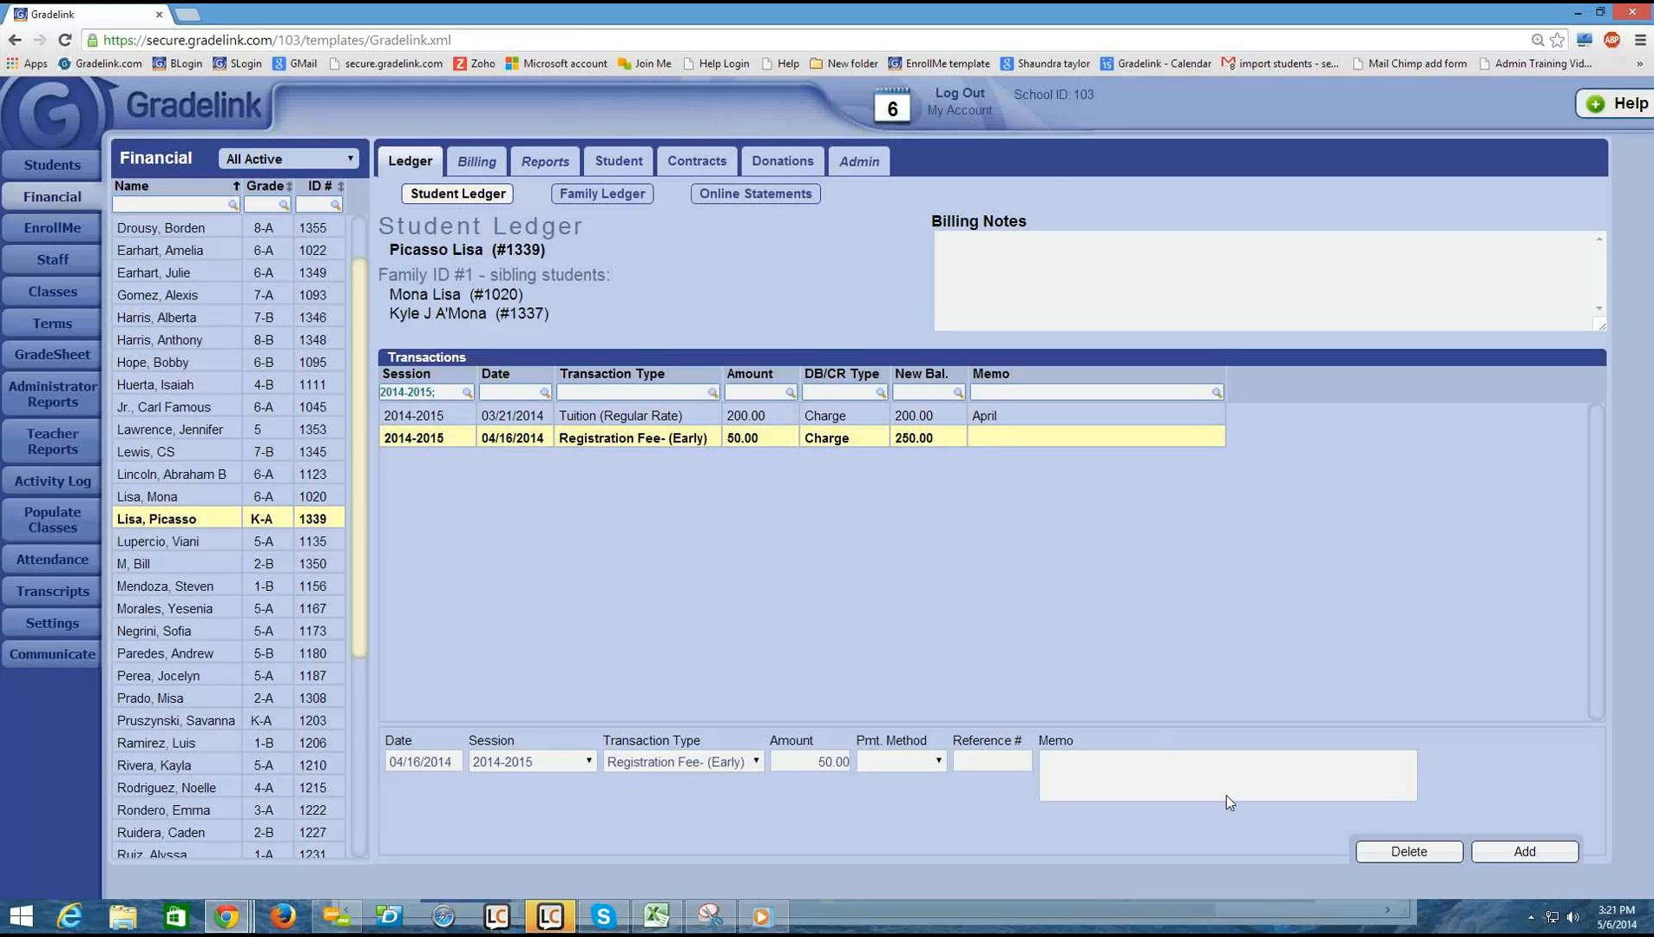
- Enter a Day Care charge of 420 dated 4/21/2014 for session 2014-2015
click(420, 761)
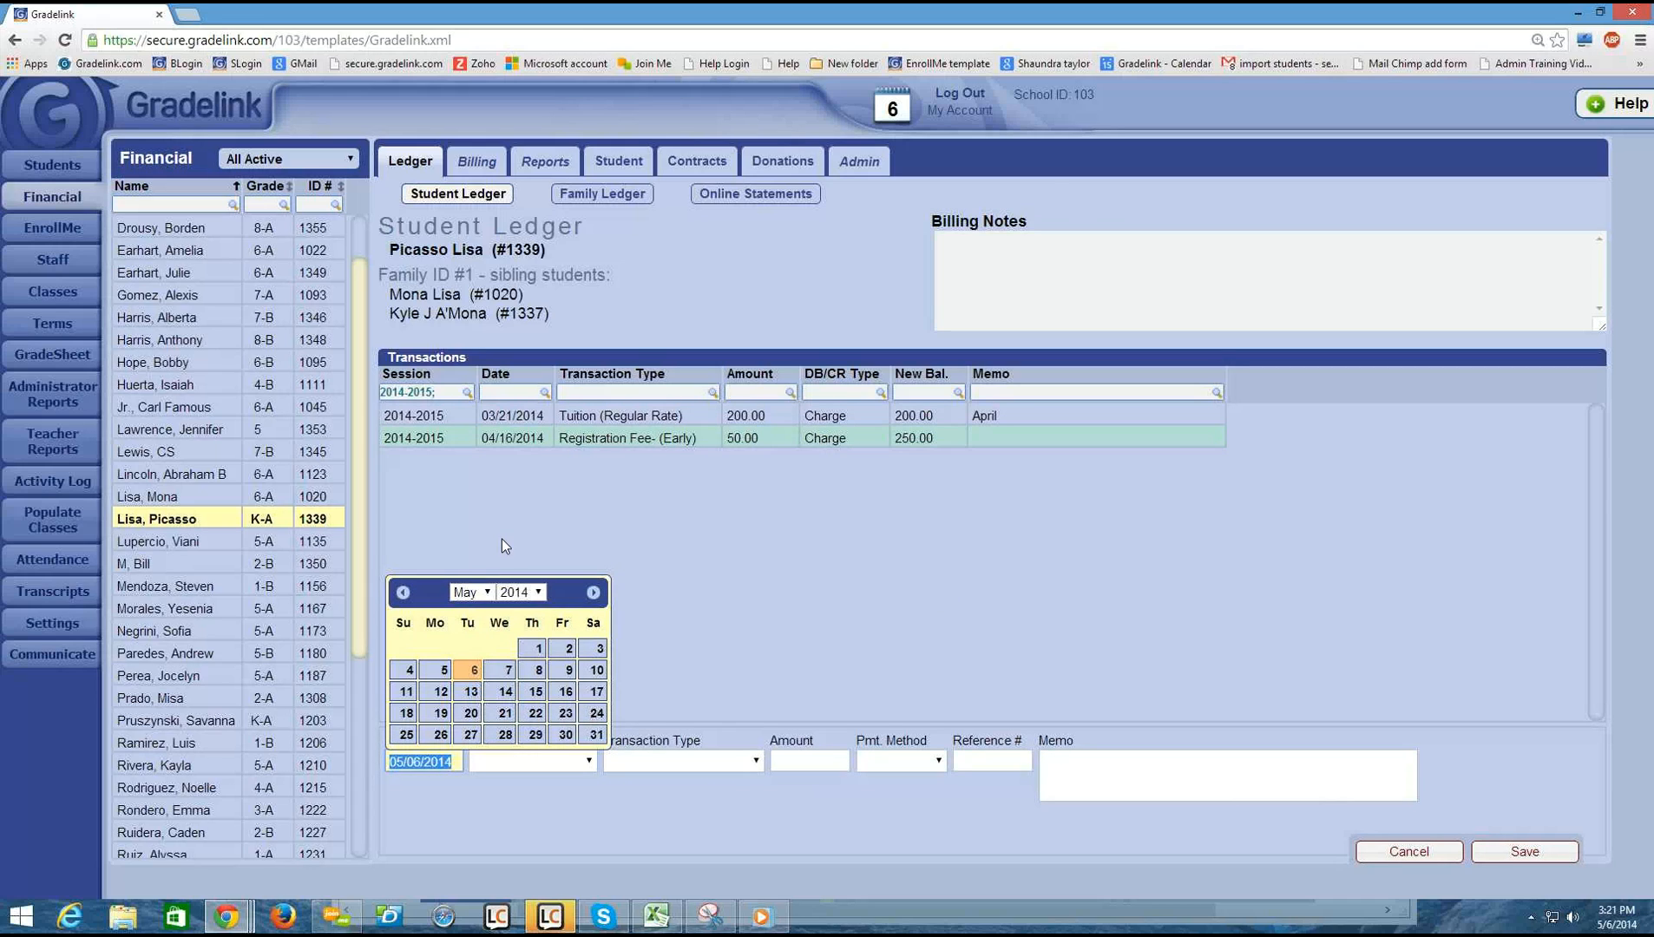
click(402, 591)
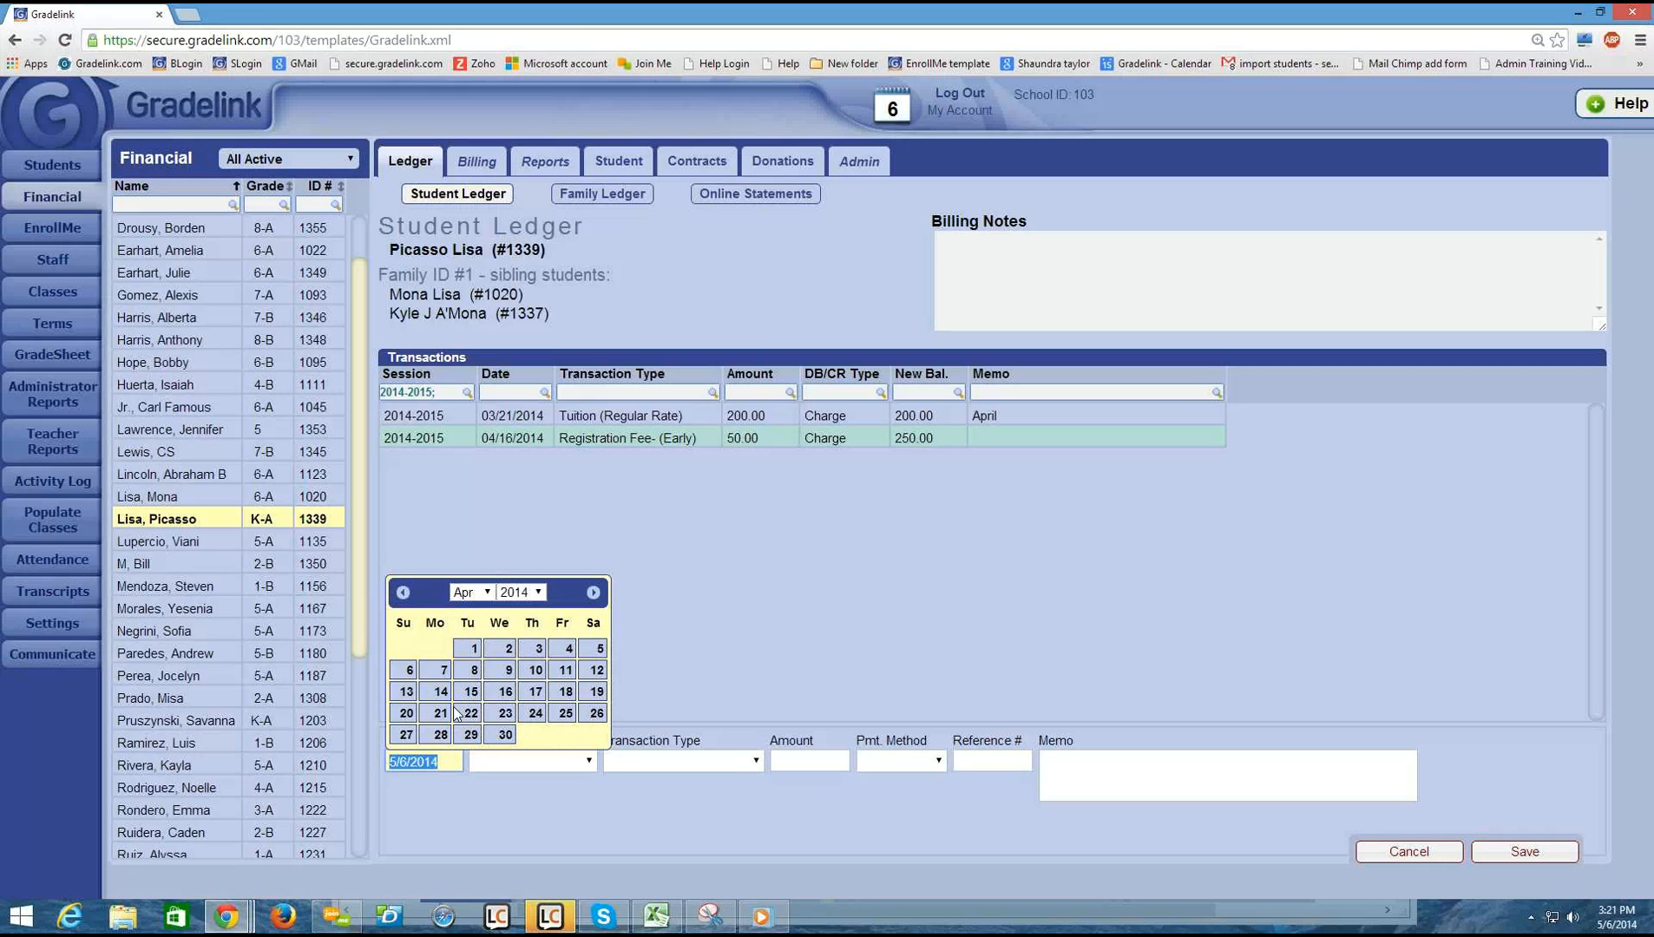
click(441, 712)
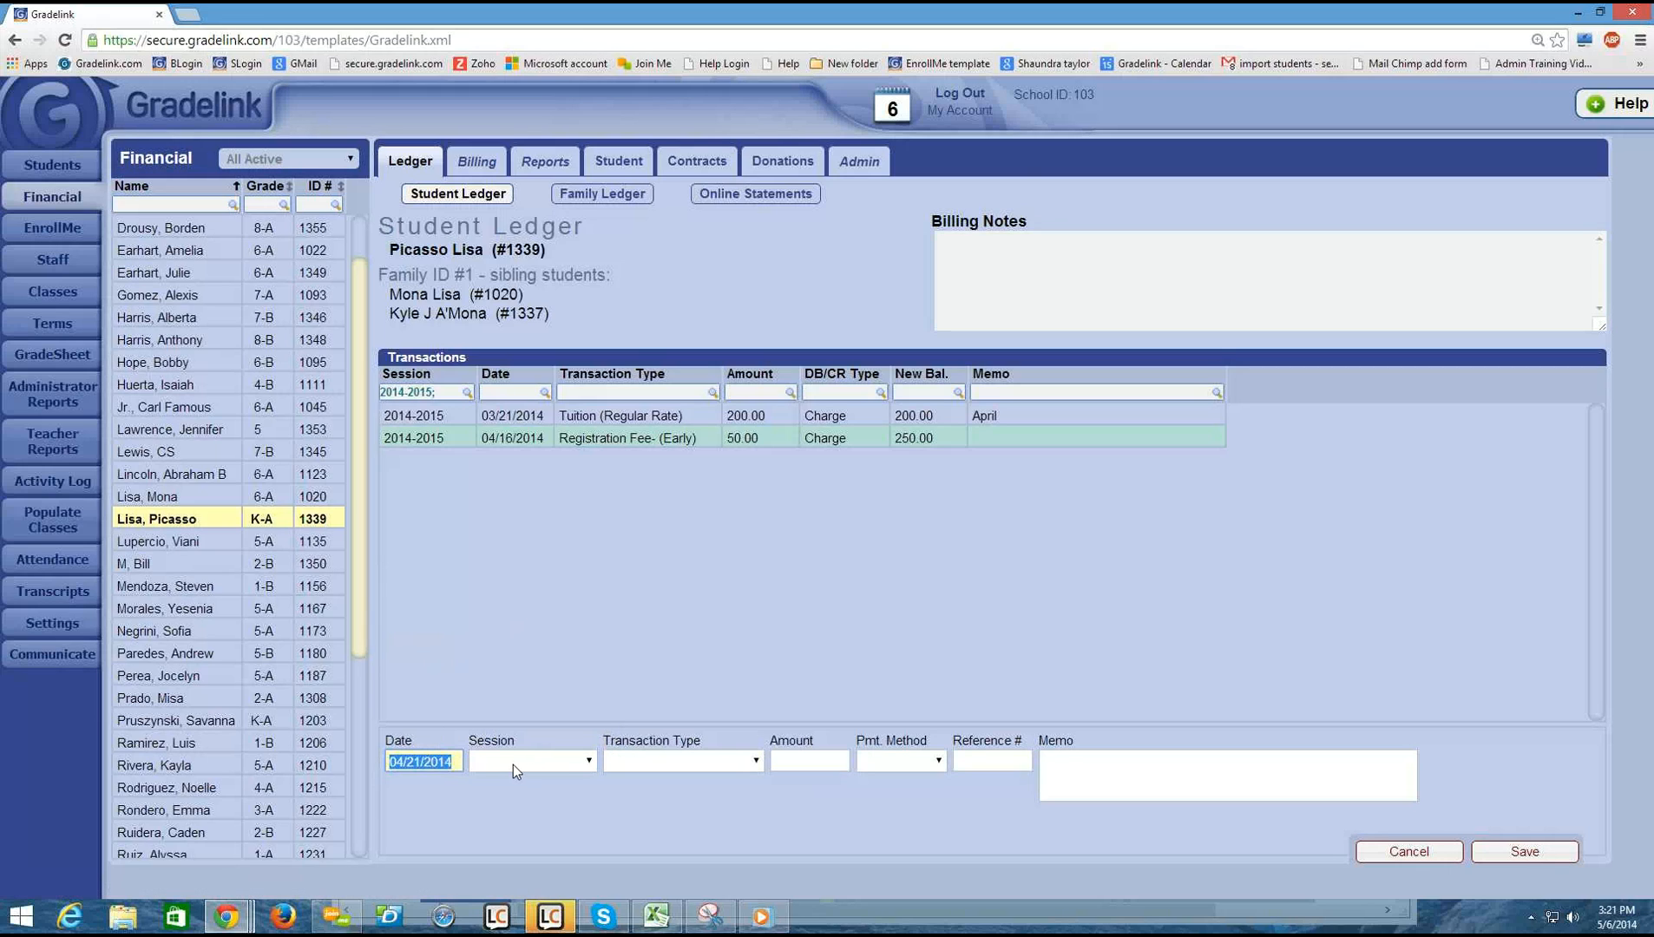
click(427, 761)
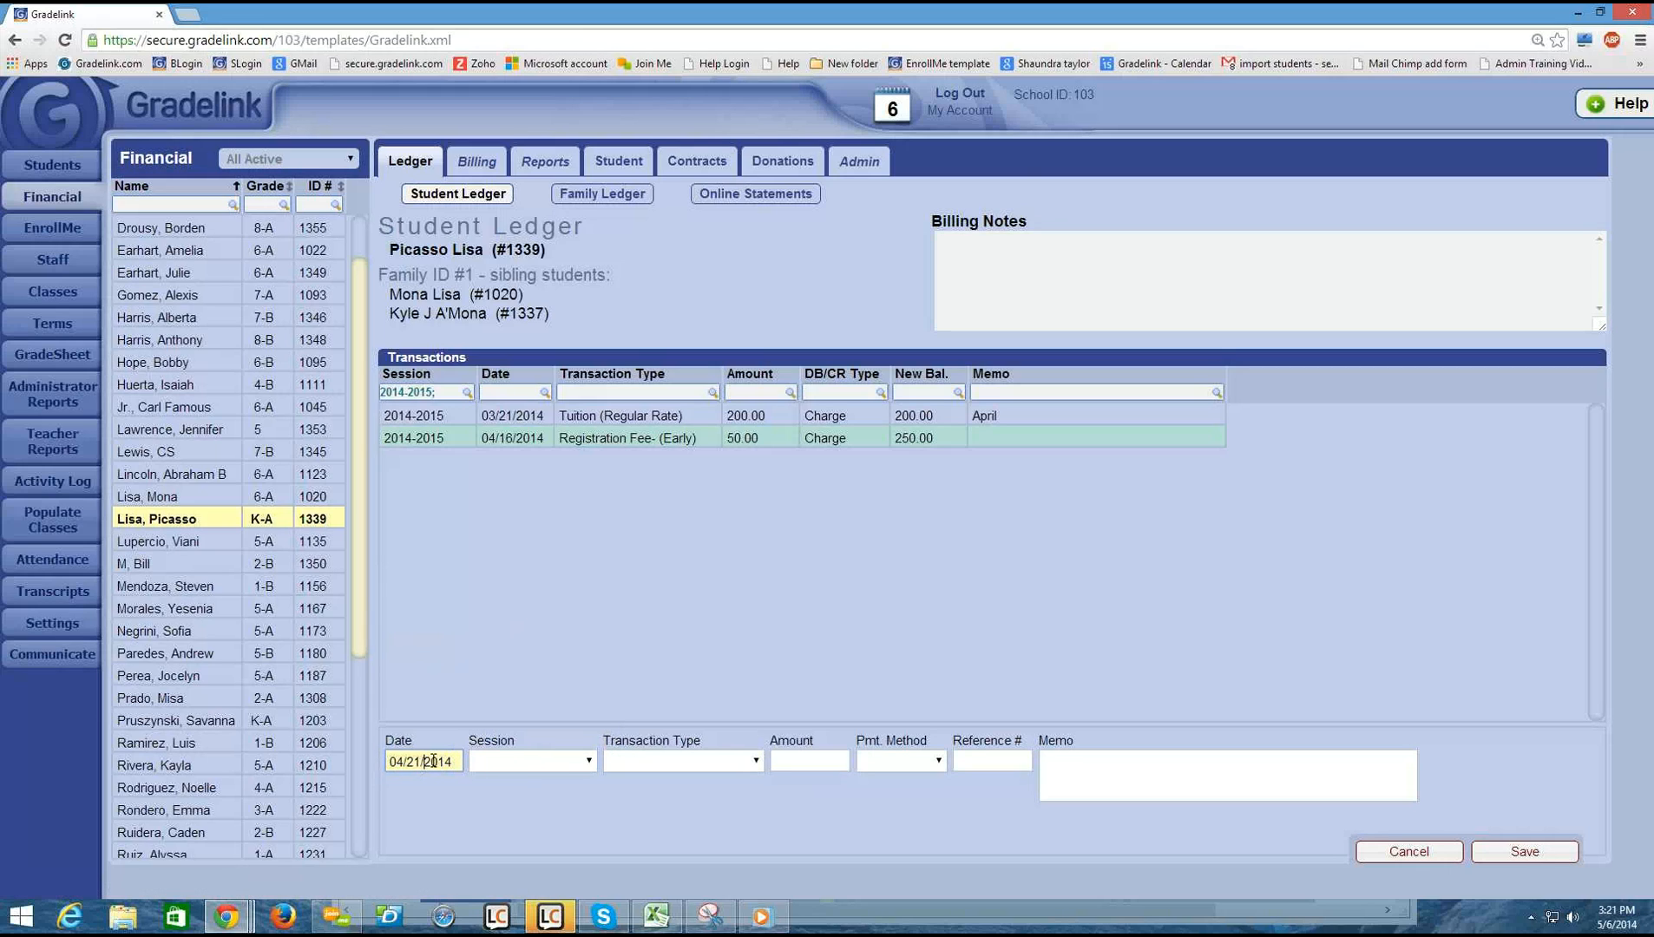
click(528, 761)
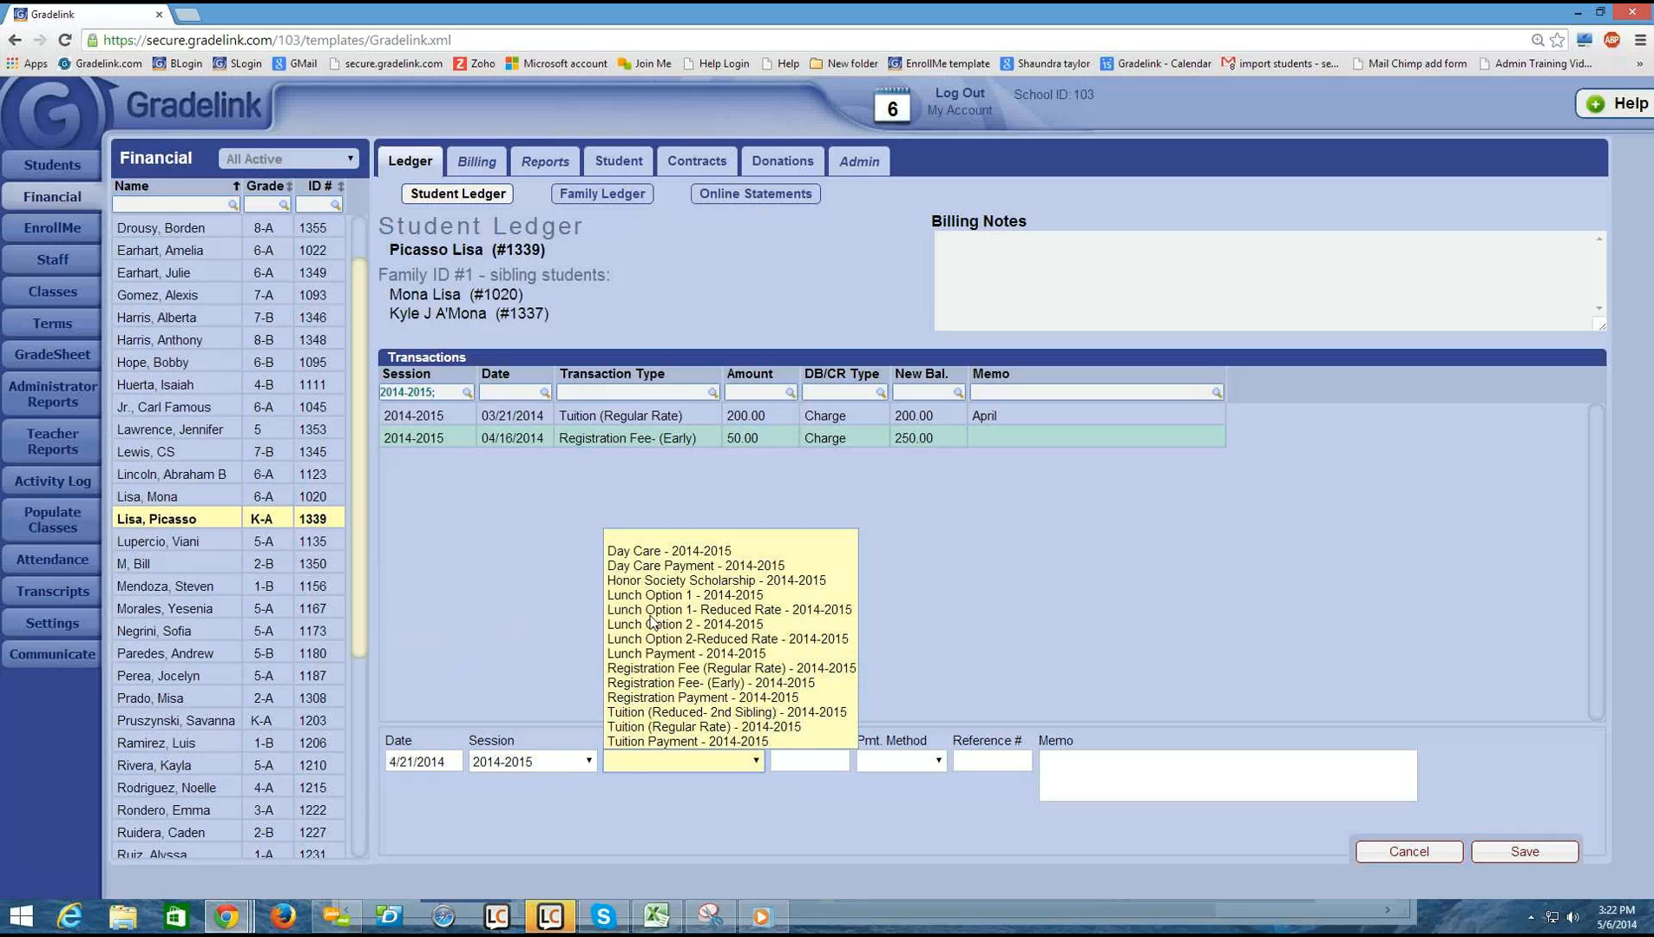
mouse_move(739, 655)
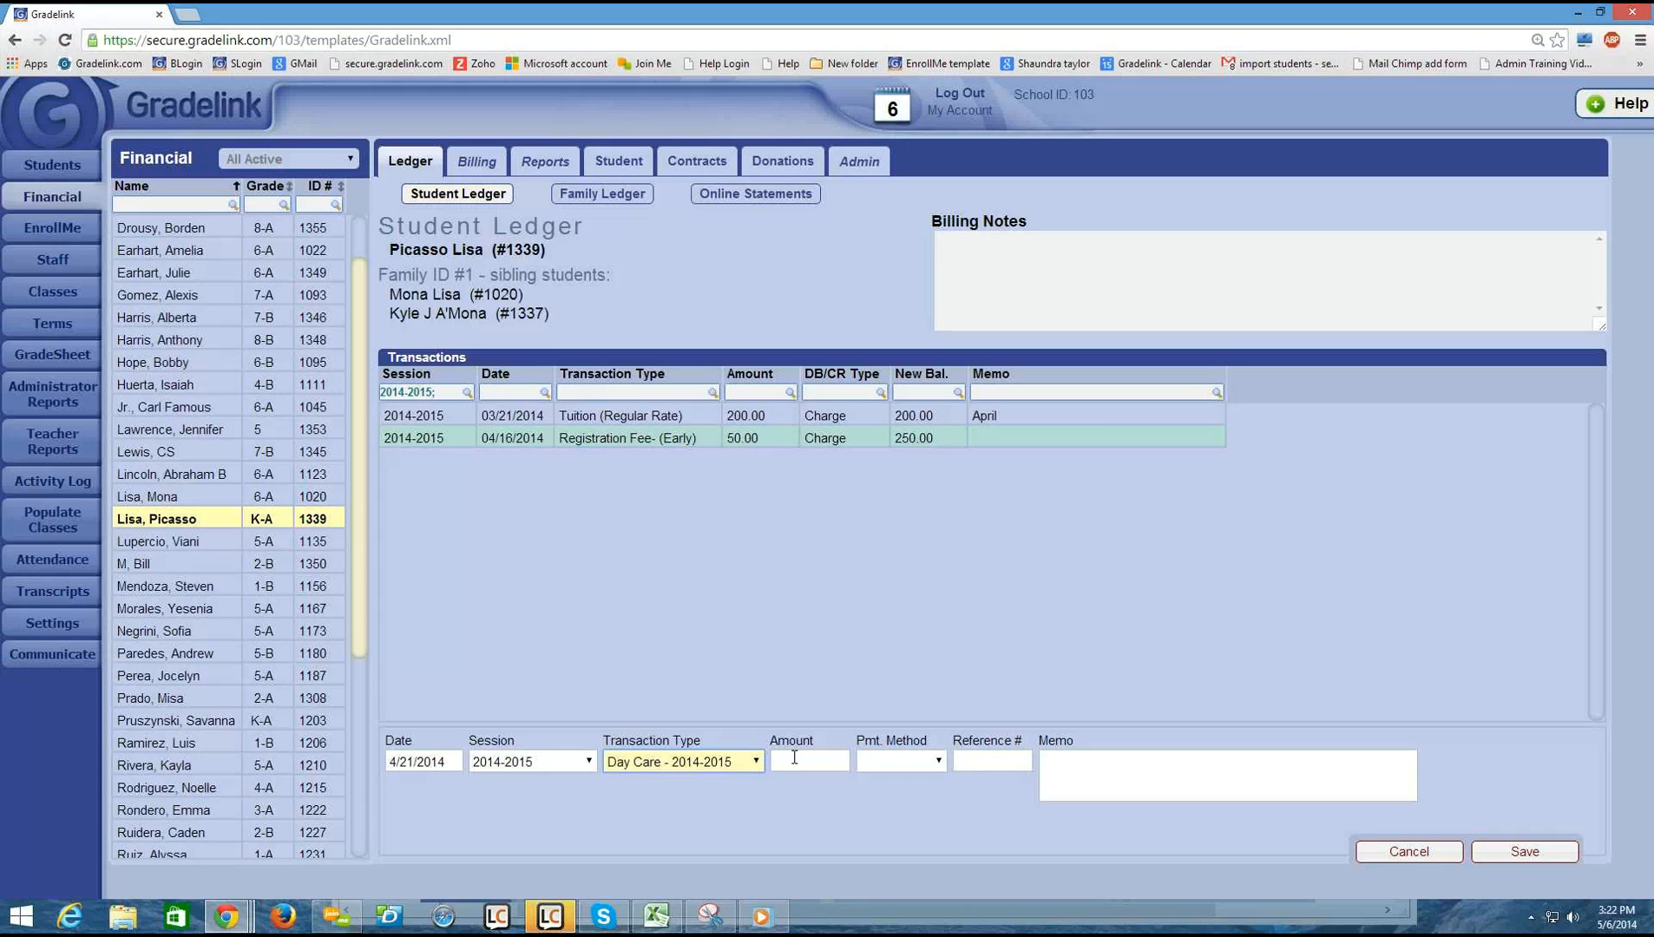
click(808, 761)
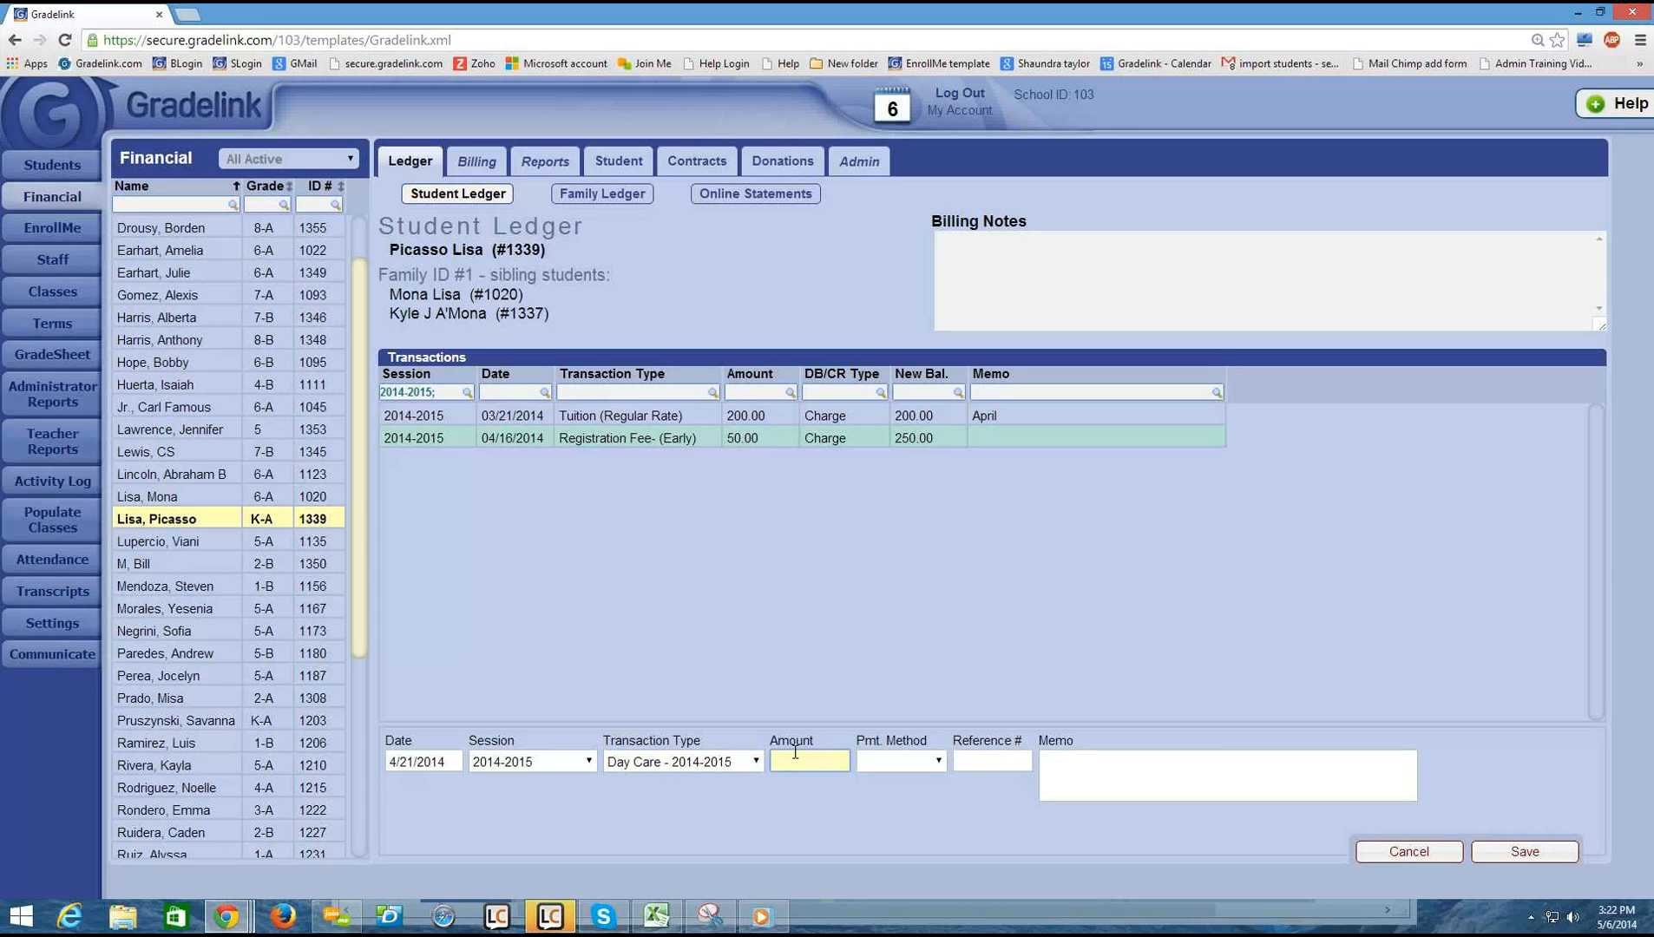
text(420.00)
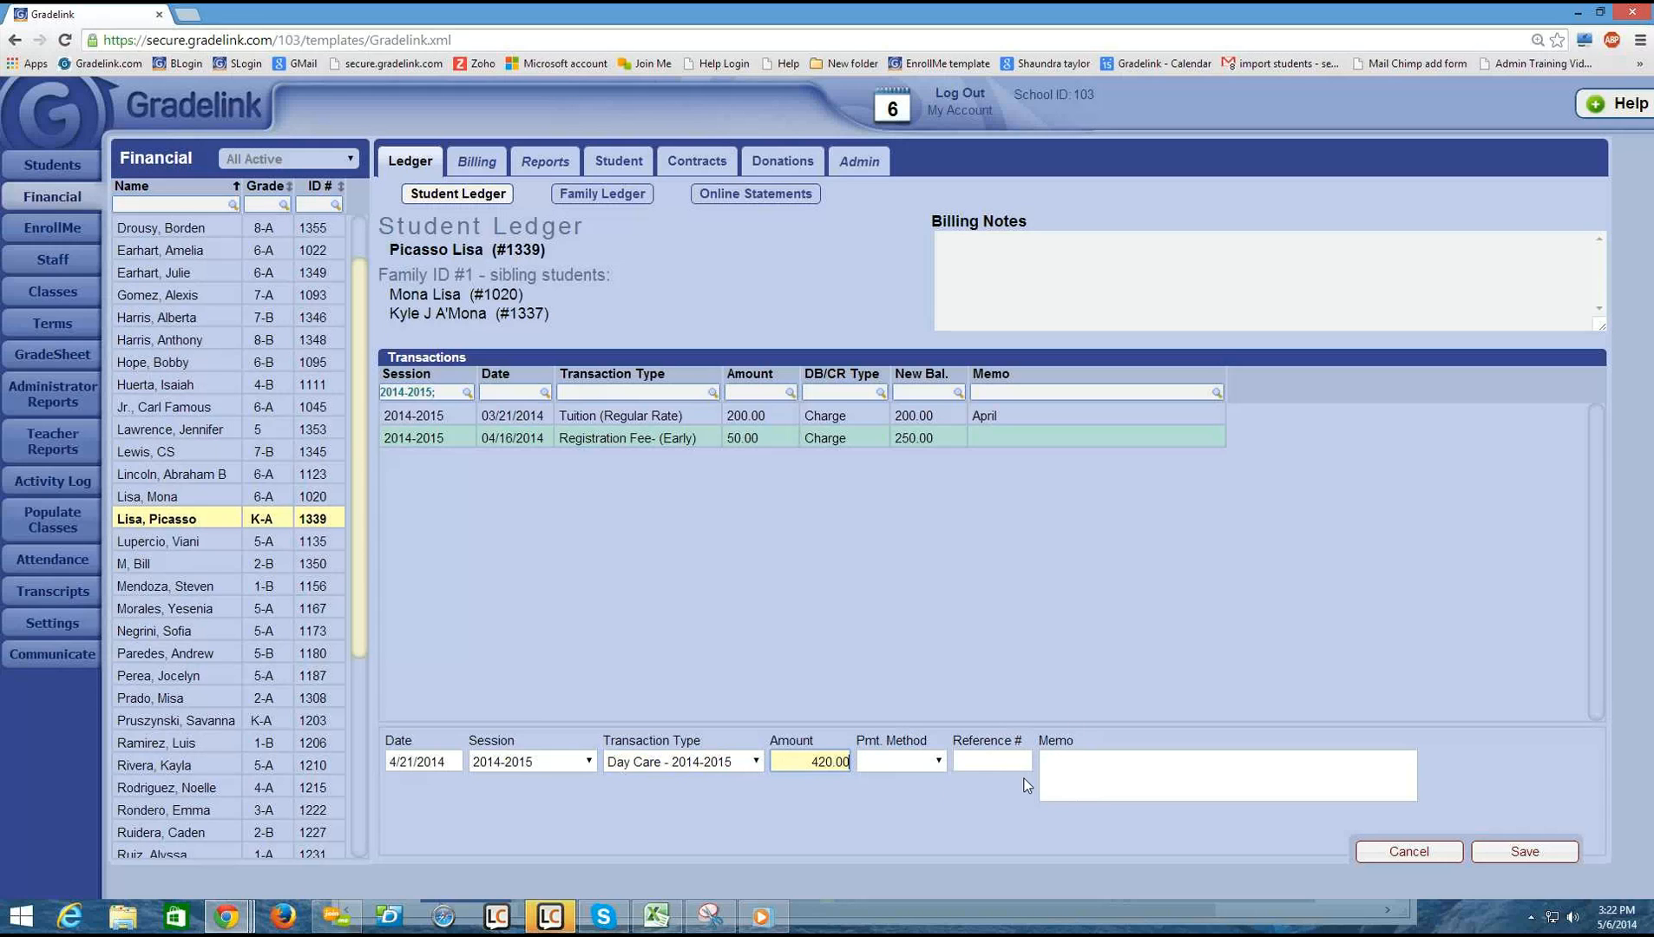
mouse_move(832, 782)
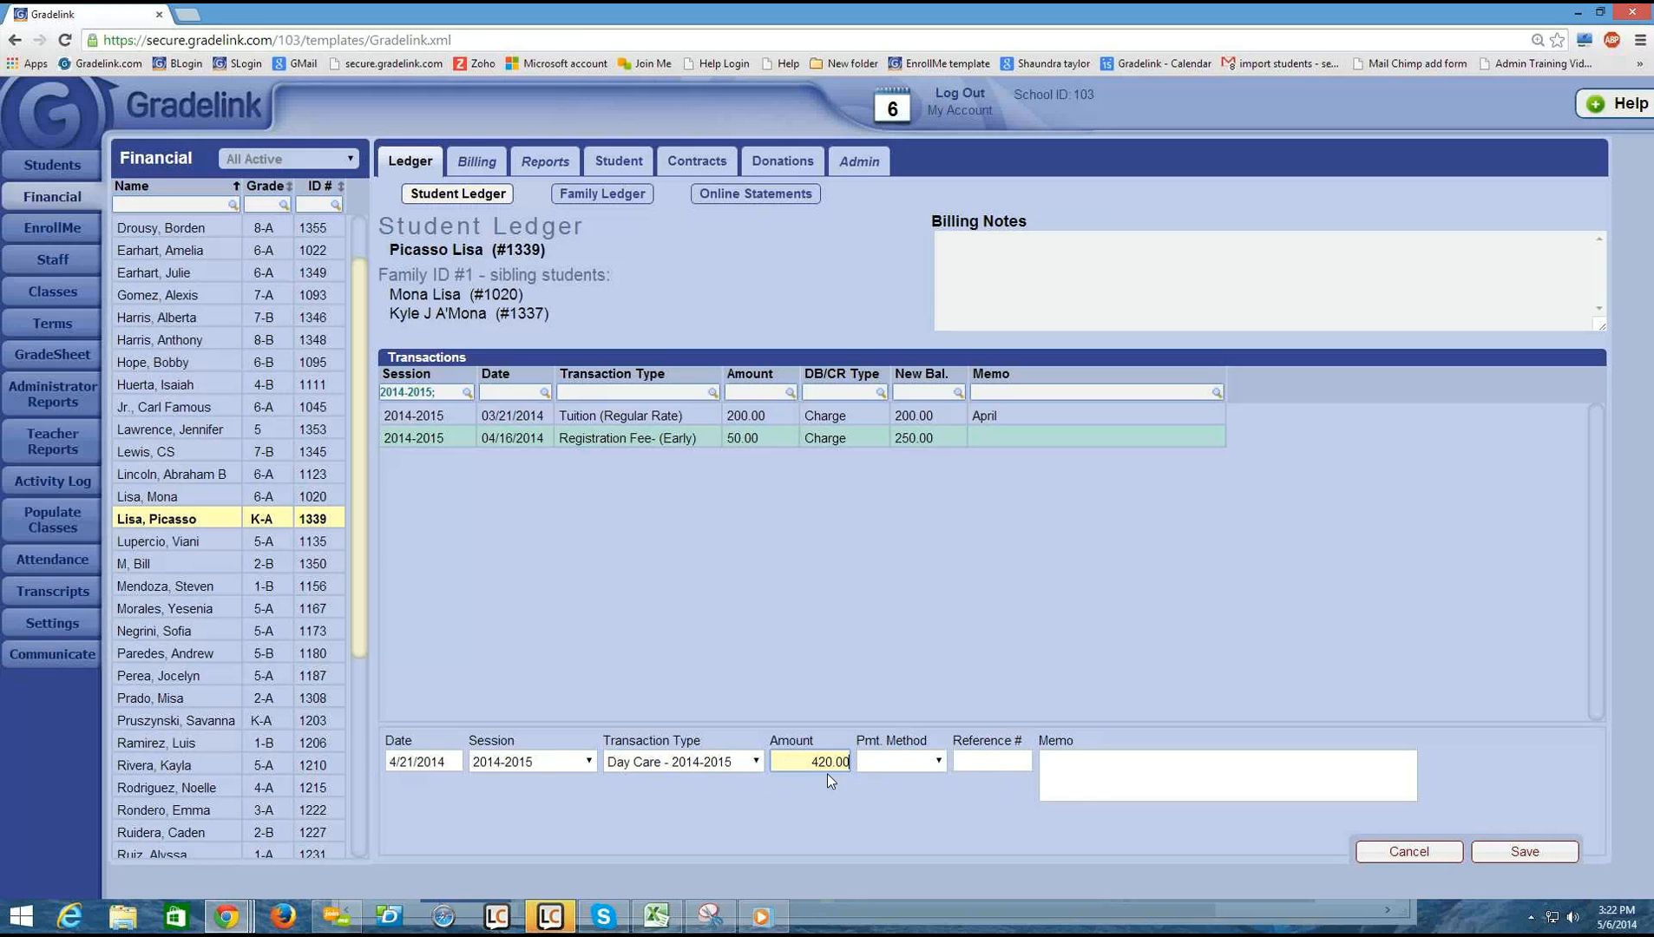
- Save the 420.00 Day Care charge, bringing the balance to 670.00
click(1523, 851)
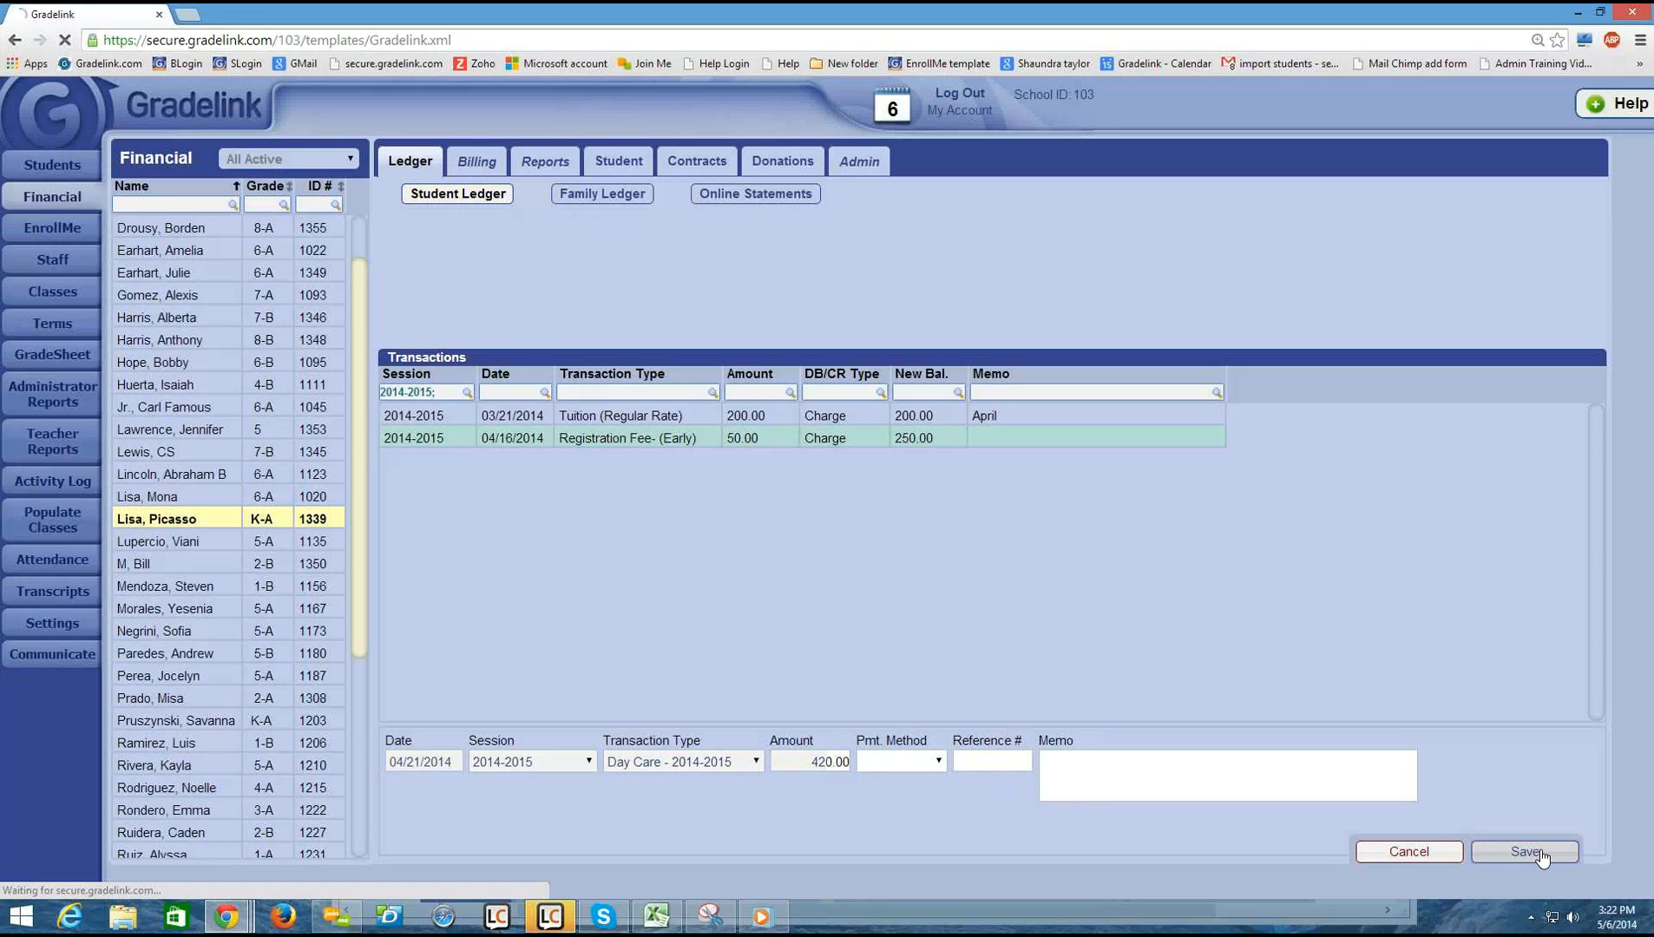
click(1523, 851)
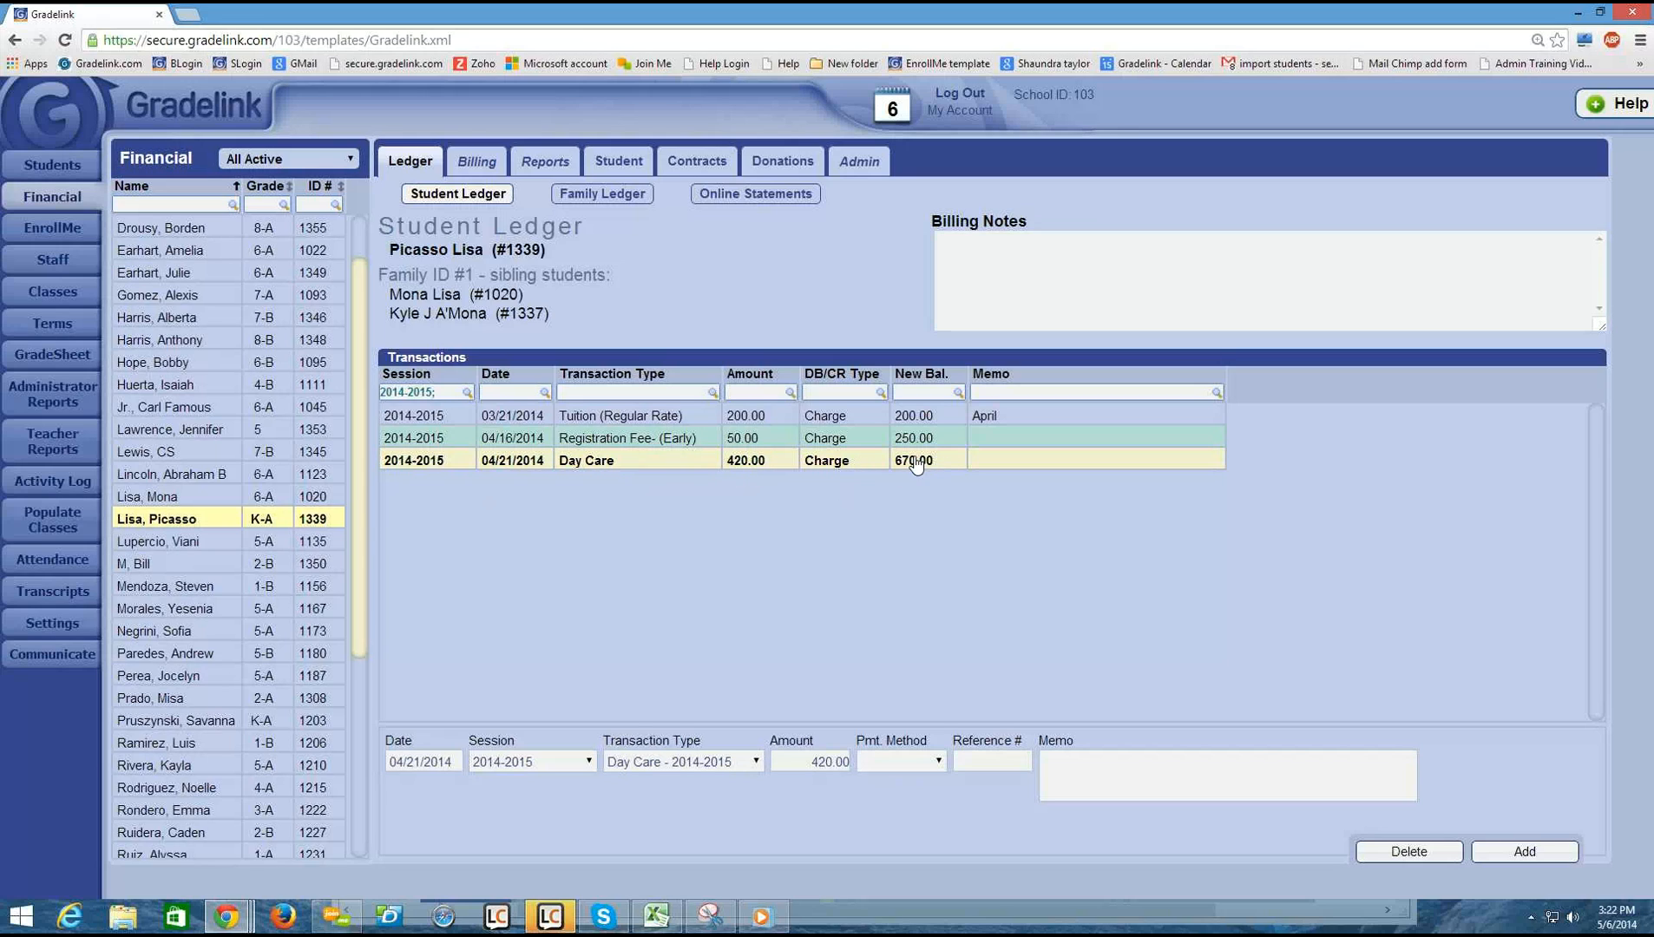
mouse_move(925, 470)
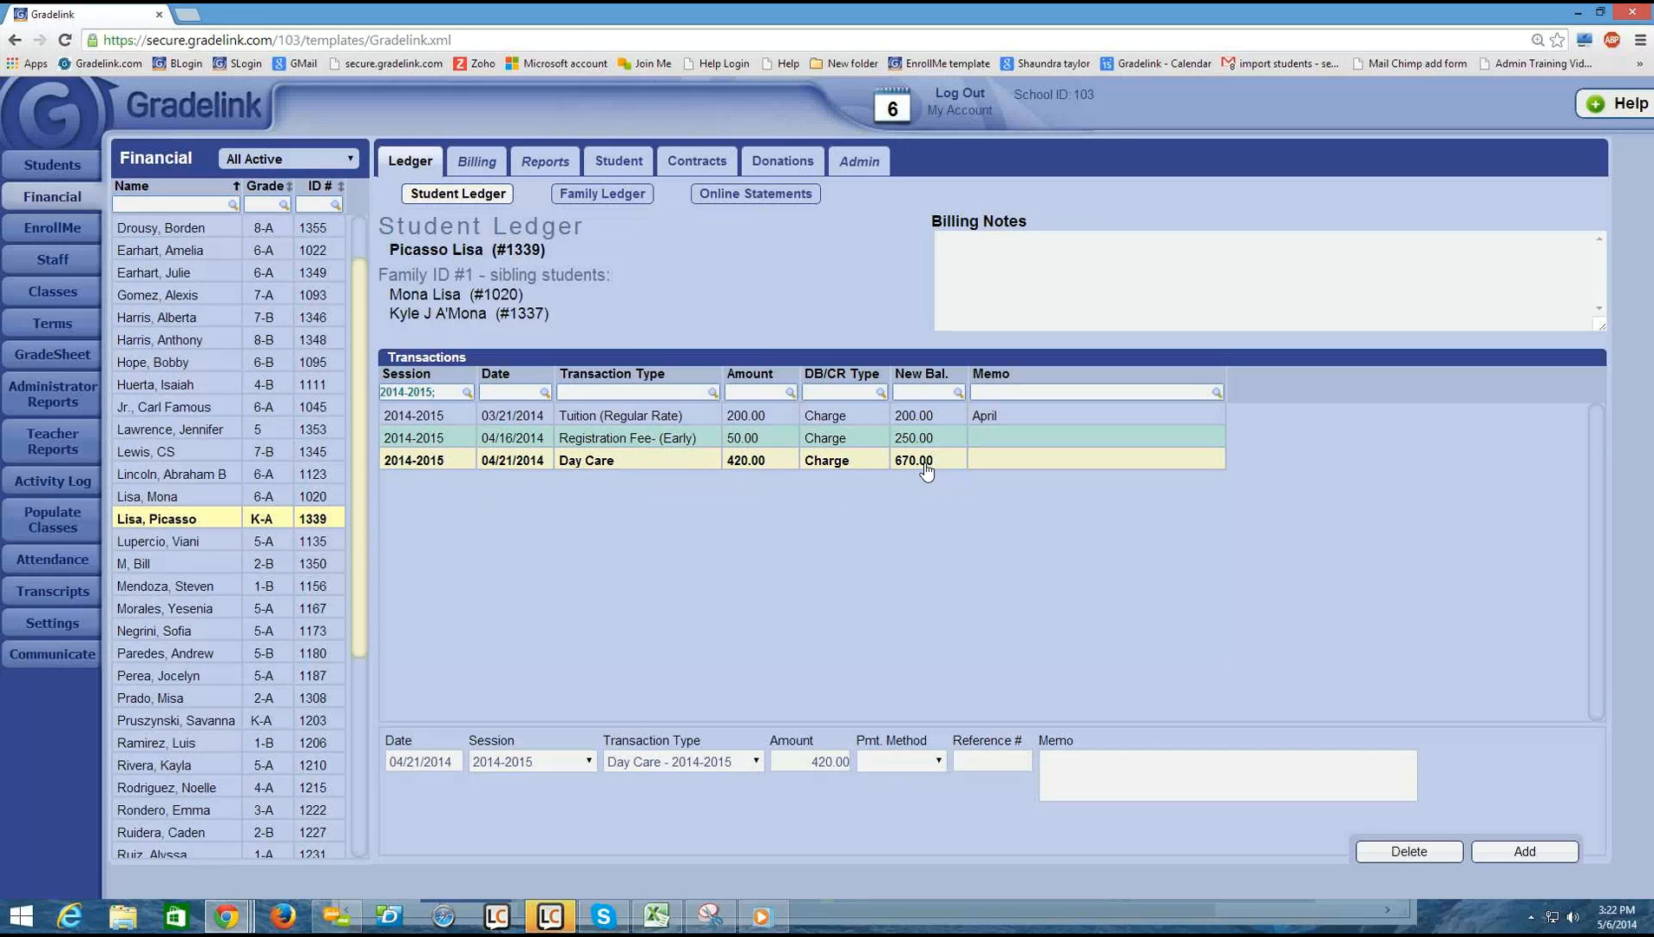
mouse_move(1002, 468)
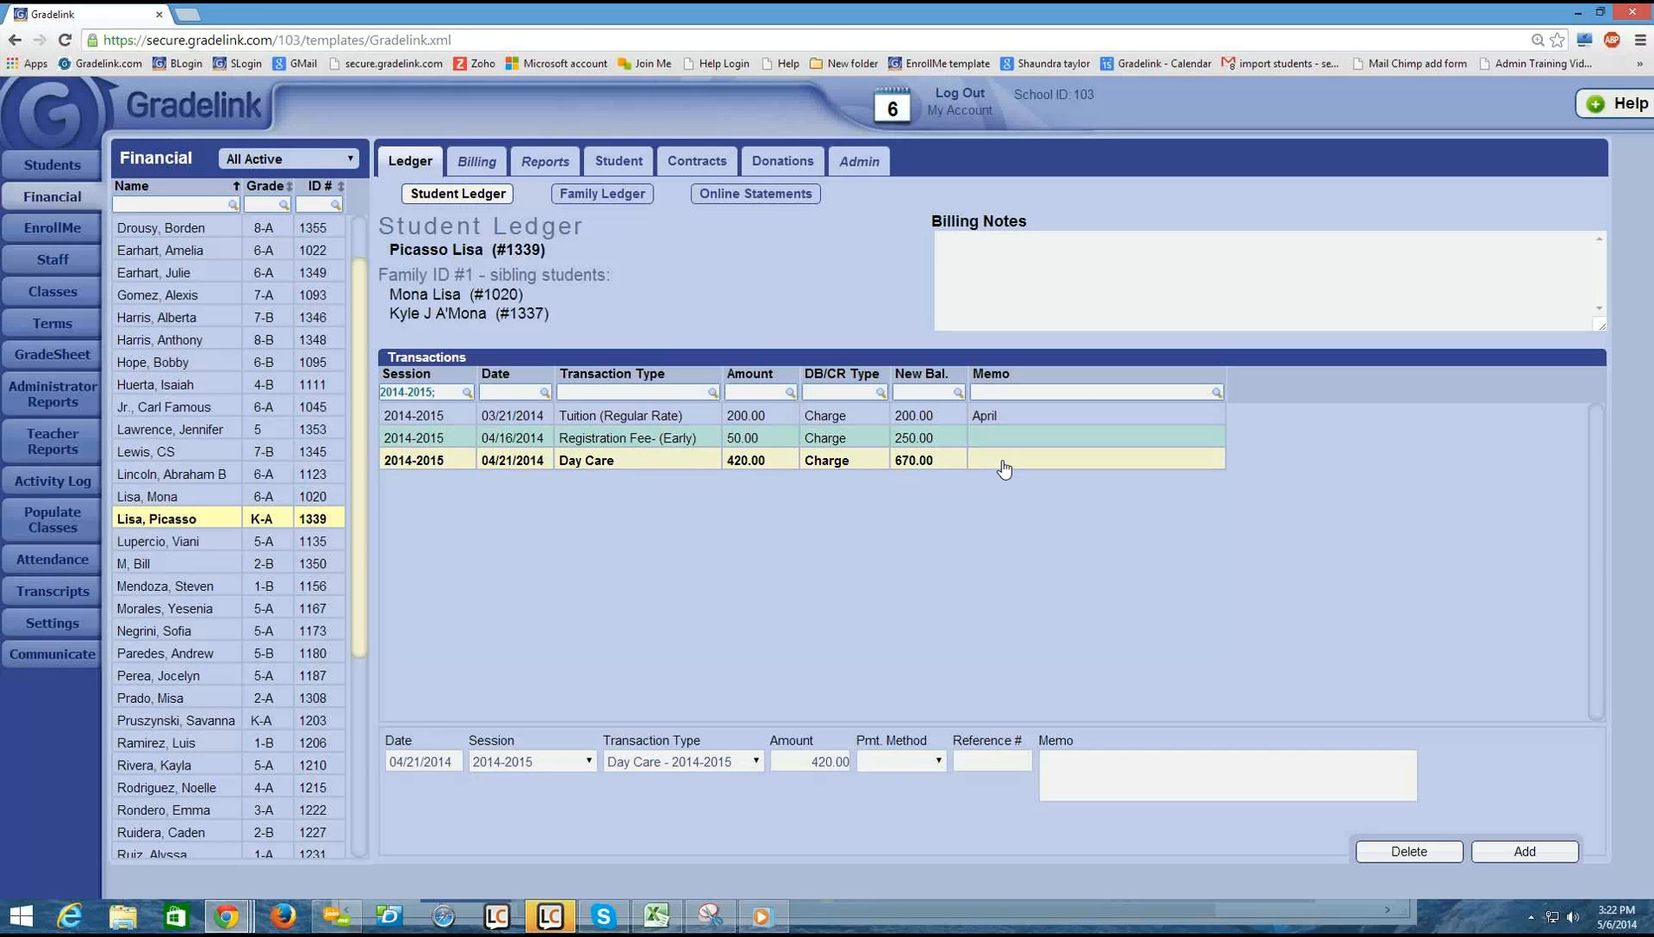